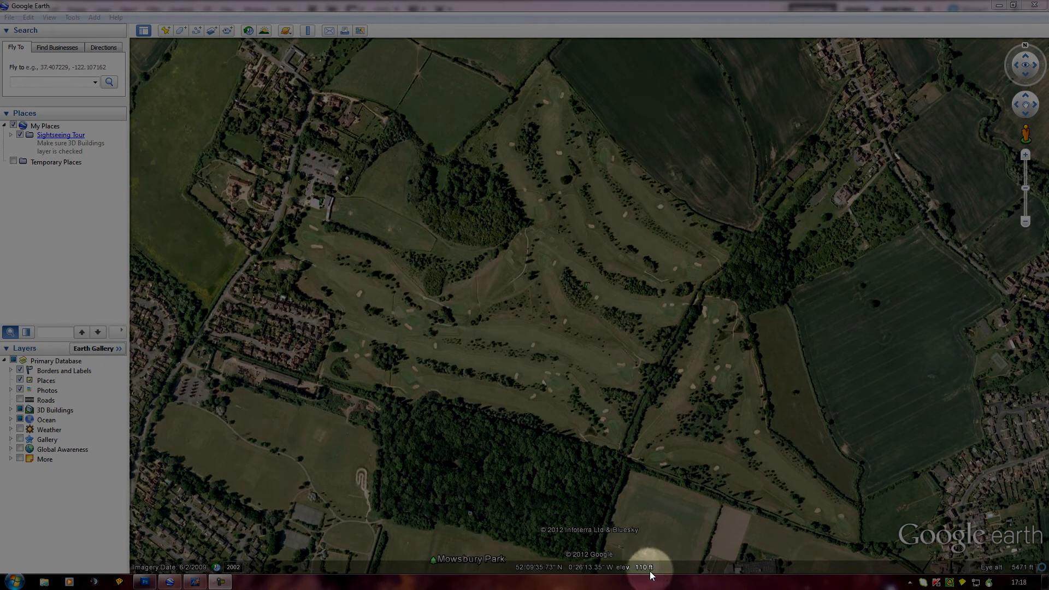
mouse_move(583, 577)
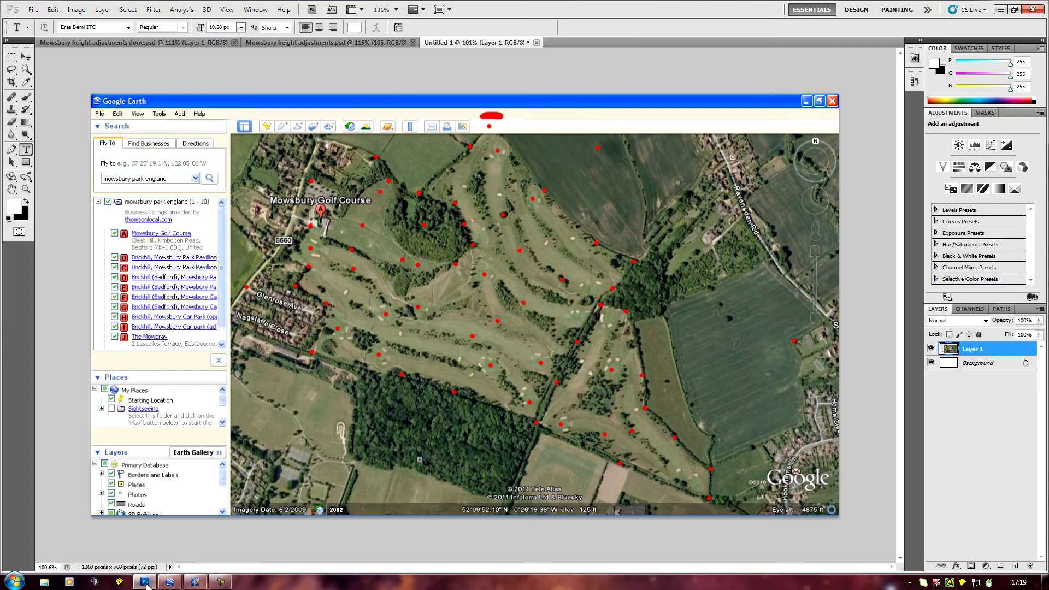
mouse_move(363, 443)
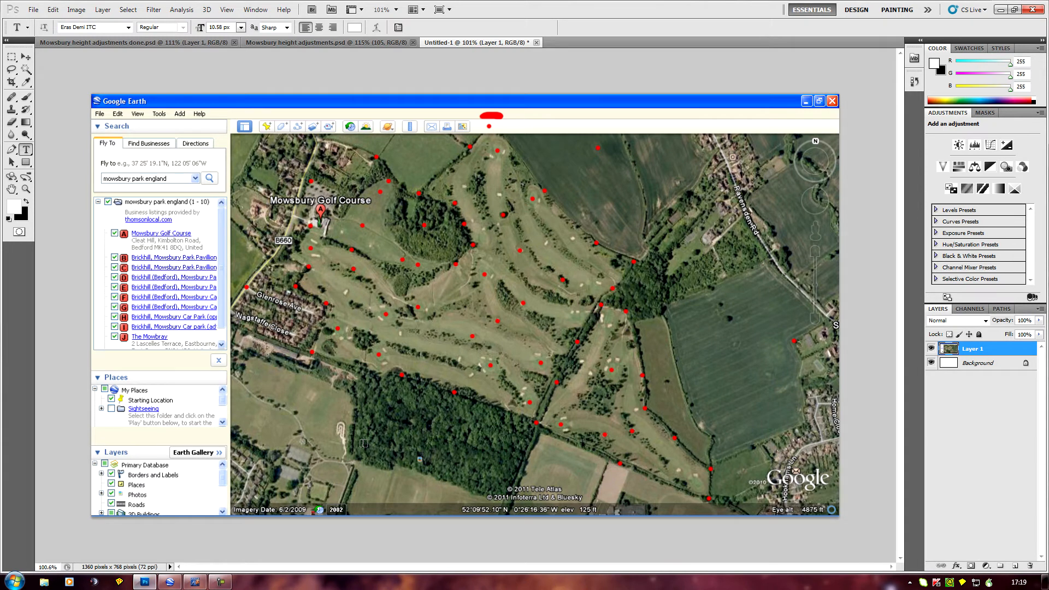
mouse_move(616, 458)
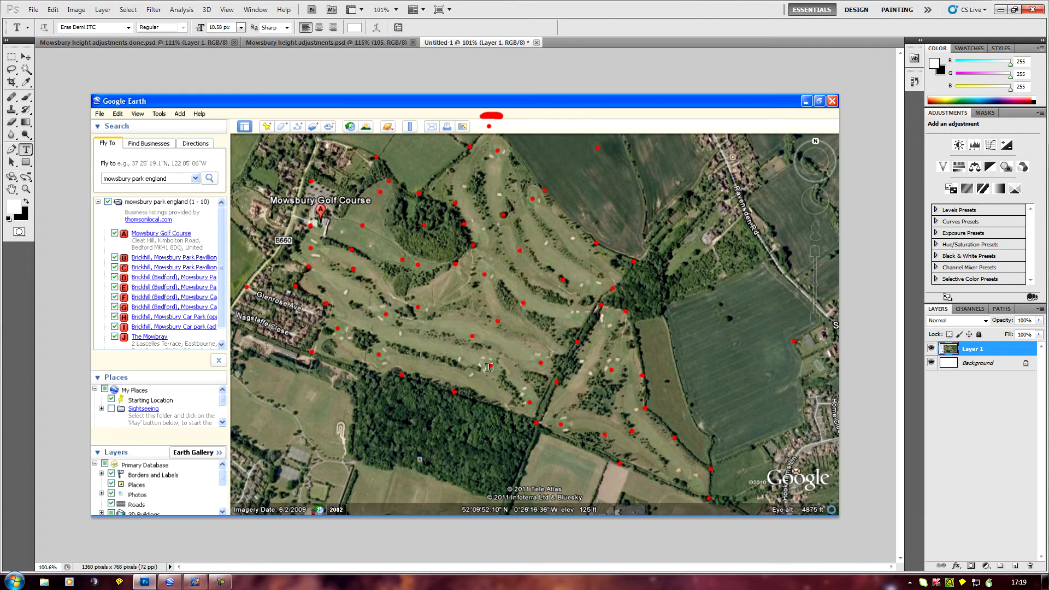
mouse_move(432, 380)
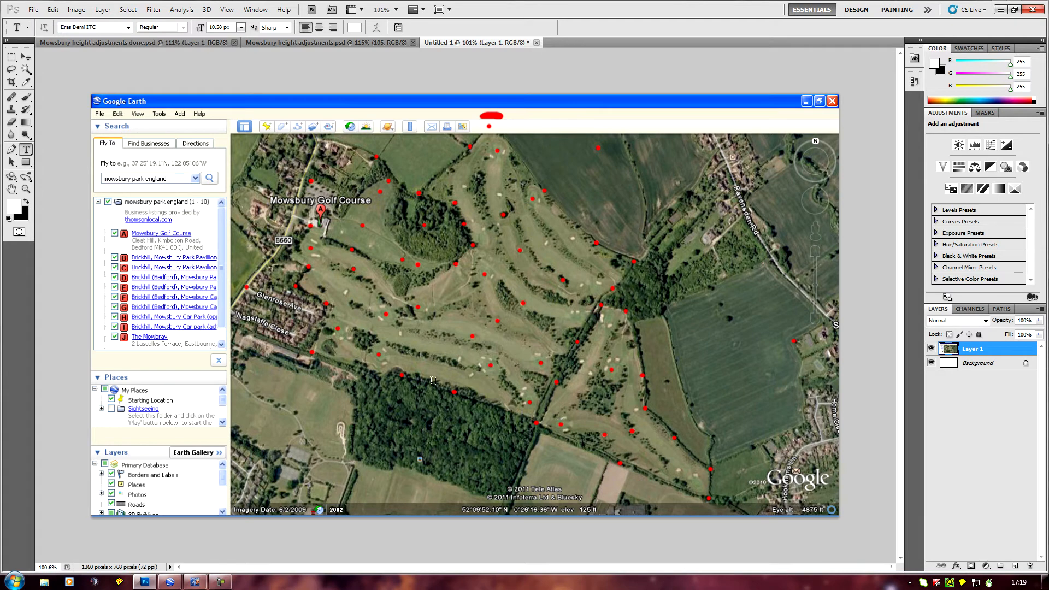
mouse_move(329, 365)
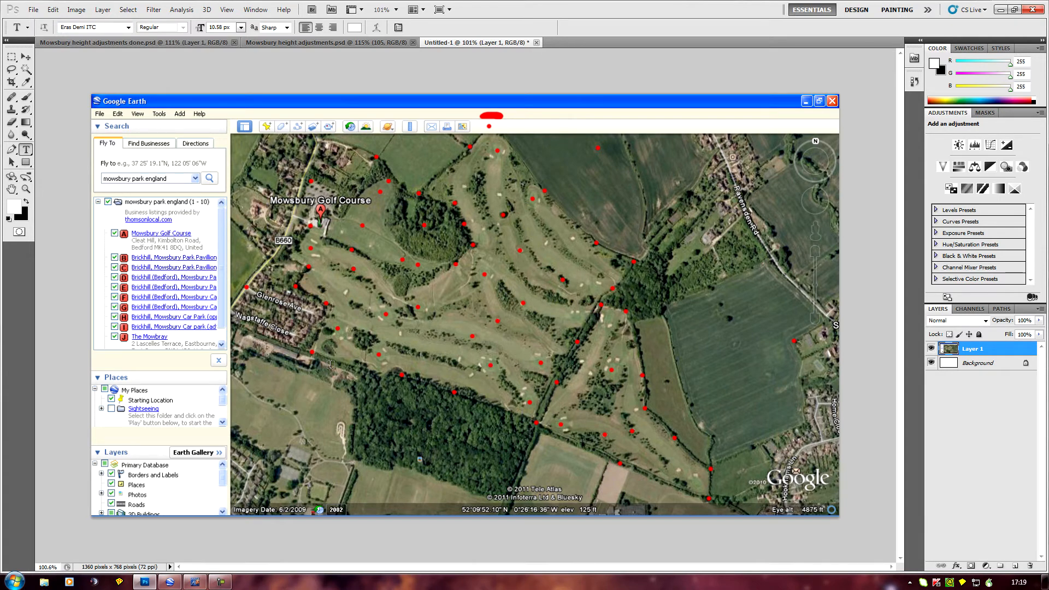
mouse_move(610, 441)
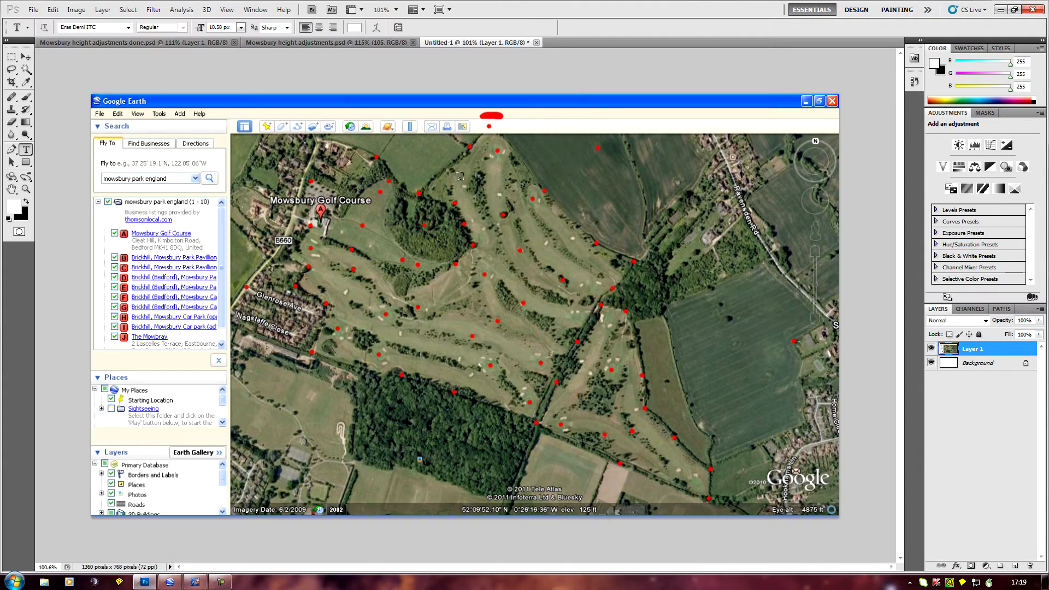
mouse_move(380, 350)
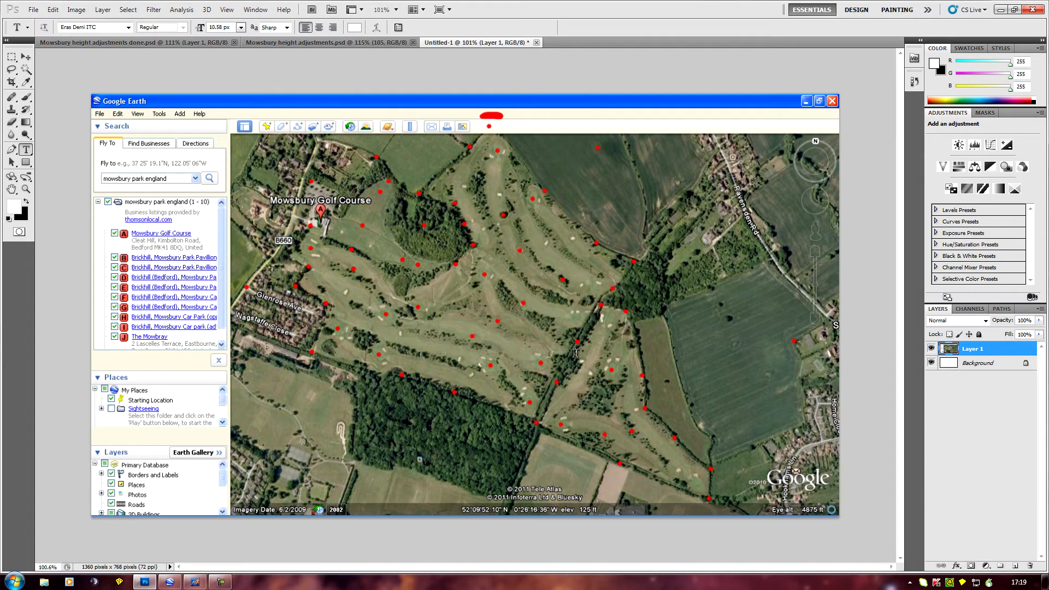
mouse_move(619, 432)
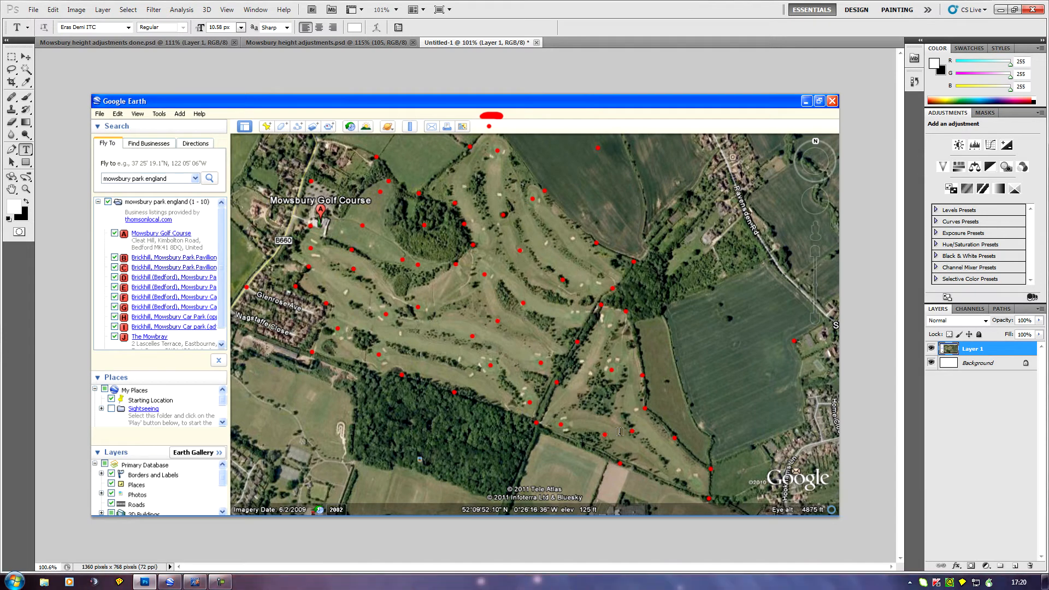
mouse_move(710, 503)
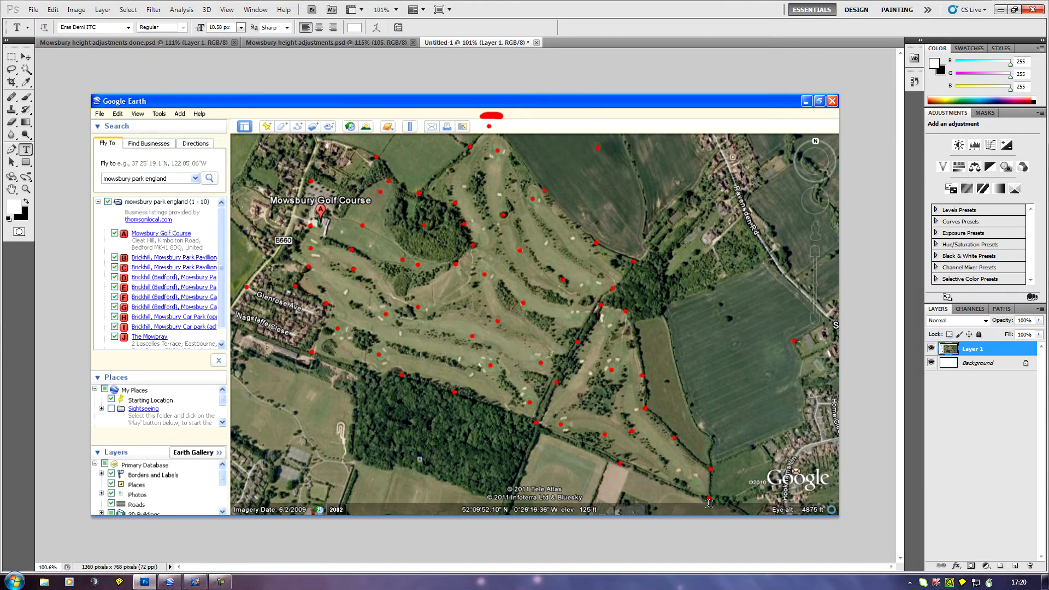
mouse_move(716, 506)
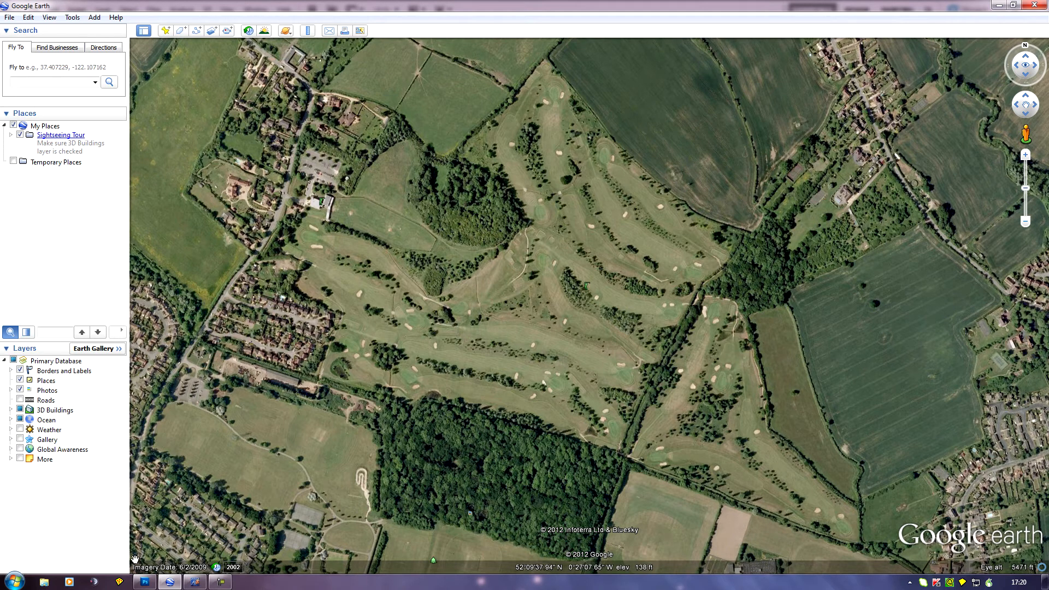
mouse_move(170, 580)
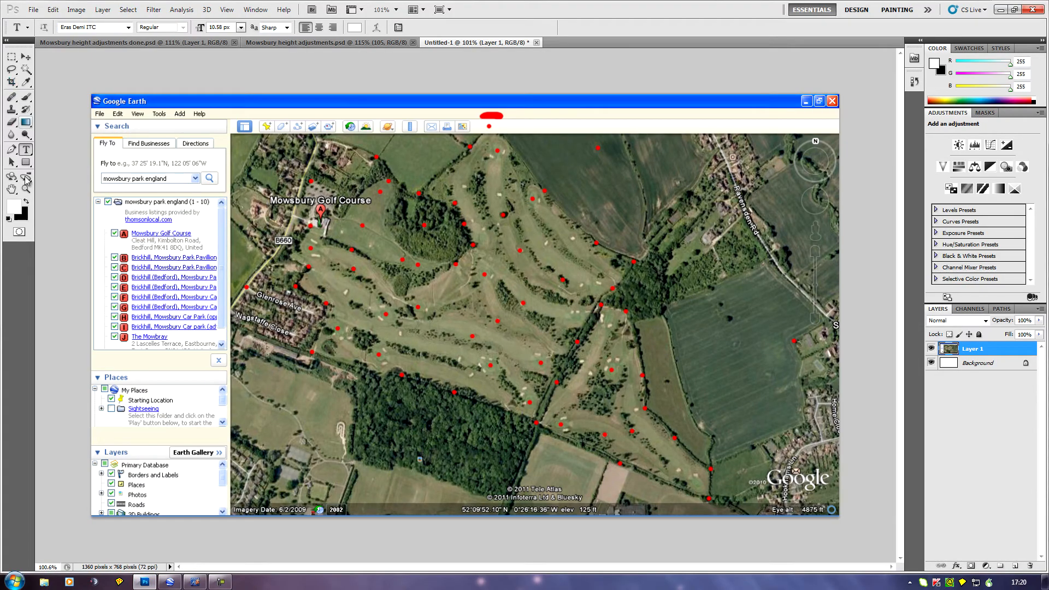
mouse_move(700, 523)
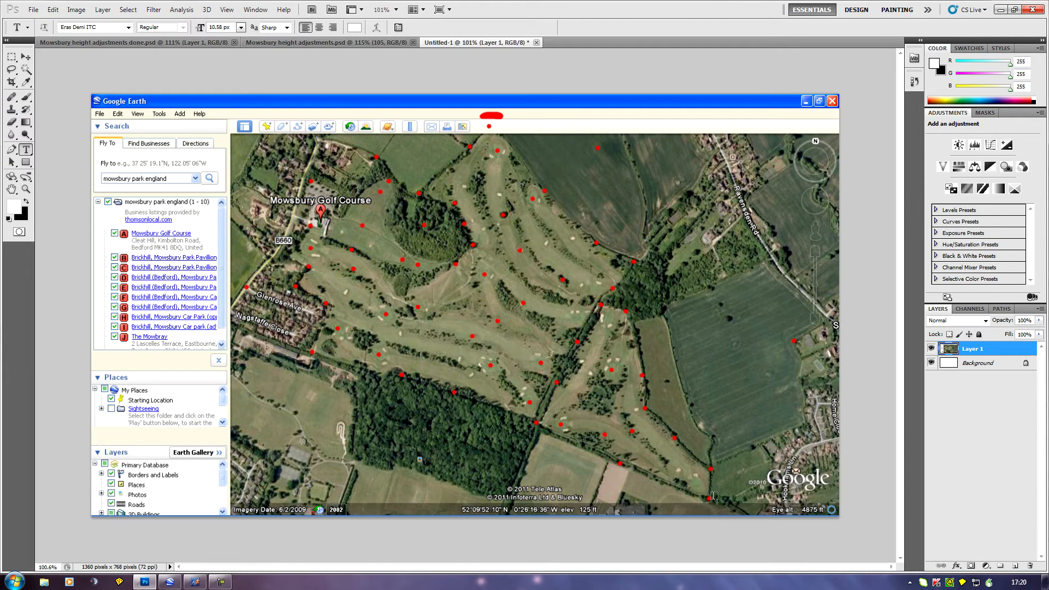
mouse_move(731, 506)
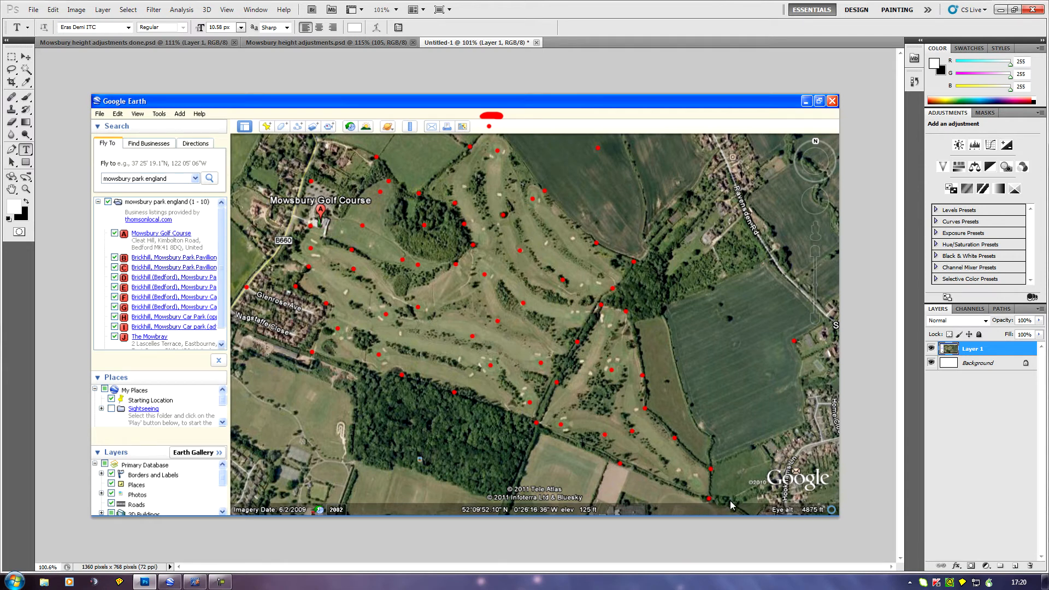
mouse_move(726, 508)
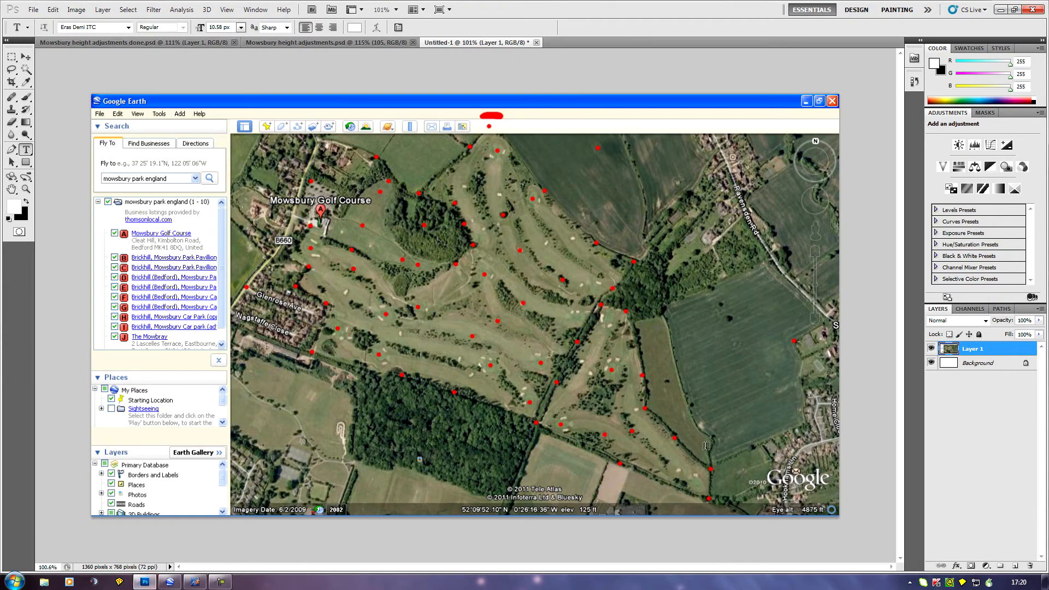
mouse_move(410, 392)
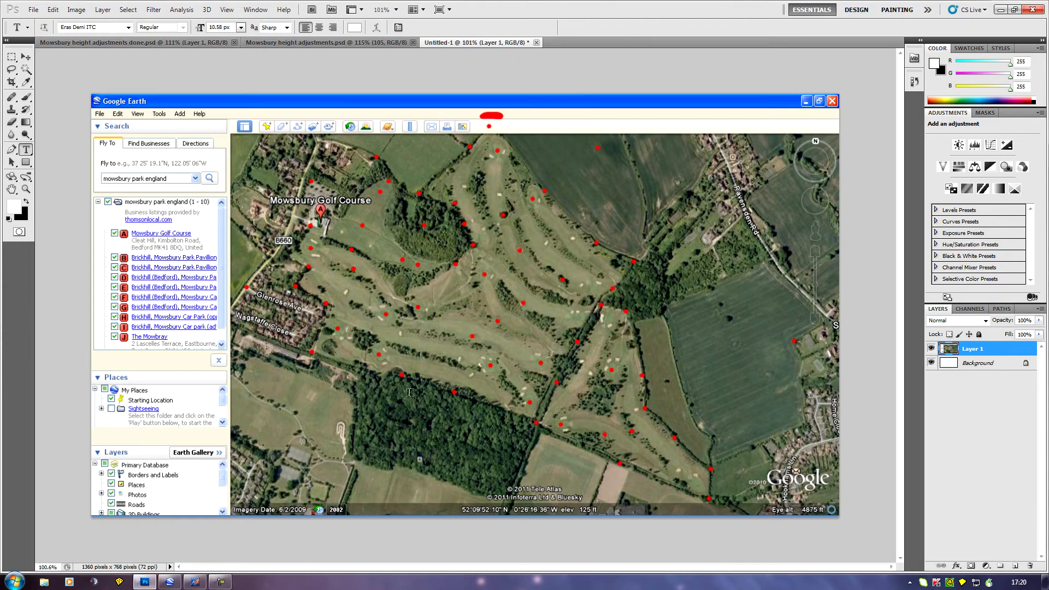
mouse_move(655, 314)
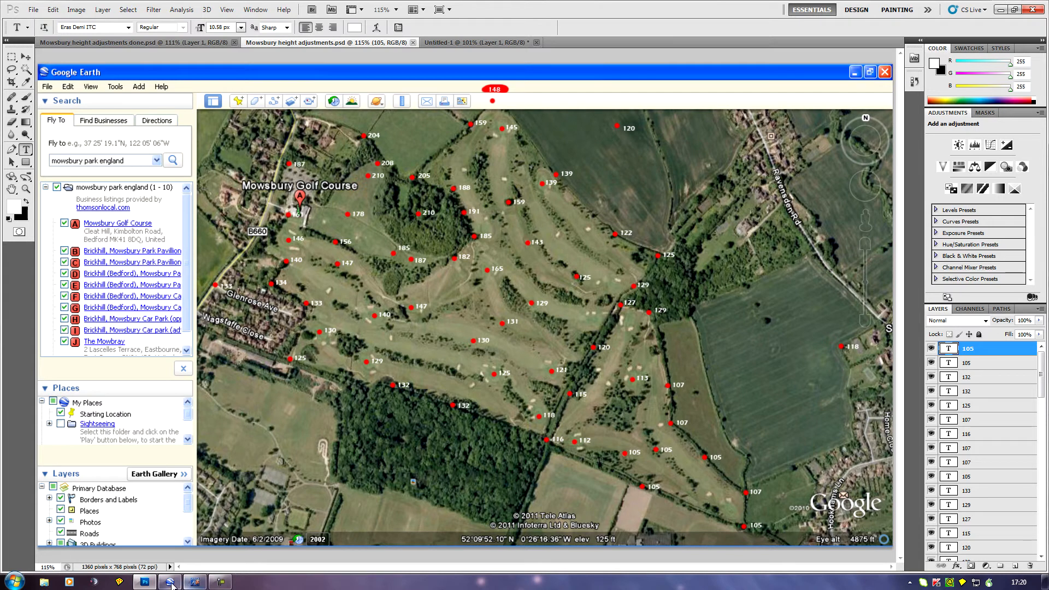
- Switch to the overhead course in APCD, then back to the elevation-numbered map in Photoshop
right_click(170, 581)
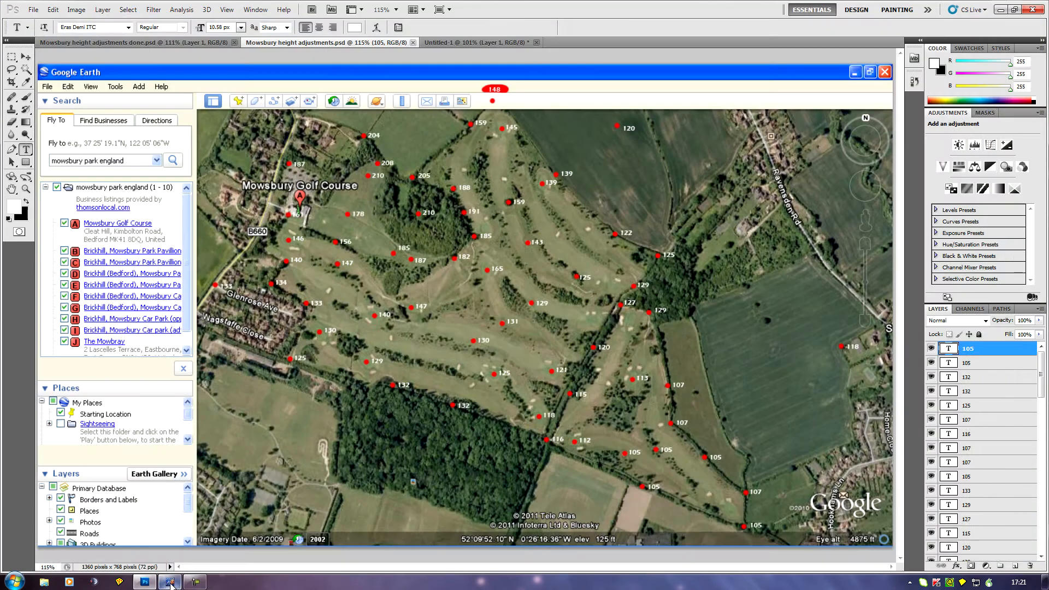
mouse_move(169, 580)
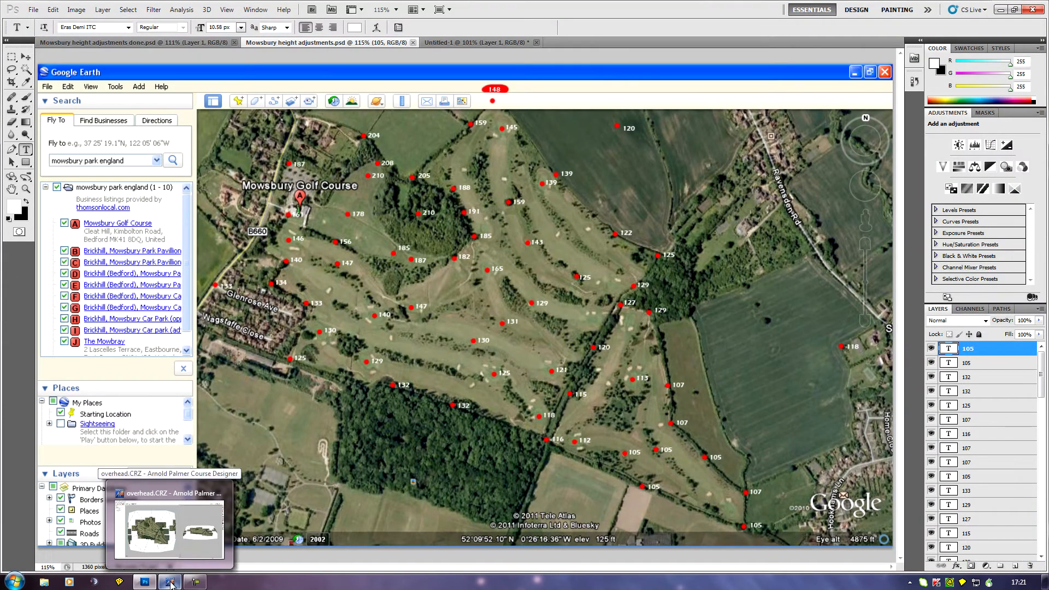
left_click(169, 581)
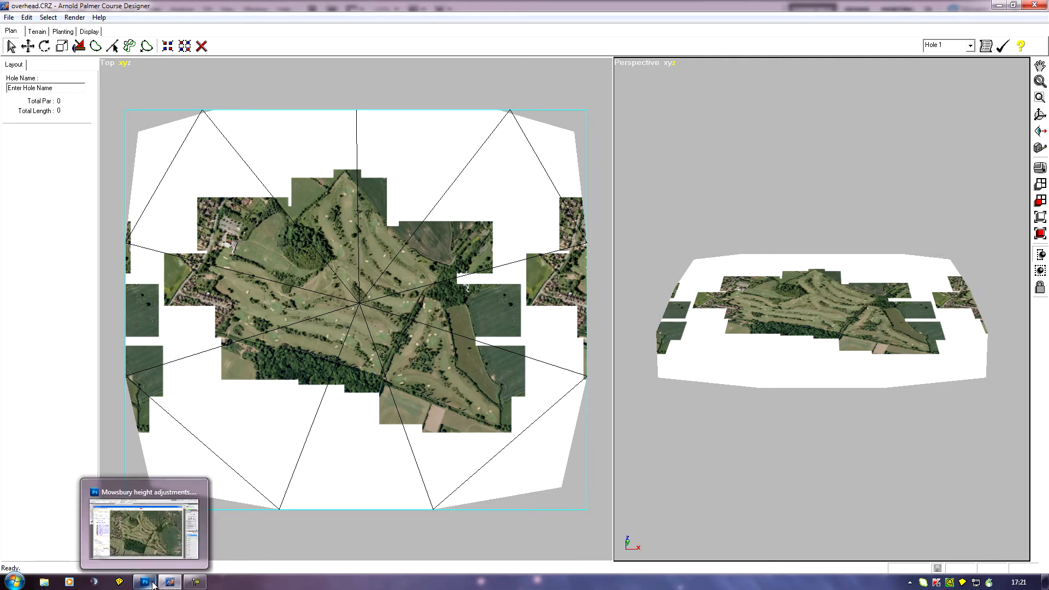
left_click(143, 582)
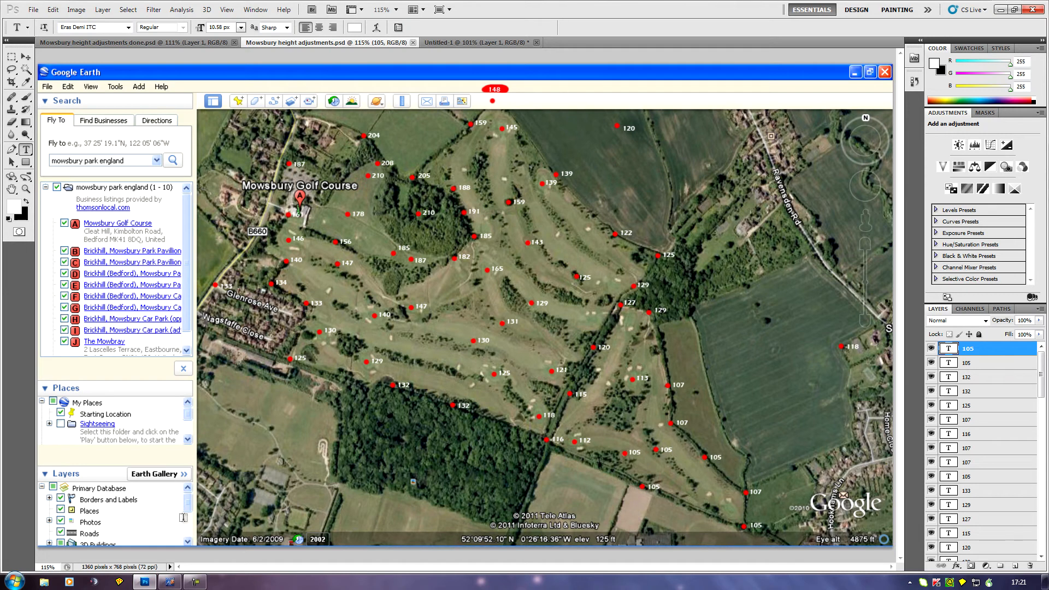
mouse_move(172, 581)
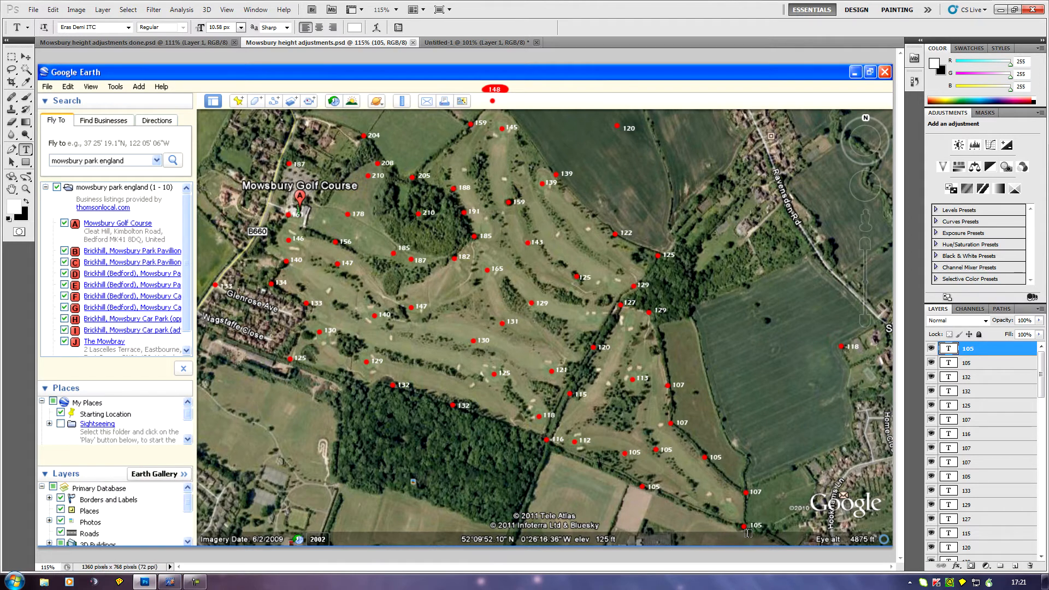
mouse_move(745, 534)
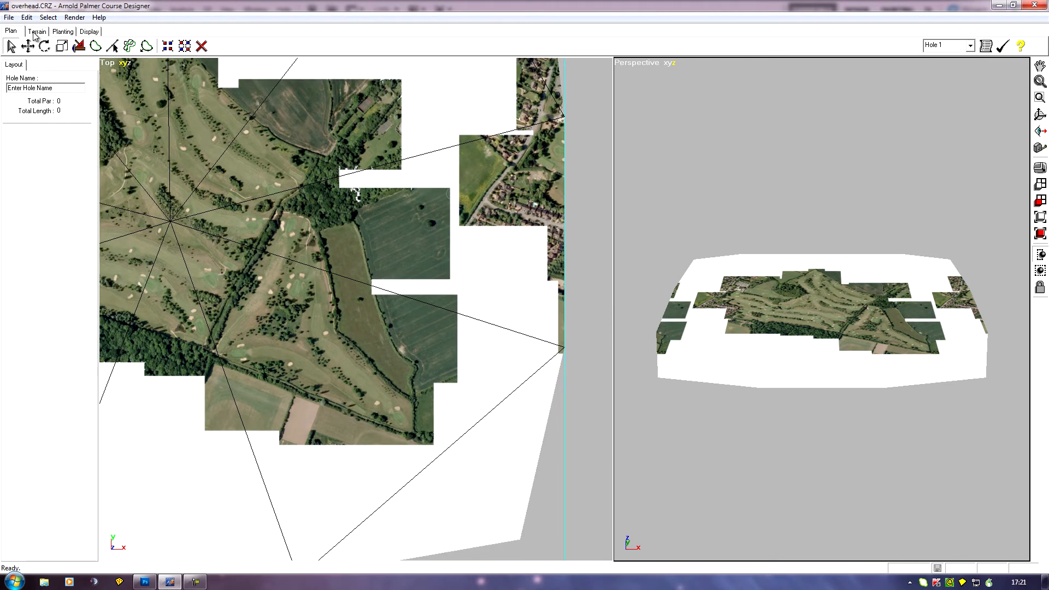
- Configure the terrain painter with 1 ft radius, 0 ft height change and Add Density ticked
left_click(37, 32)
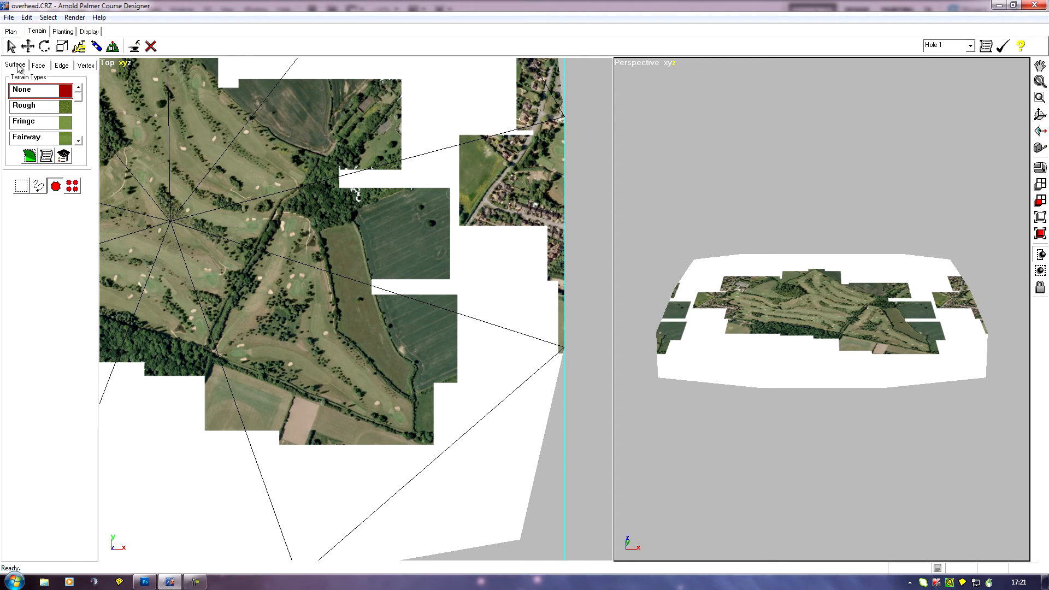
left_click(96, 46)
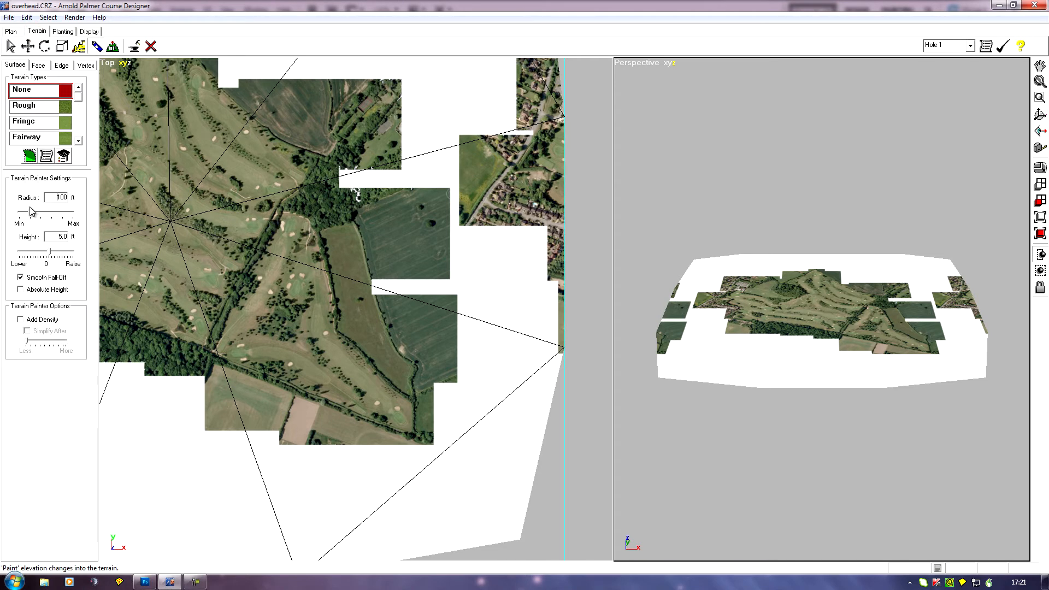
left_click_drag(30, 212, 10, 212)
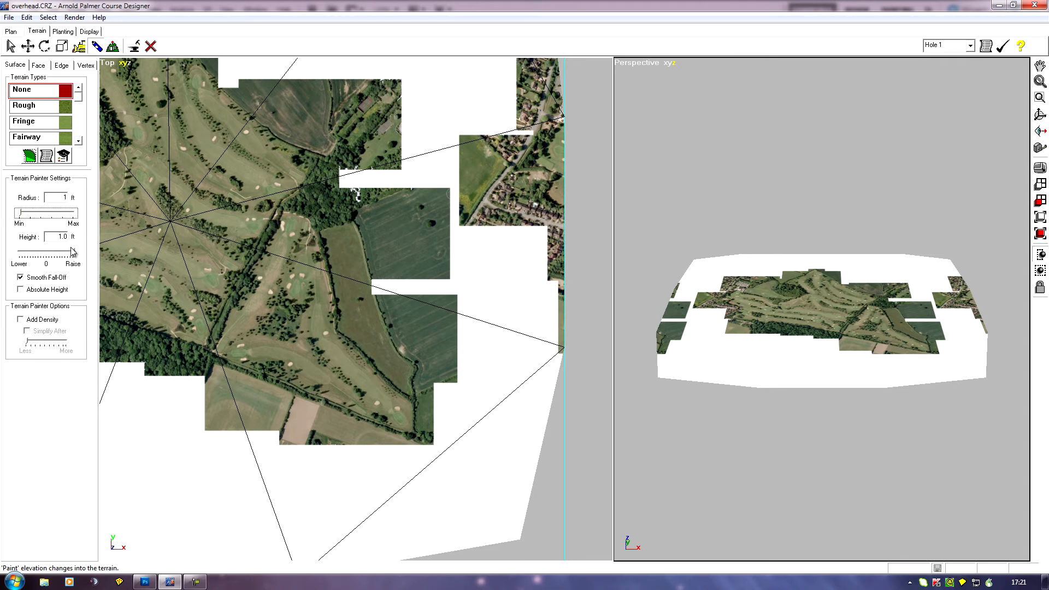
left_click_drag(70, 252, 46, 252)
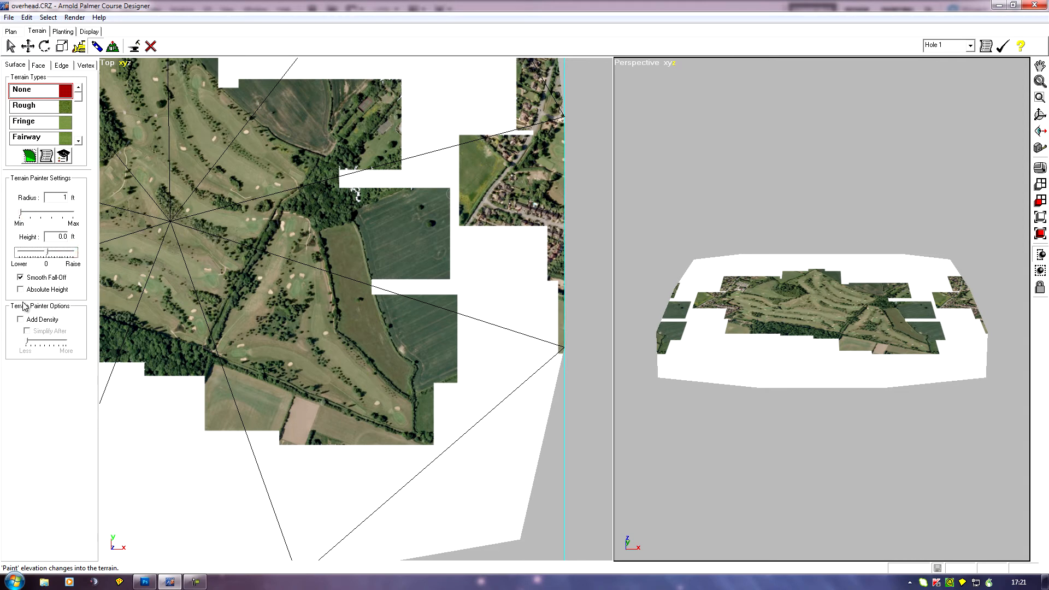
left_click(19, 319)
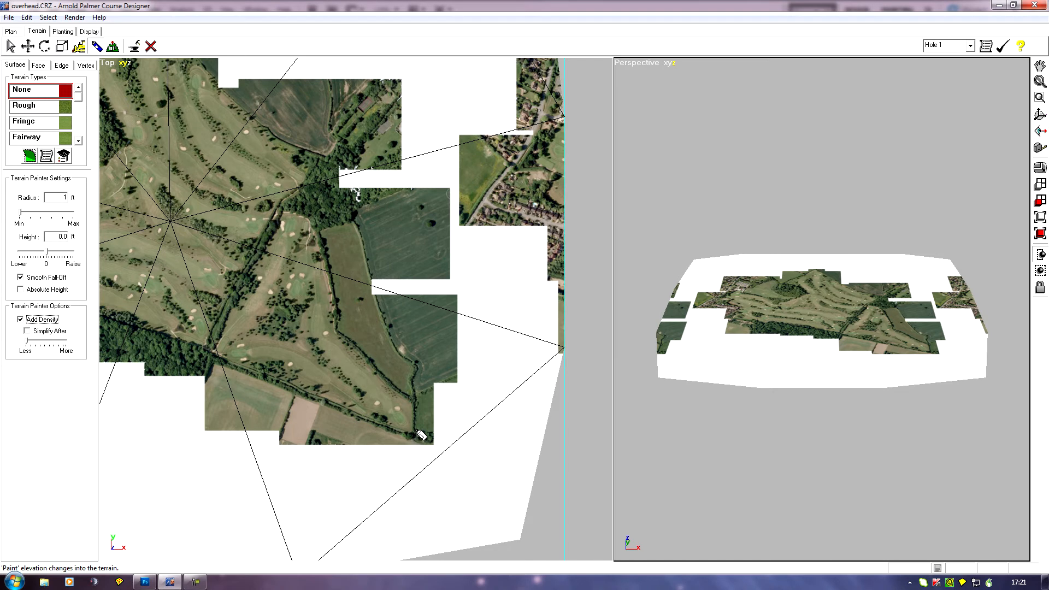
mouse_move(420, 438)
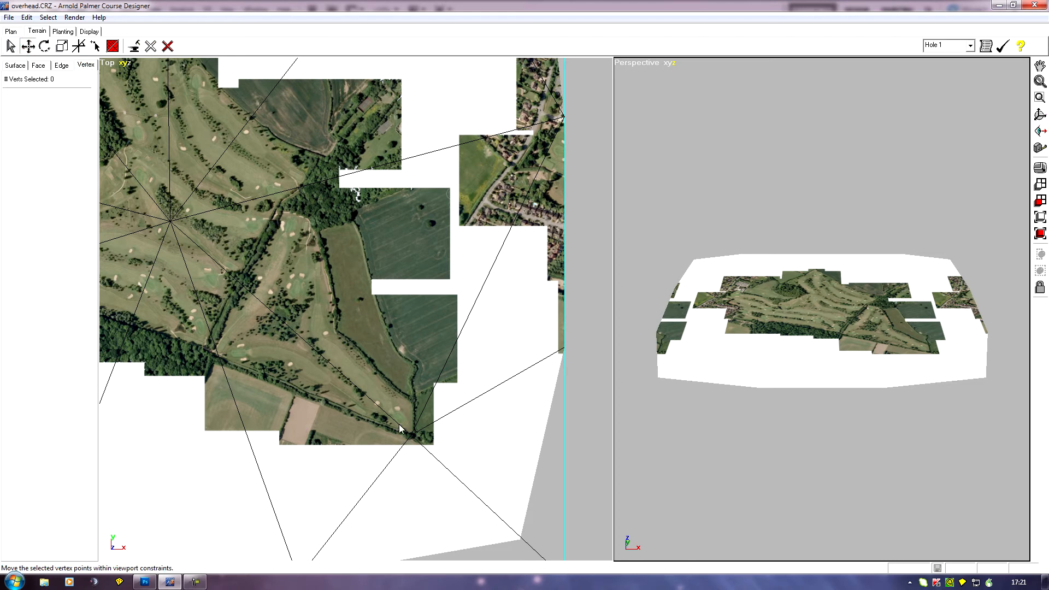
left_click(412, 435)
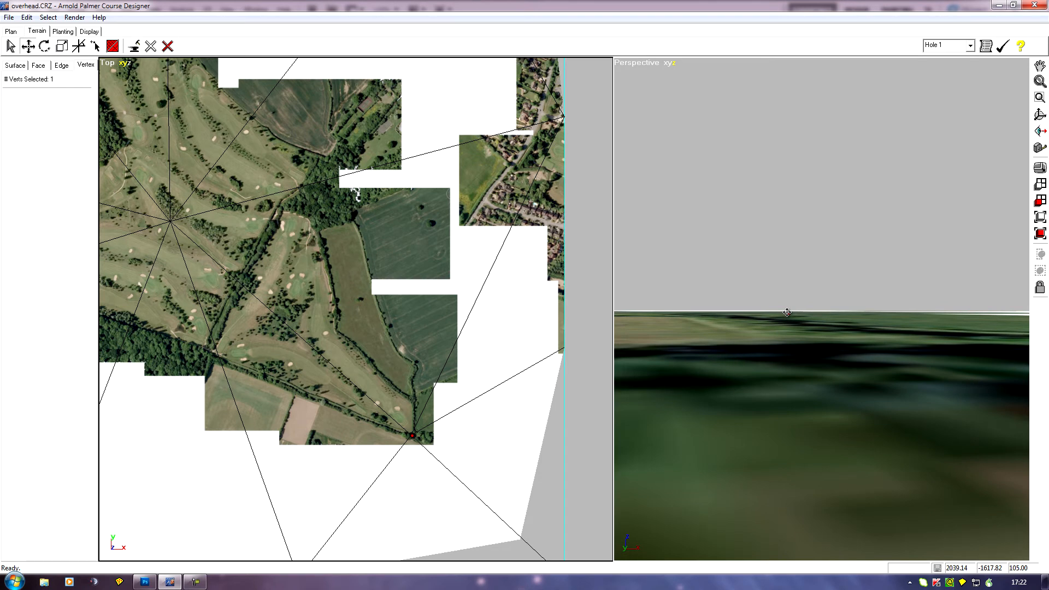
mouse_move(990, 535)
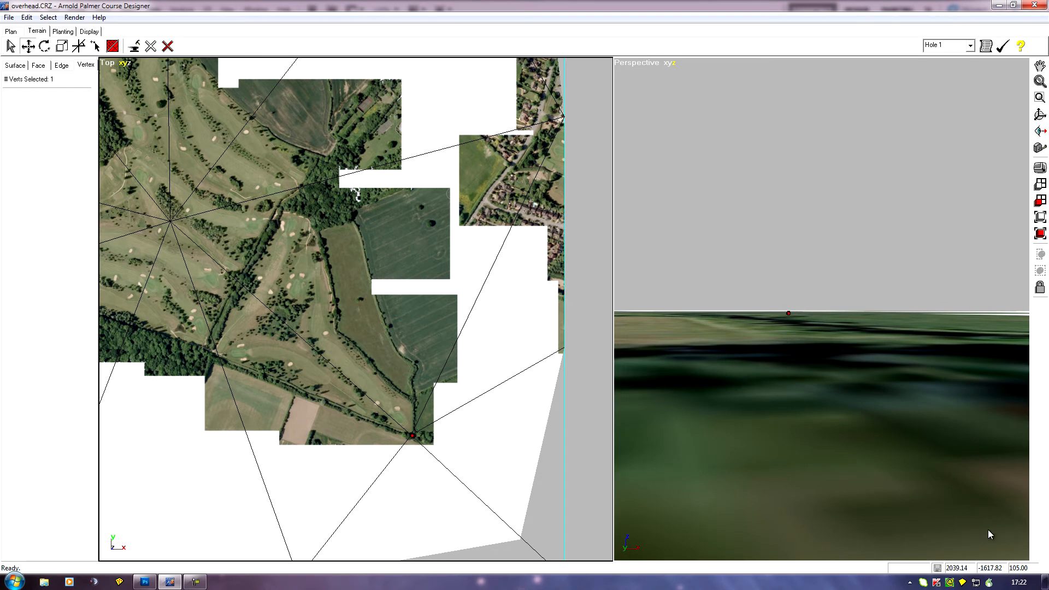
mouse_move(779, 314)
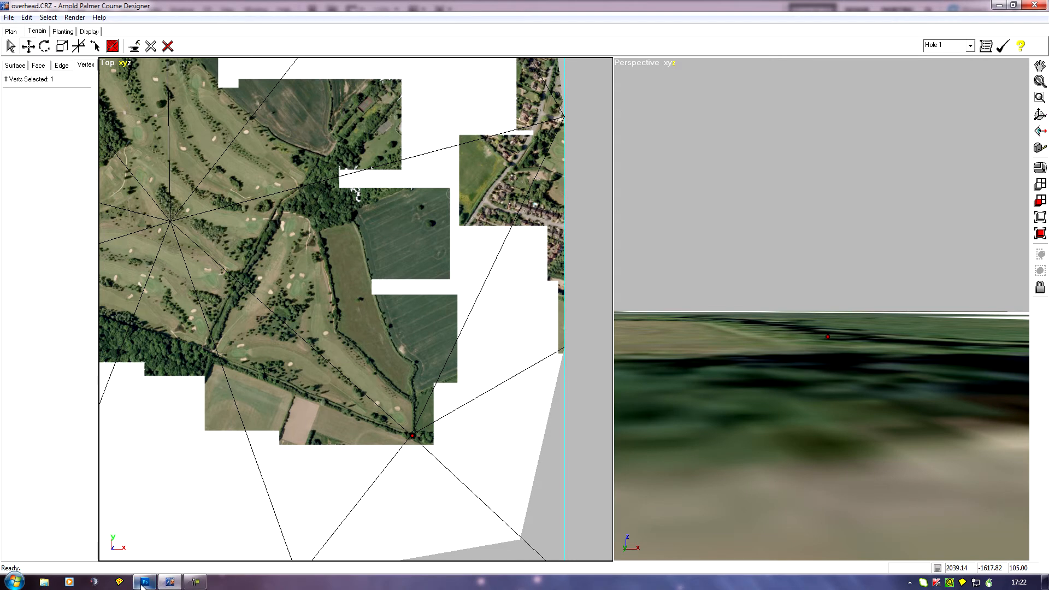
- View the finished height-adjustments image in Photoshop, then return to APCD
left_click(143, 581)
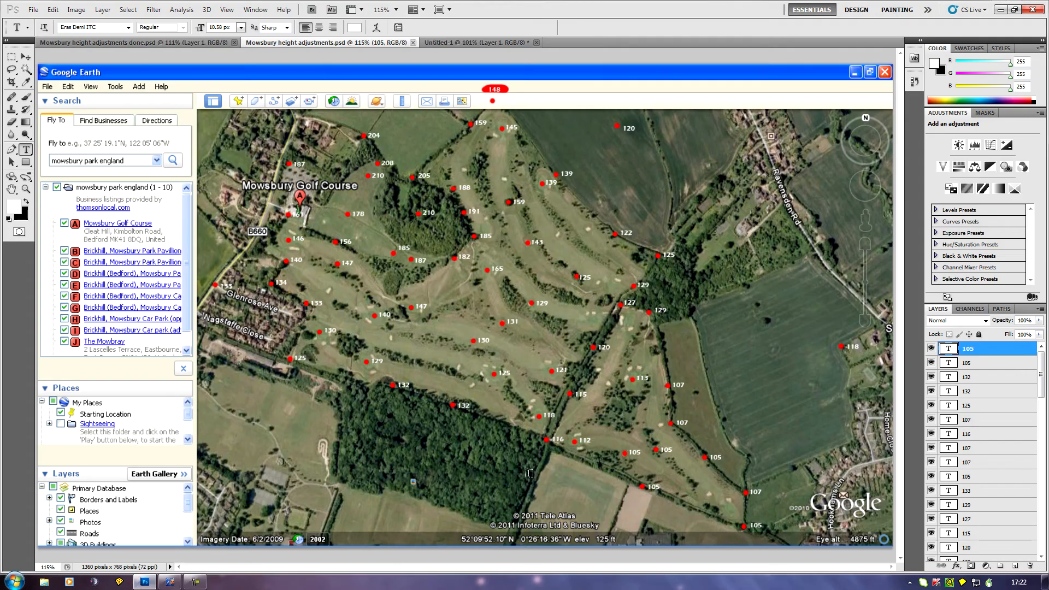
mouse_move(744, 531)
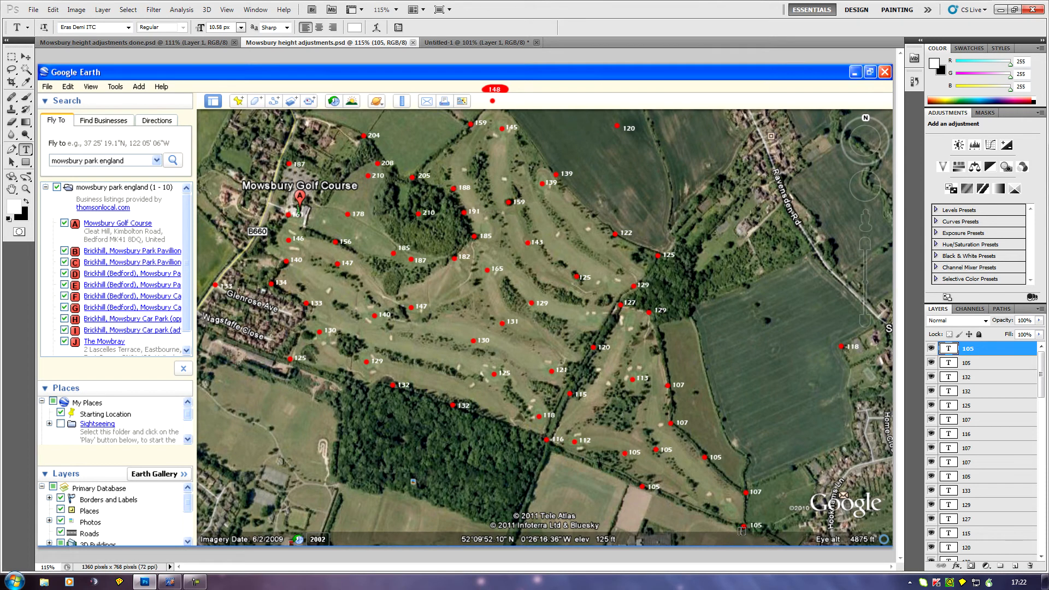
mouse_move(717, 537)
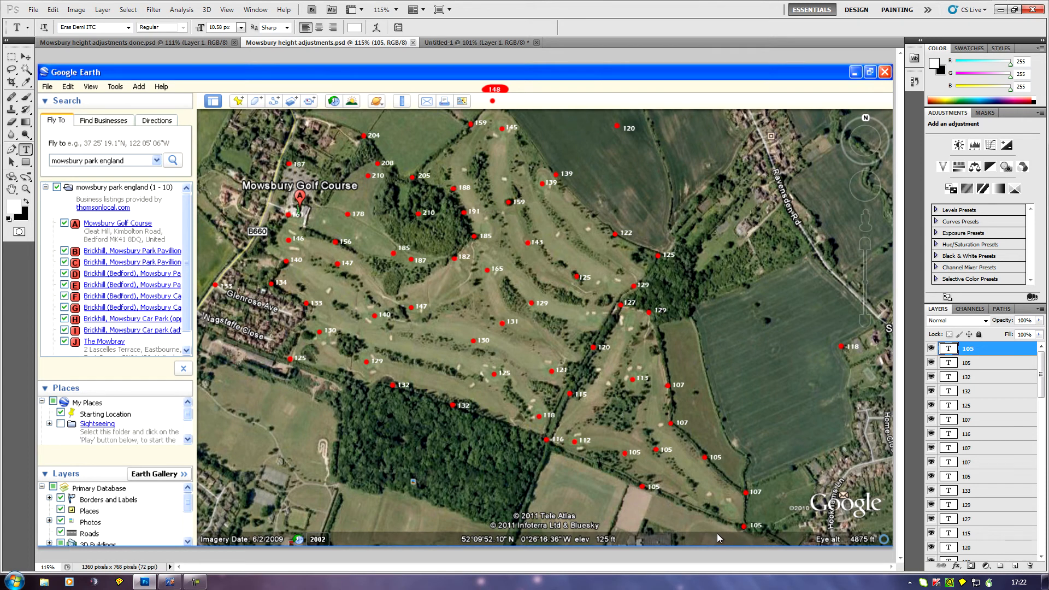
mouse_move(743, 524)
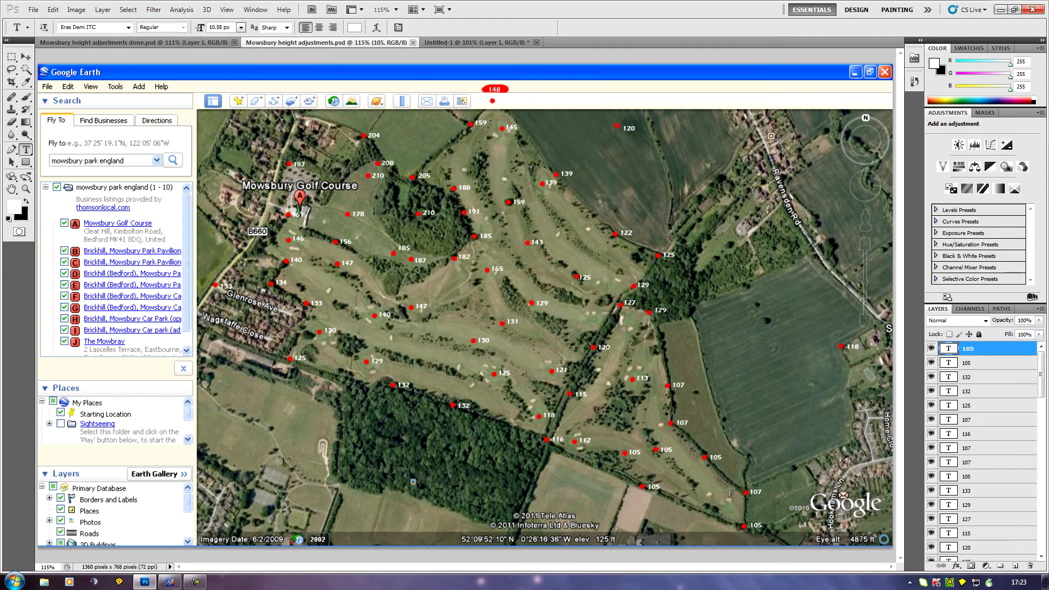
mouse_move(824, 542)
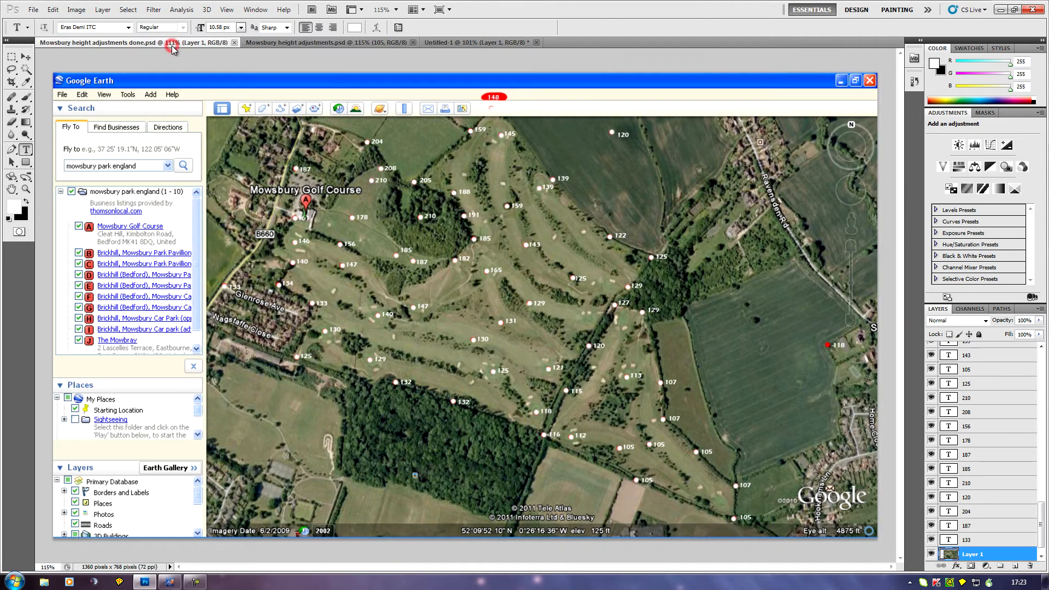
mouse_move(173, 50)
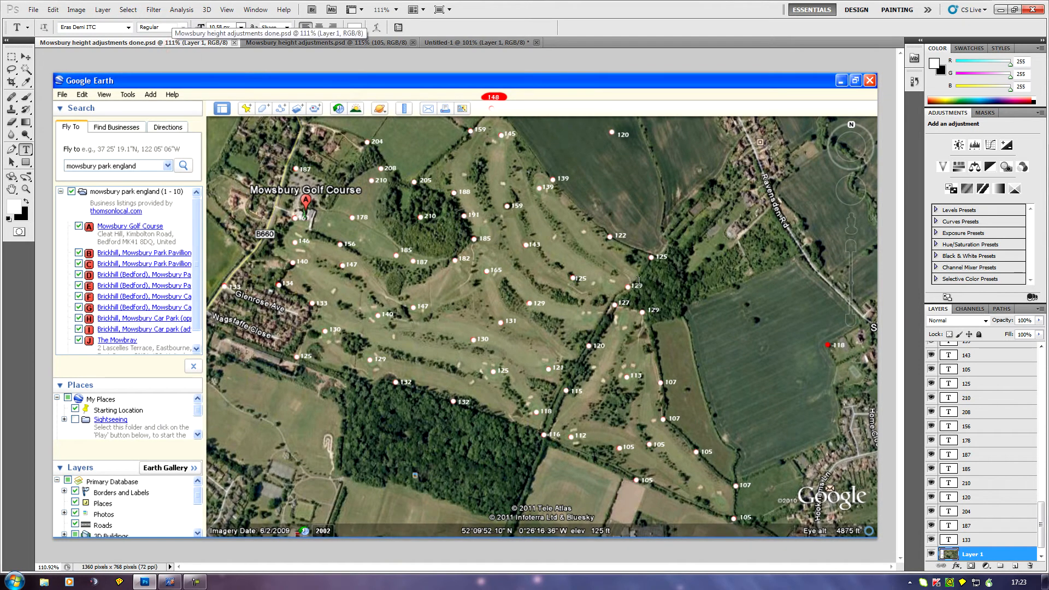
mouse_move(306, 340)
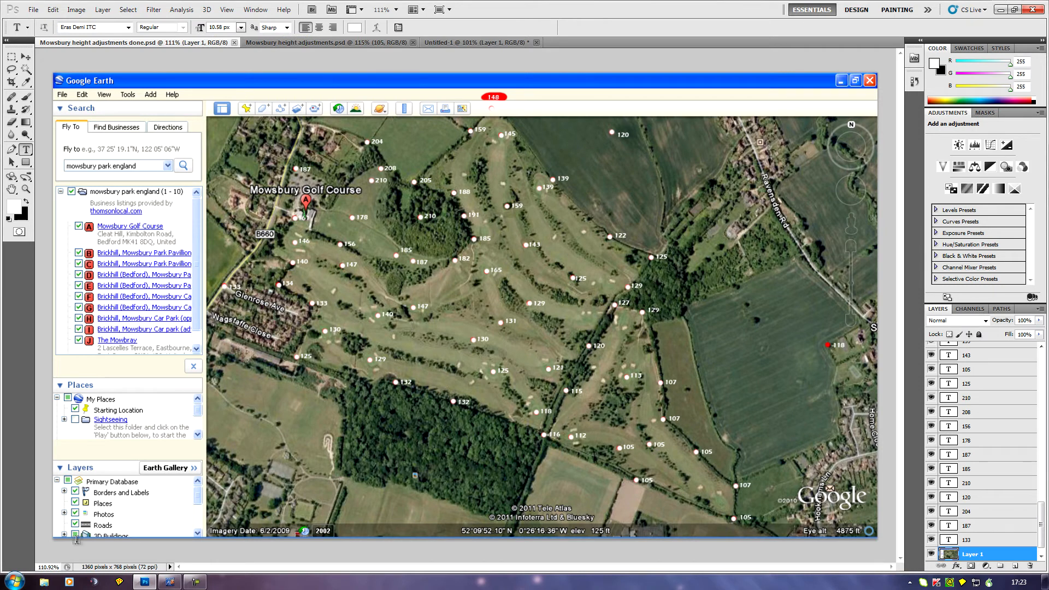
left_click(195, 581)
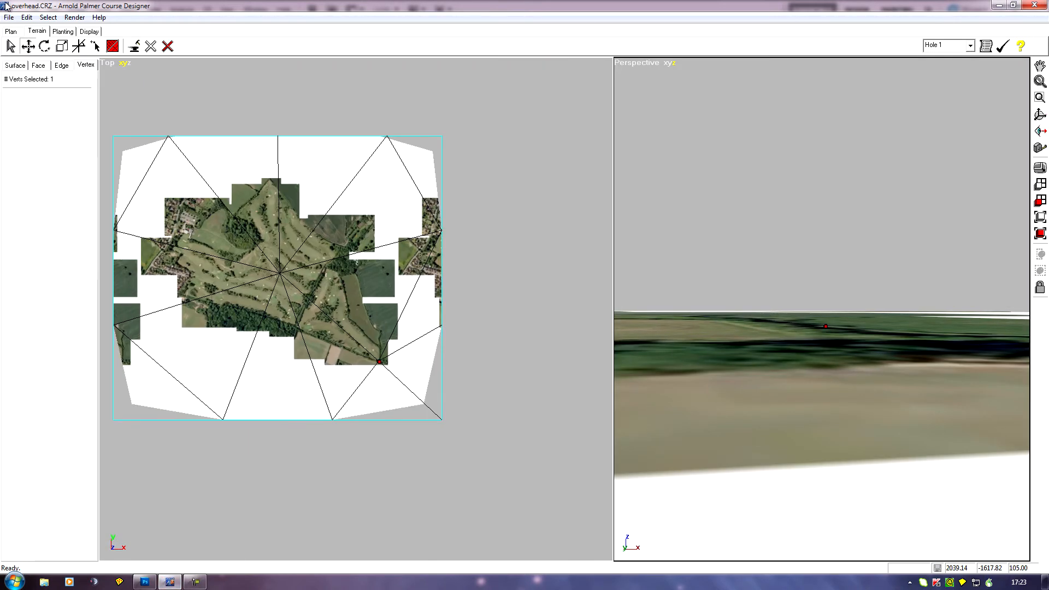
- Open Mowsbury Park 1d.CRZ via File > Open, answering the save-changes prompt
left_click(9, 17)
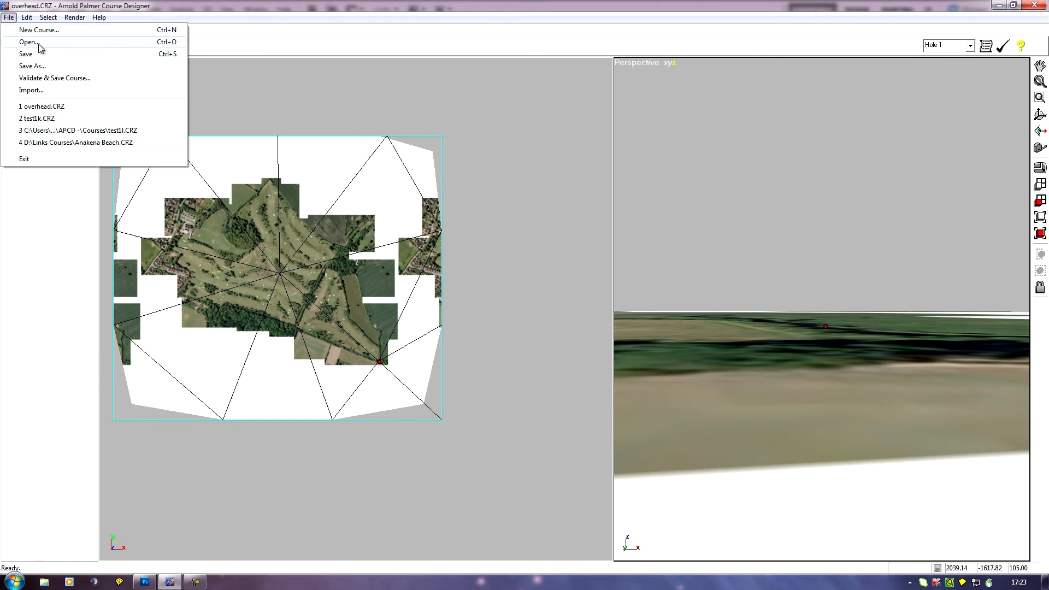
left_click(39, 30)
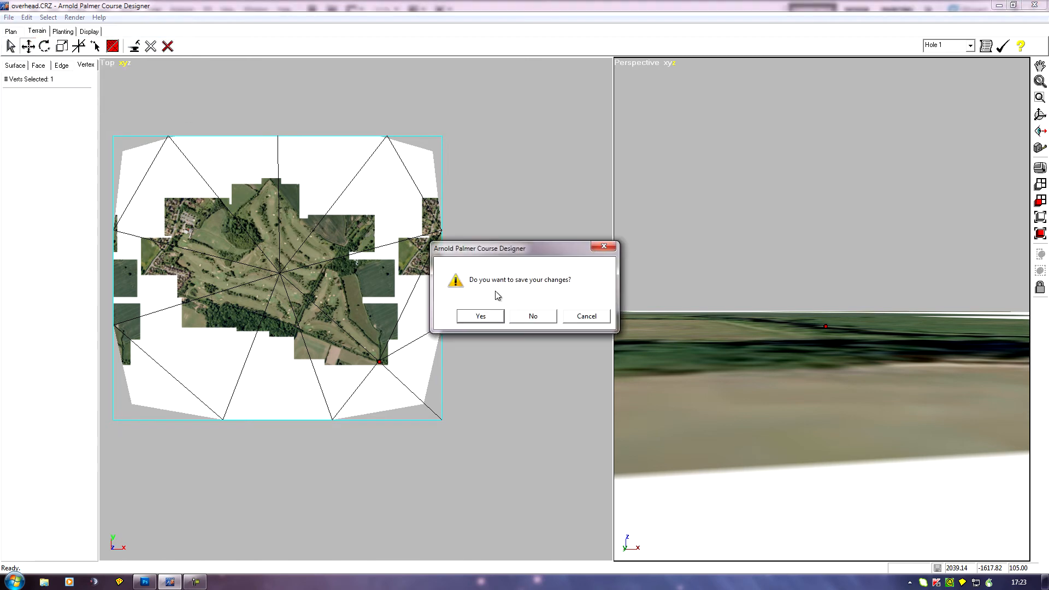
left_click(532, 316)
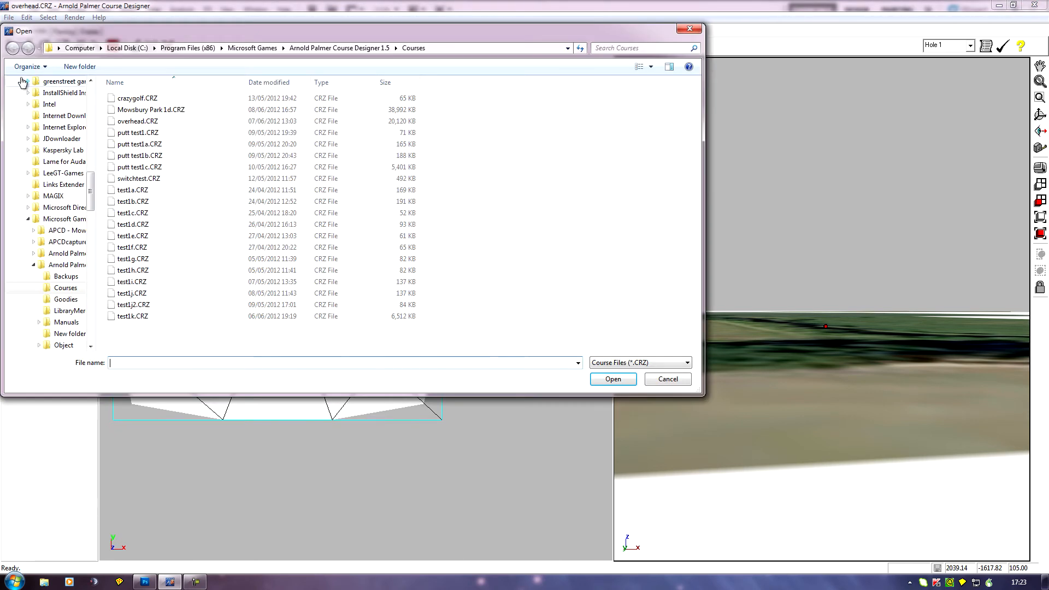
left_click(151, 110)
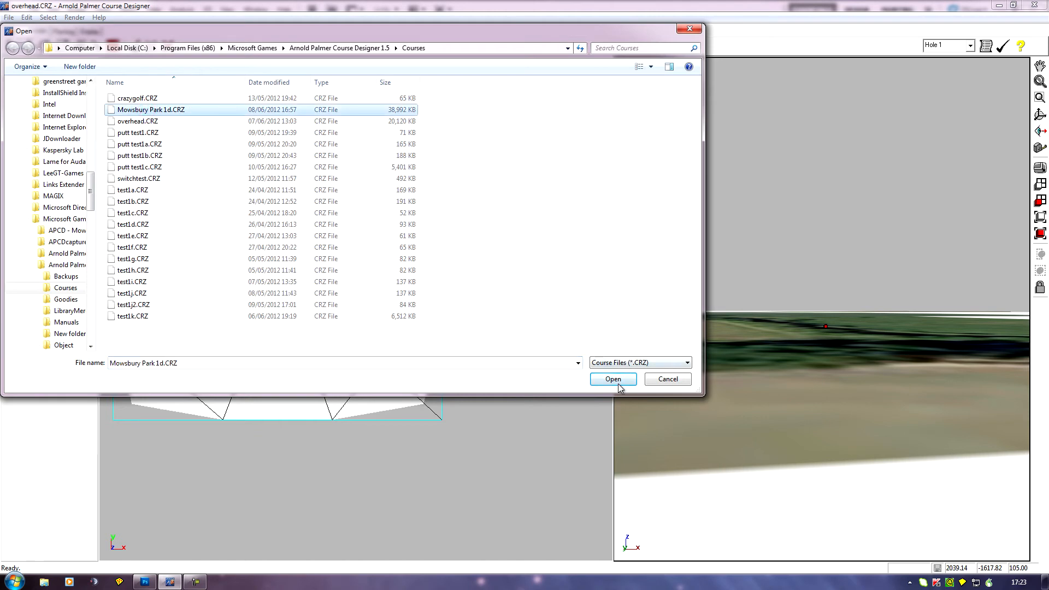
left_click(612, 379)
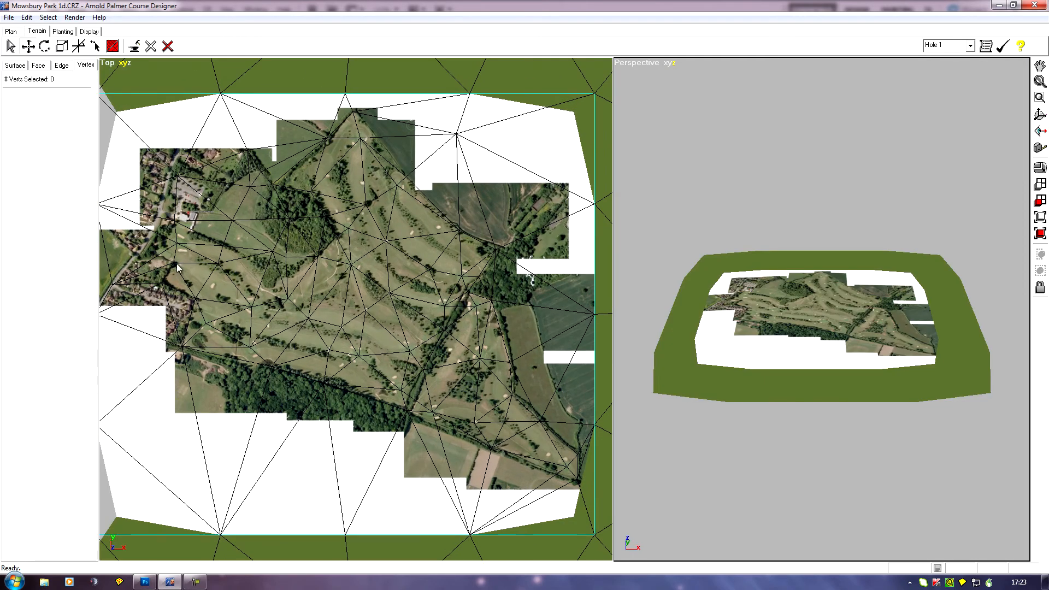
mouse_move(470, 452)
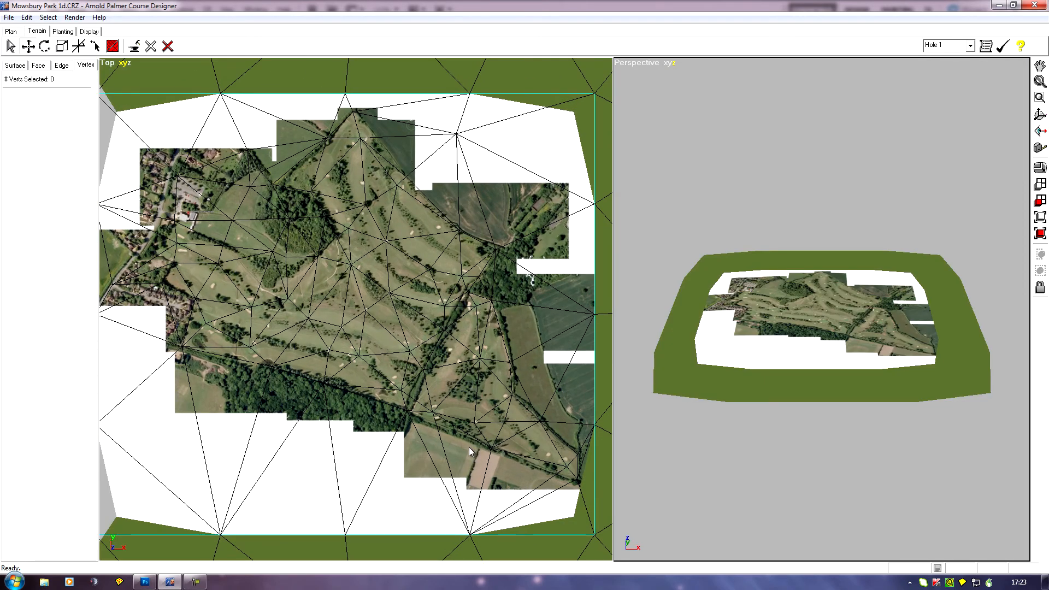
mouse_move(567, 476)
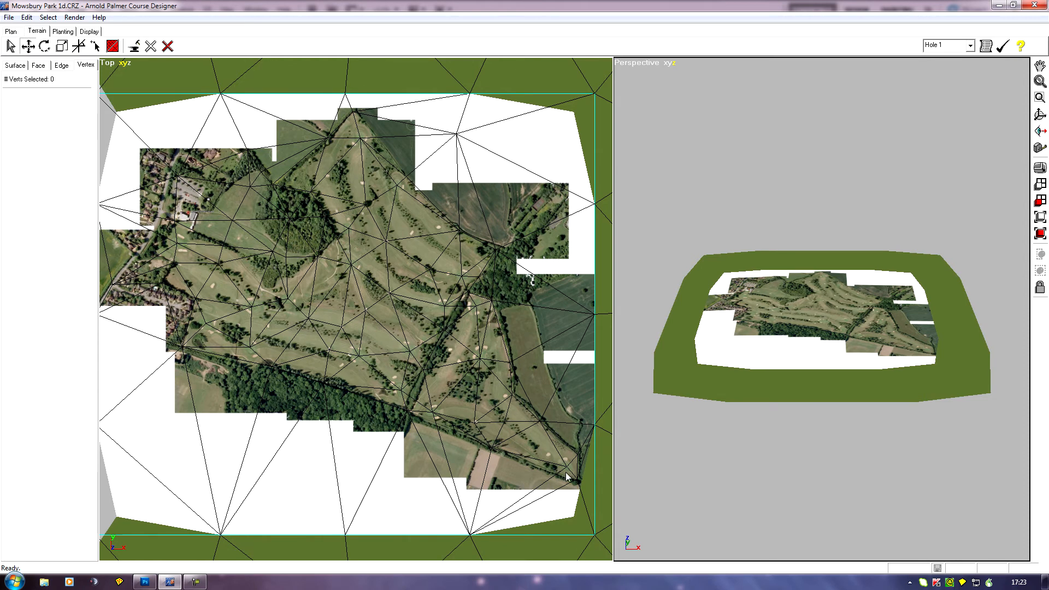
mouse_move(138, 248)
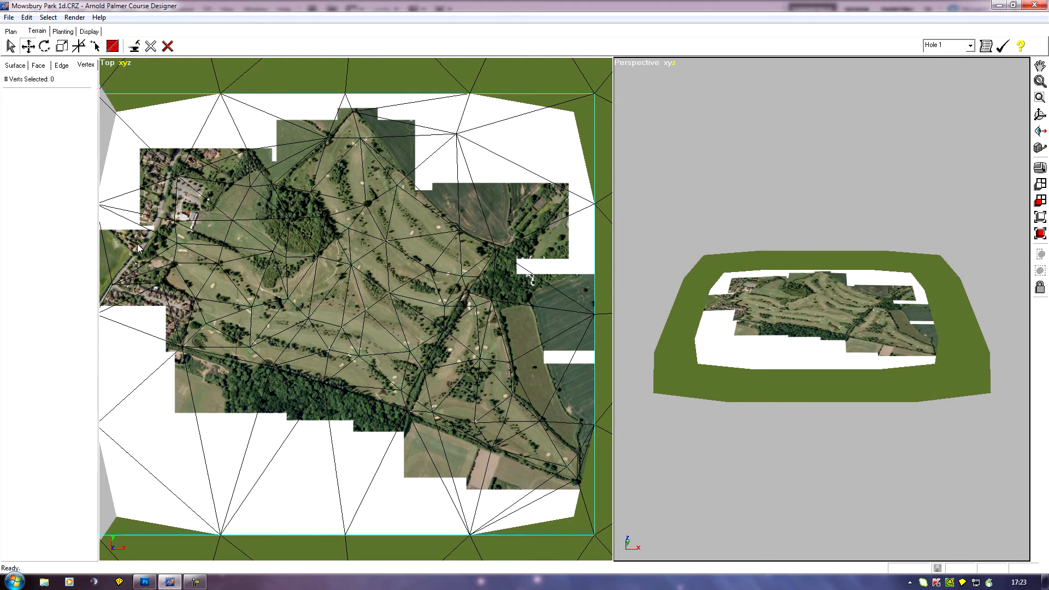
mouse_move(467, 312)
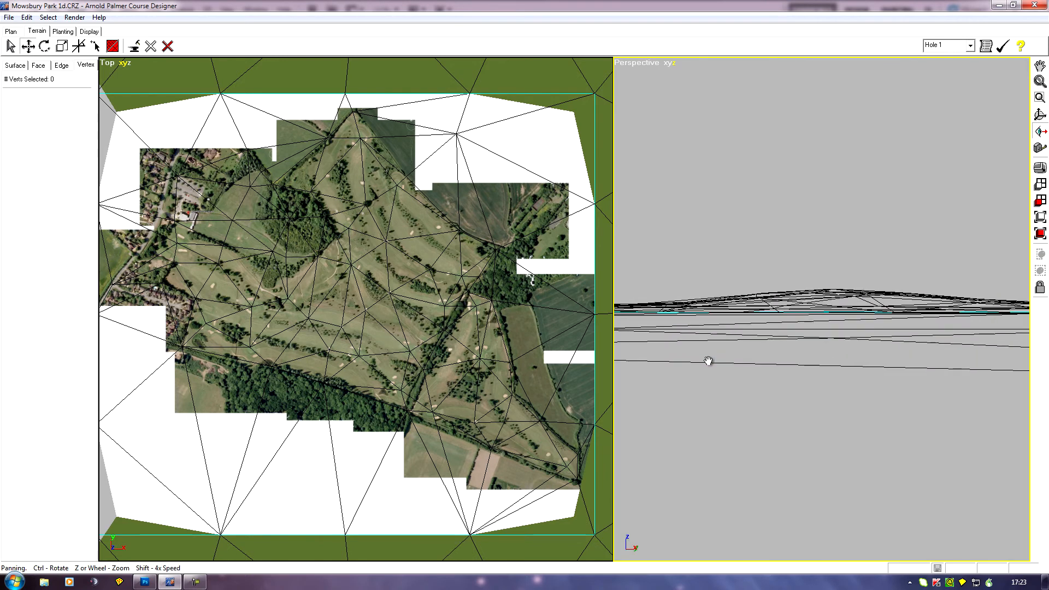
left_click_drag(708, 361, 907, 378)
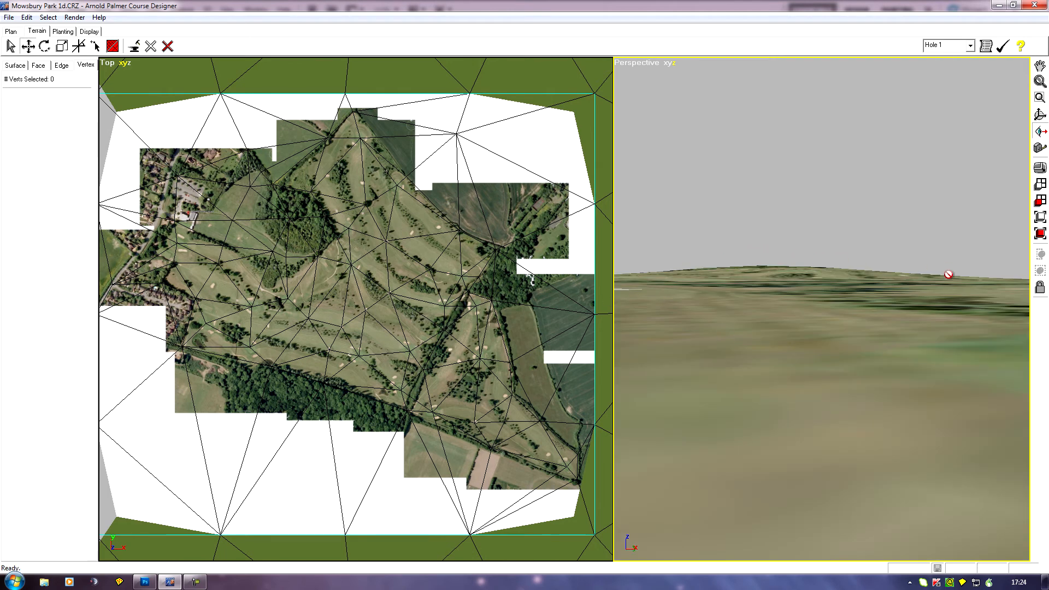
left_click_drag(947, 275, 747, 324)
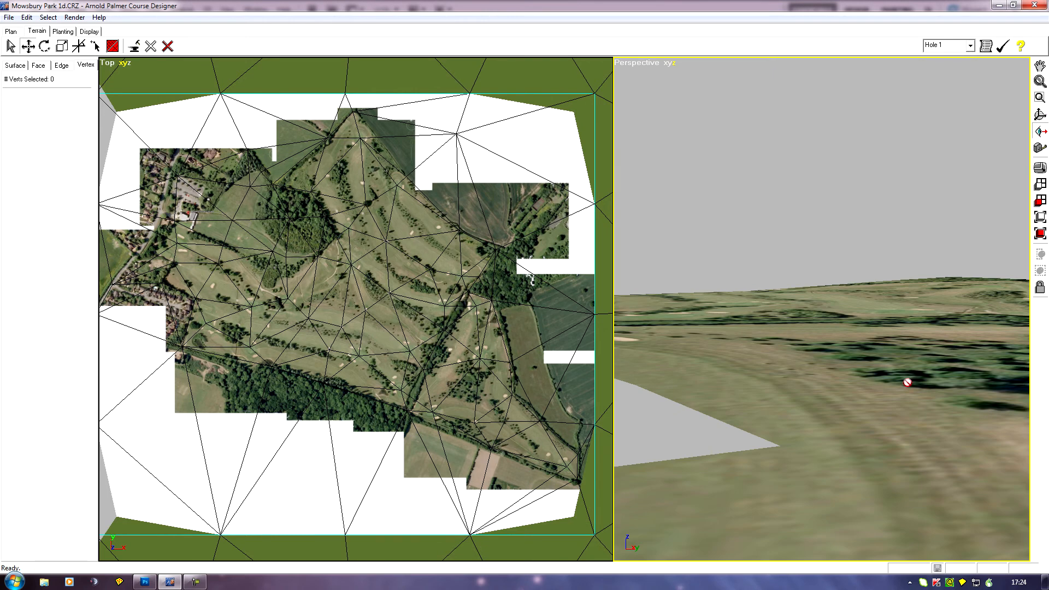
mouse_move(810, 330)
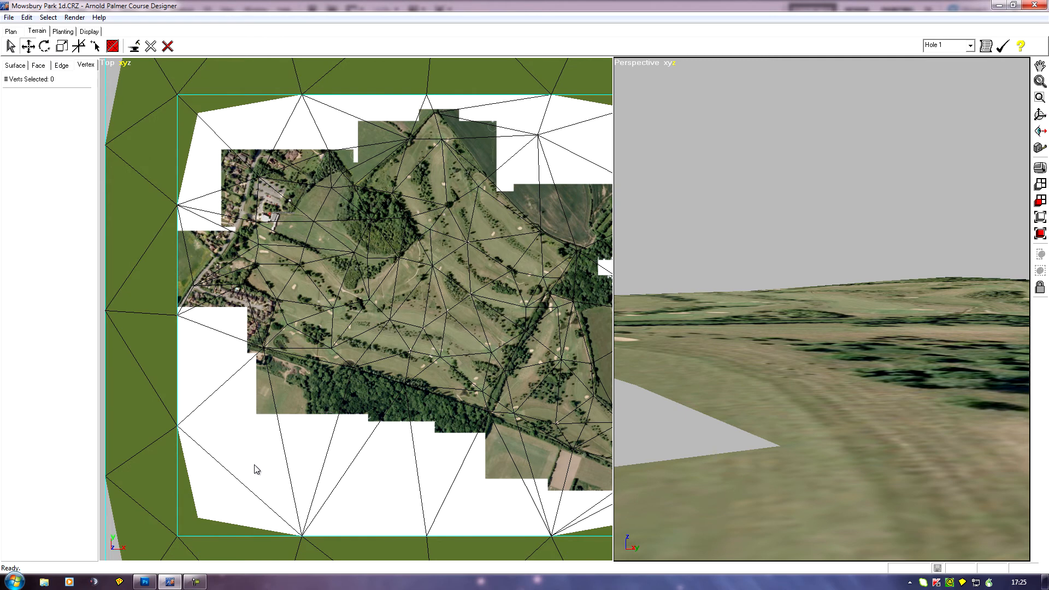
mouse_move(505, 401)
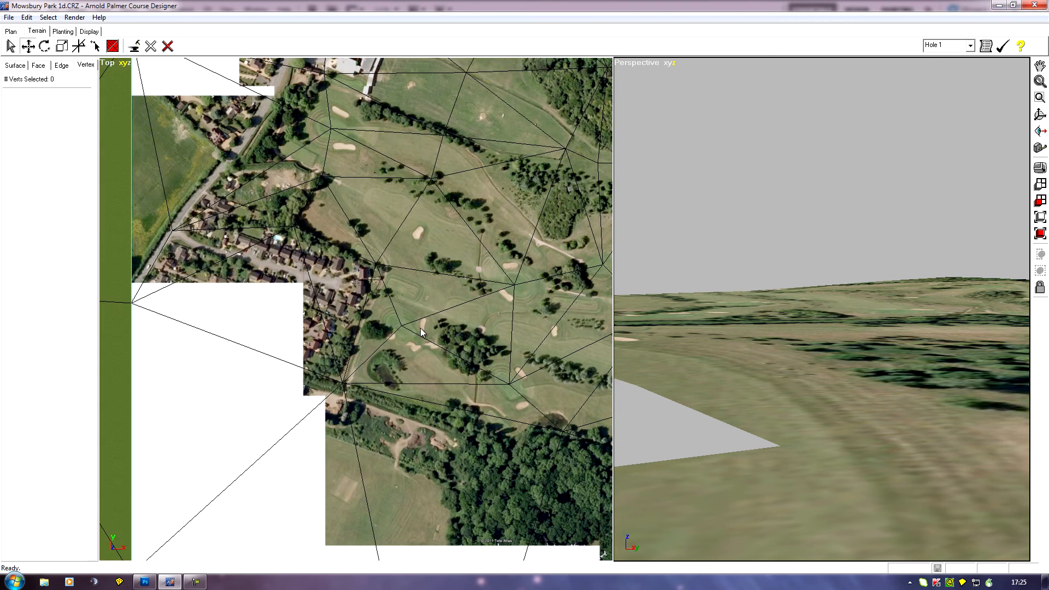
mouse_move(560, 382)
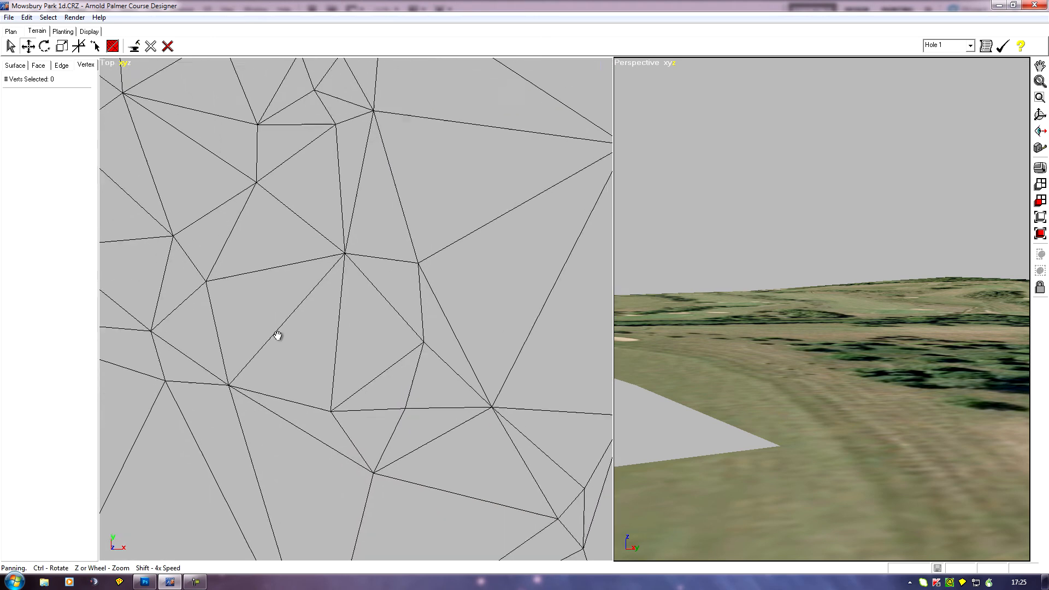
- Pan the Top viewport until a green with its two bunkers fills the view
left_click_drag(276, 334, 433, 281)
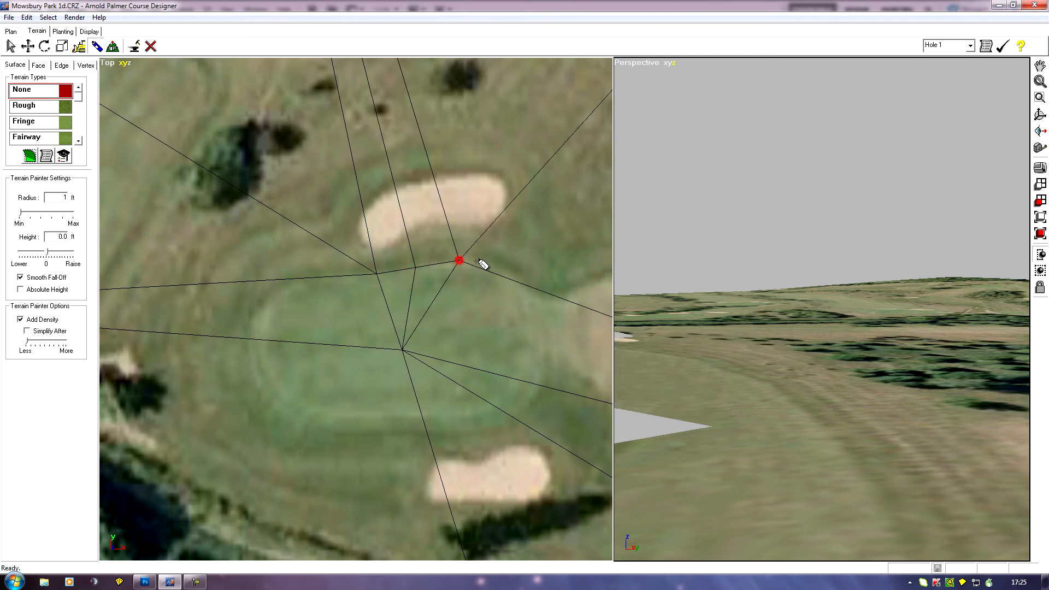
- Paint added mesh density along the green's upper and lower-left edges
left_click_drag(460, 260, 523, 291)
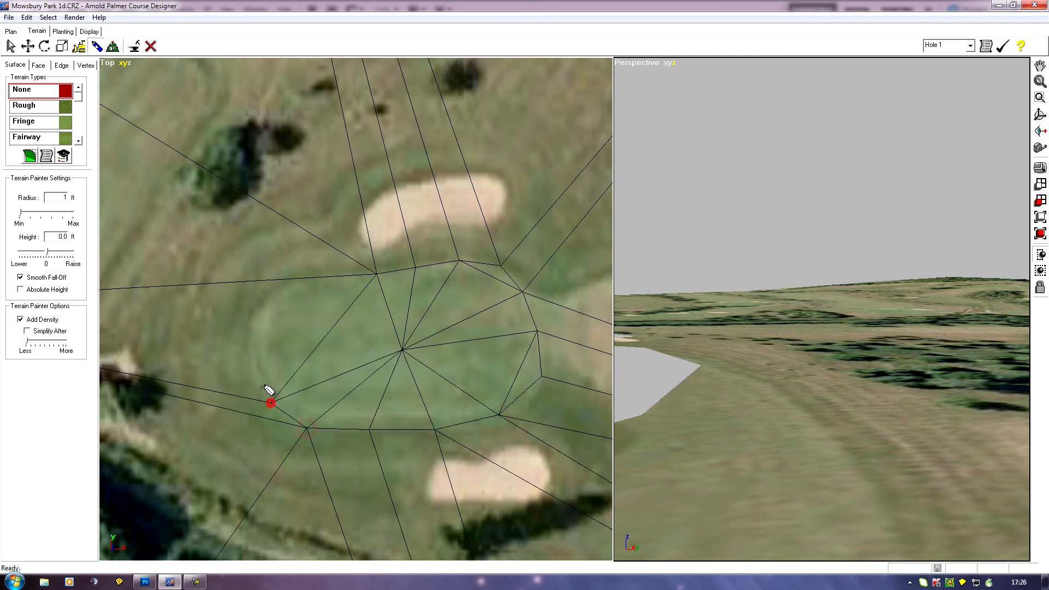
left_click_drag(270, 402, 272, 288)
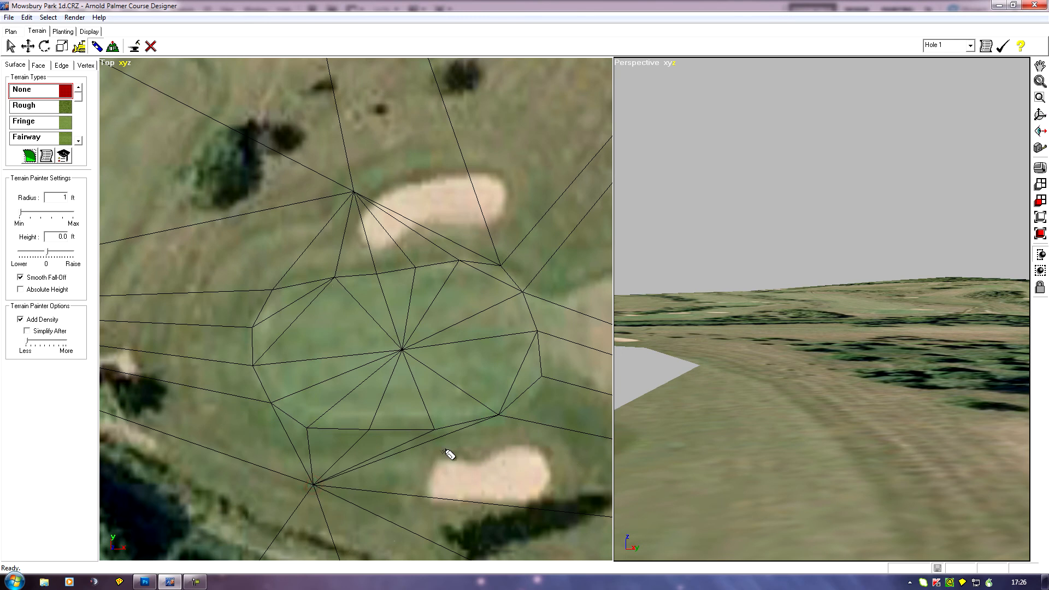
mouse_move(256, 253)
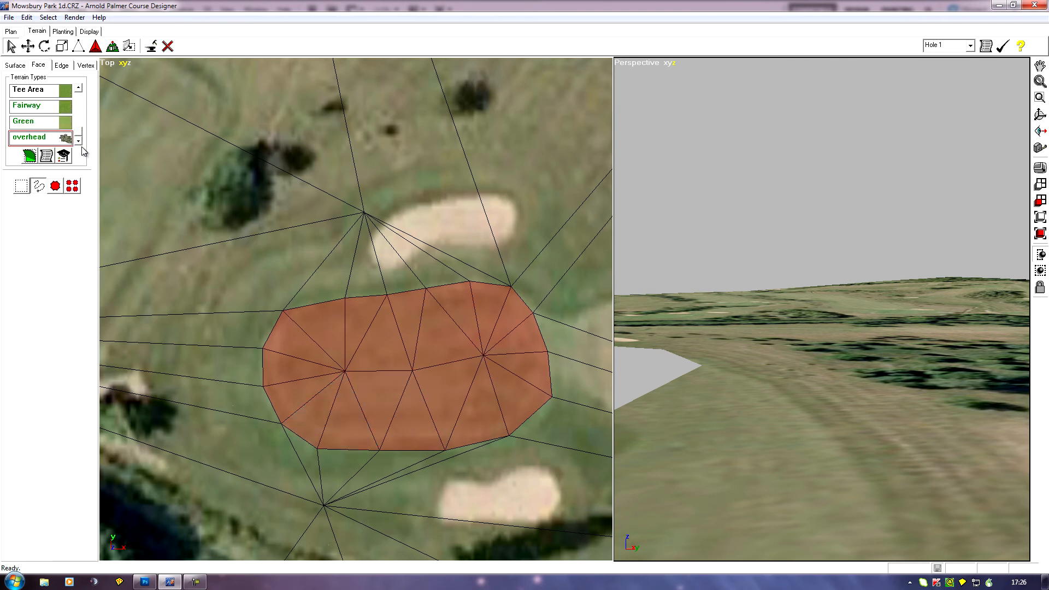
- Apply the Green terrain type to the selected faces of the bunkered green
left_click(34, 122)
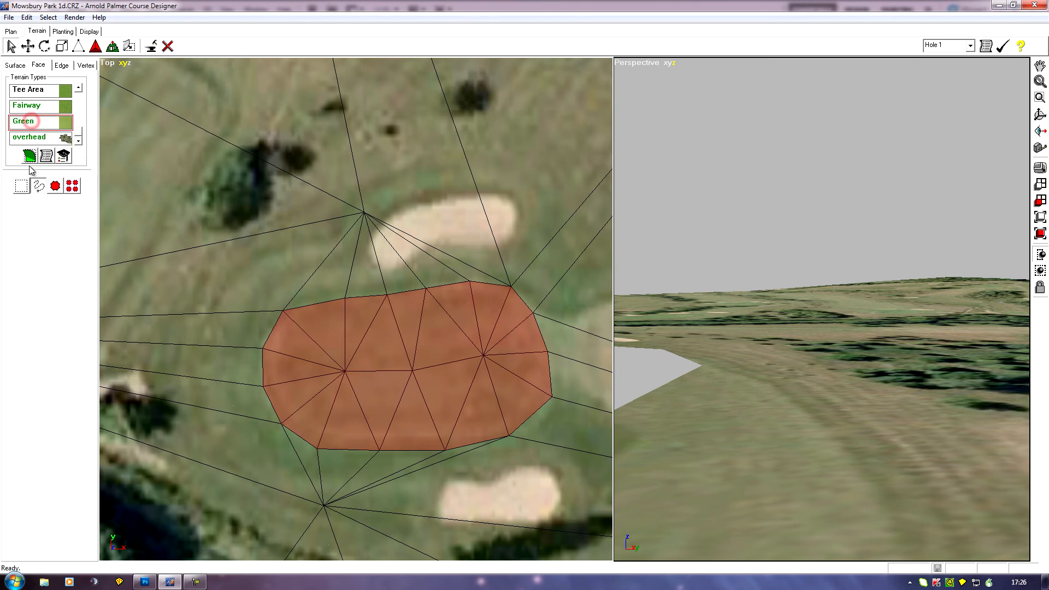
left_click(29, 156)
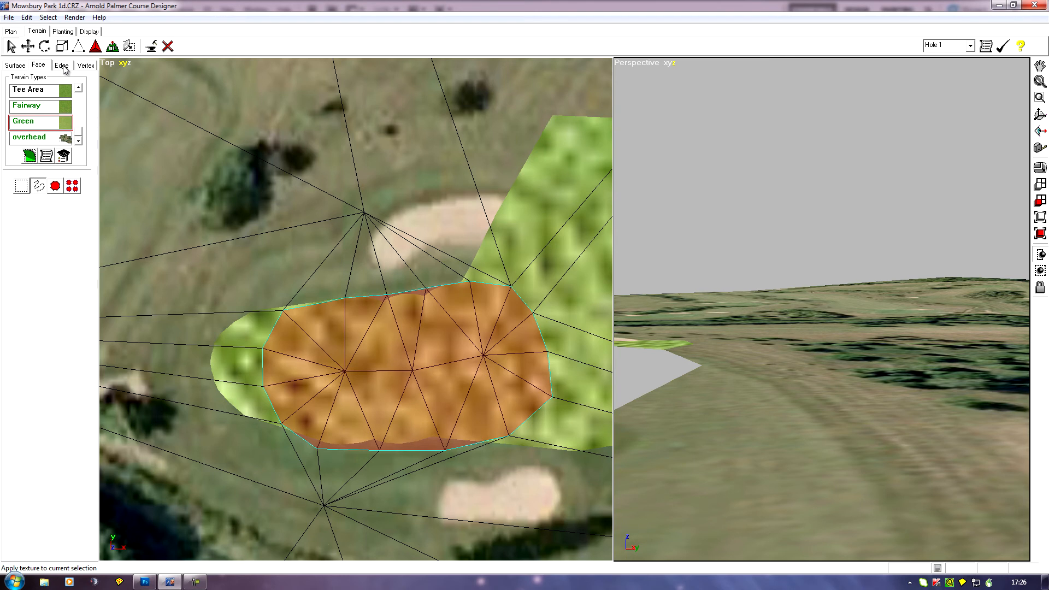
left_click(61, 65)
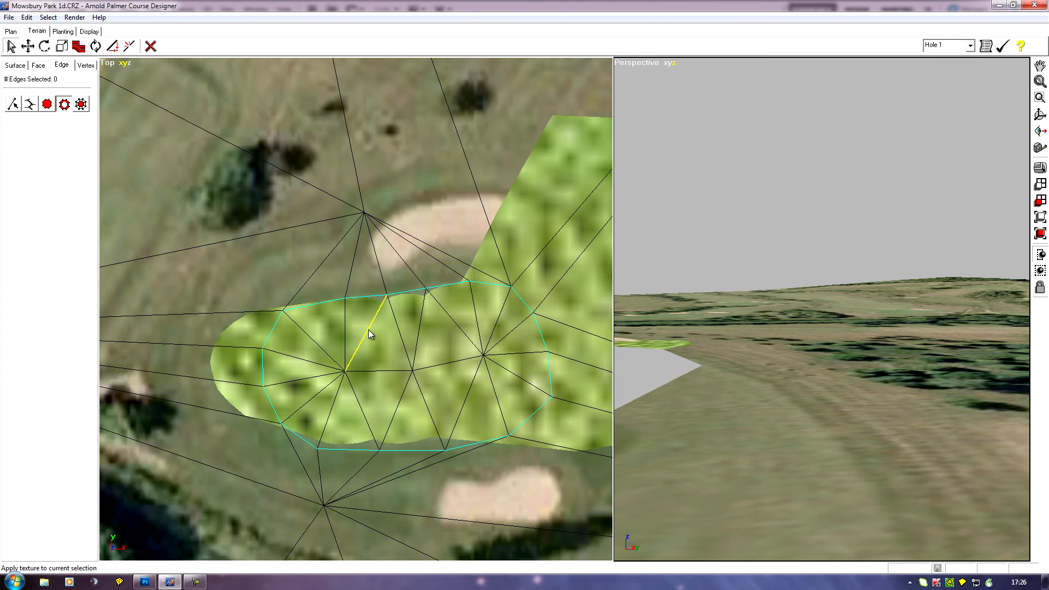
- Loop-select the green's sixteen perimeter edges and lower their sharpness to -1
left_click(79, 46)
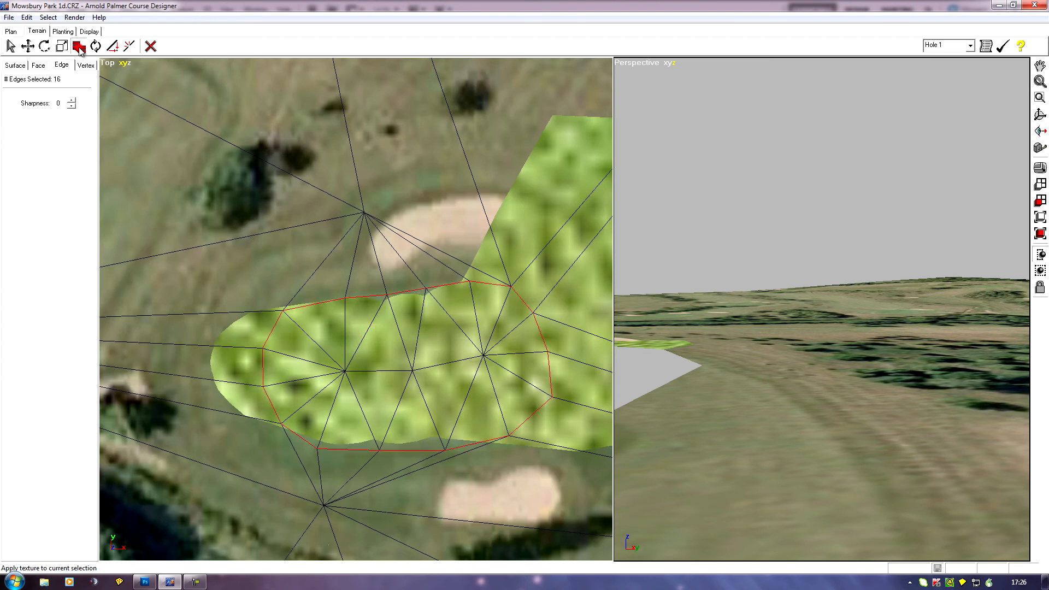
left_click(72, 105)
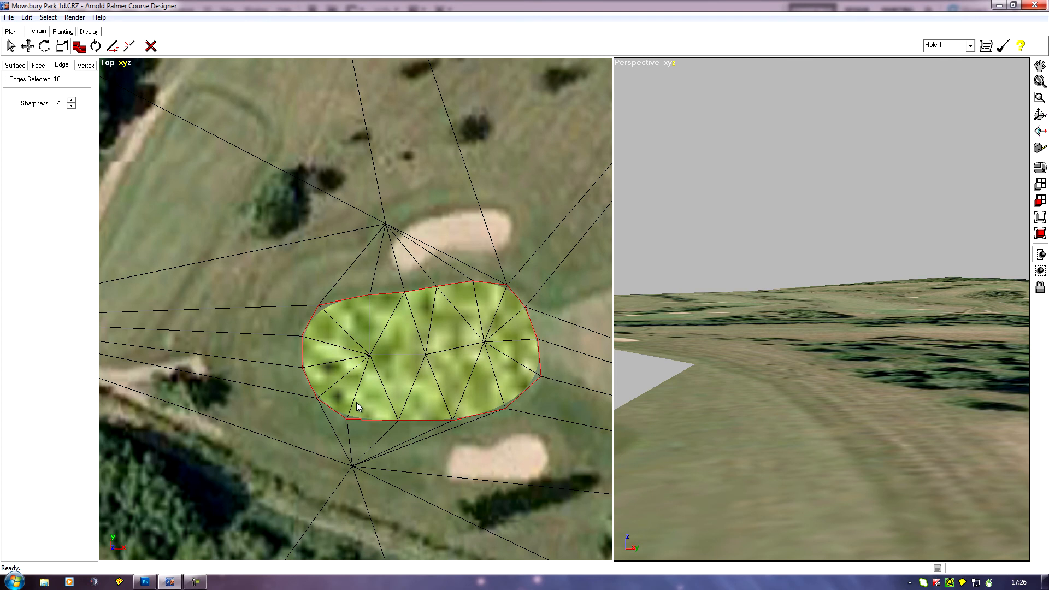
mouse_move(422, 409)
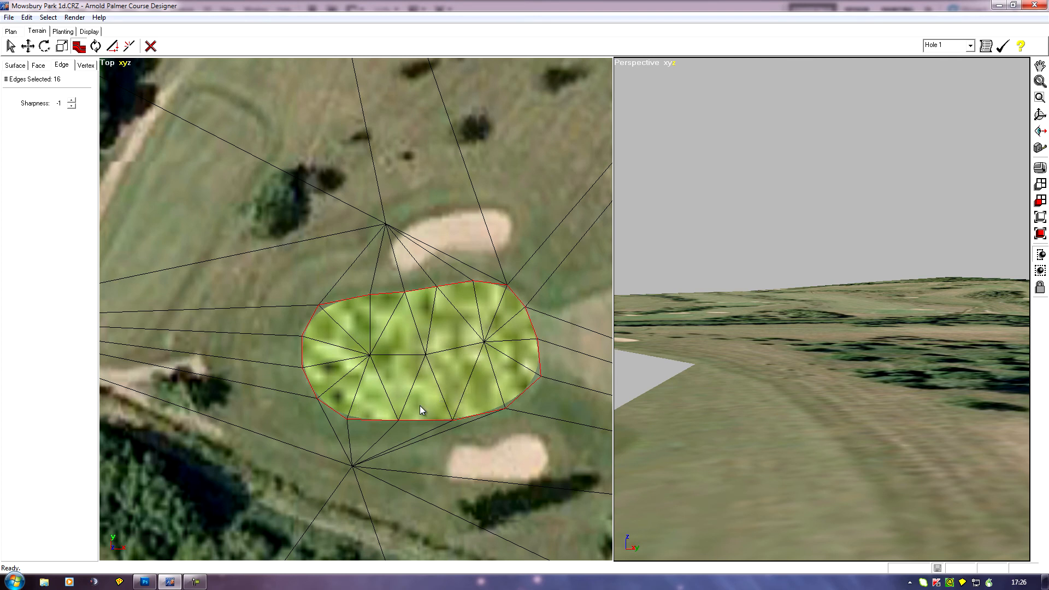
mouse_move(240, 257)
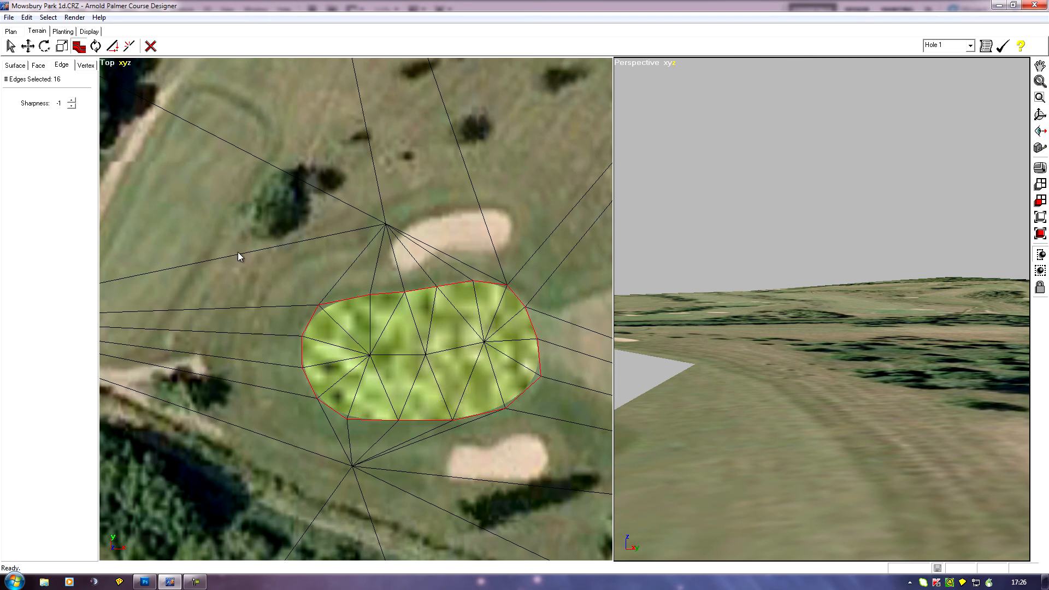
mouse_move(577, 420)
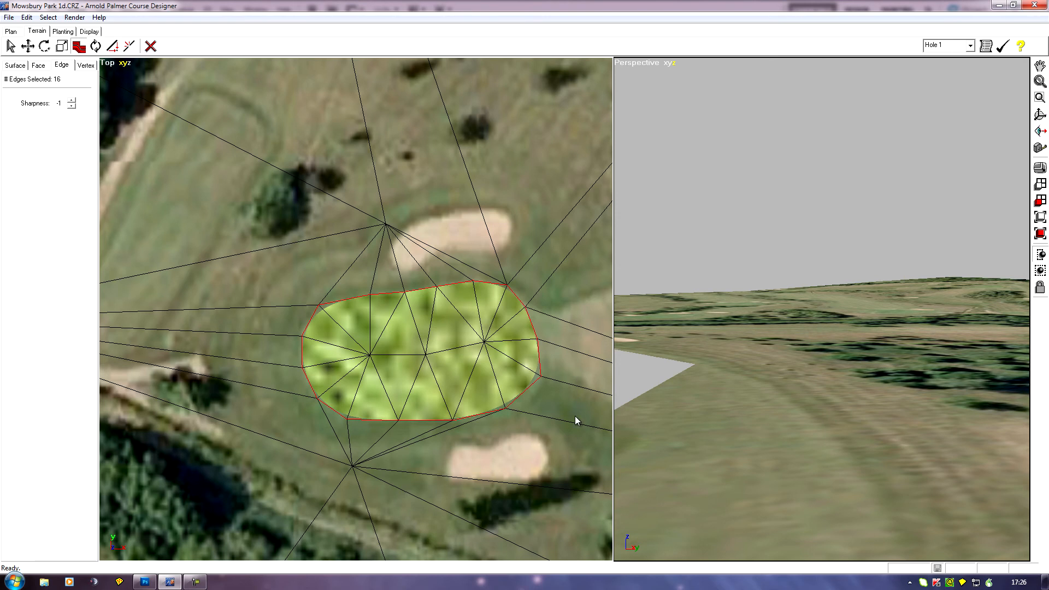
mouse_move(354, 483)
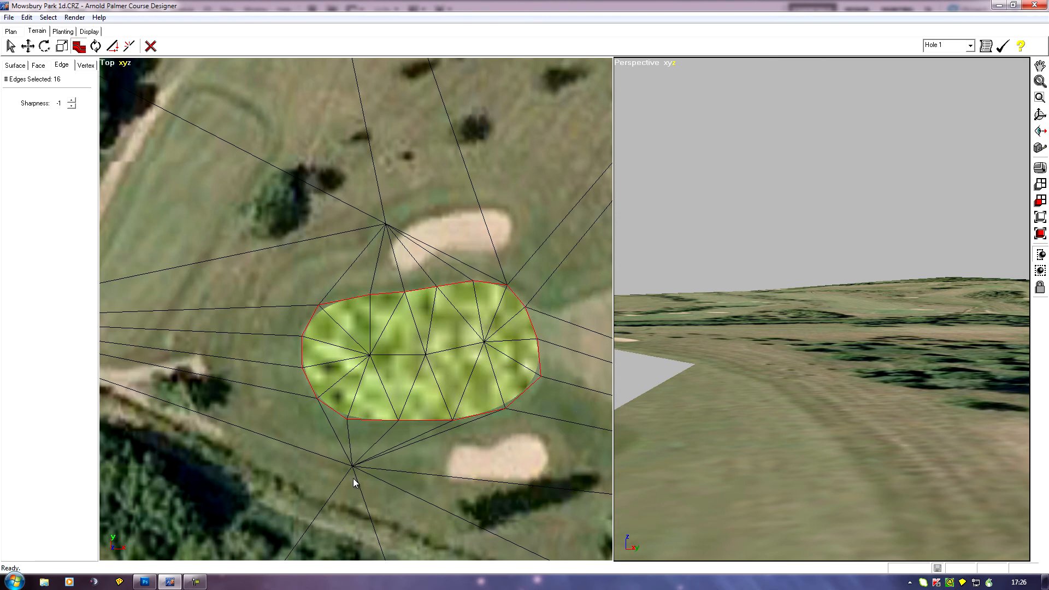
mouse_move(376, 433)
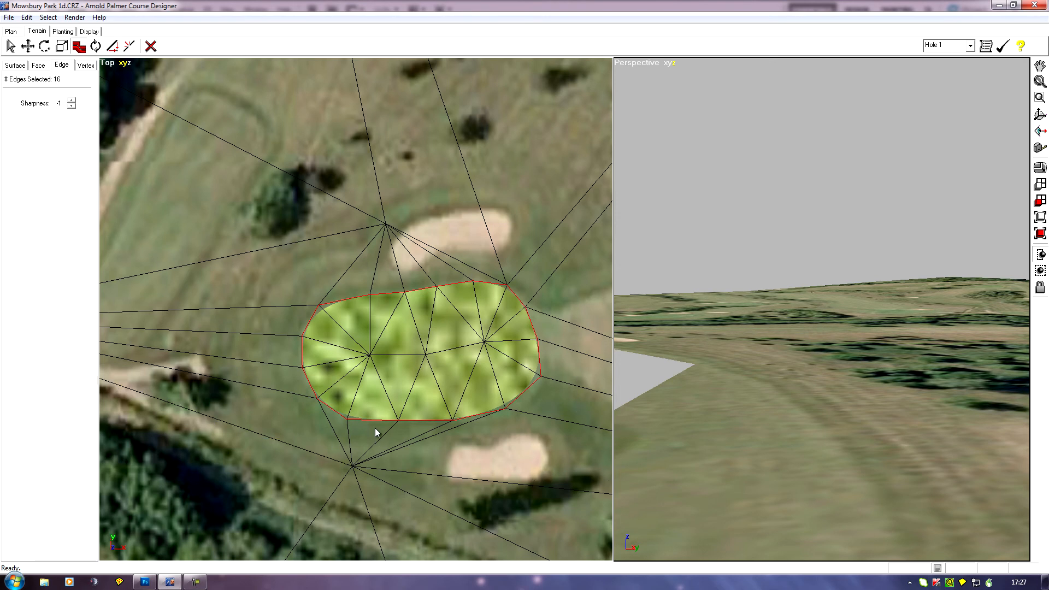
mouse_move(275, 367)
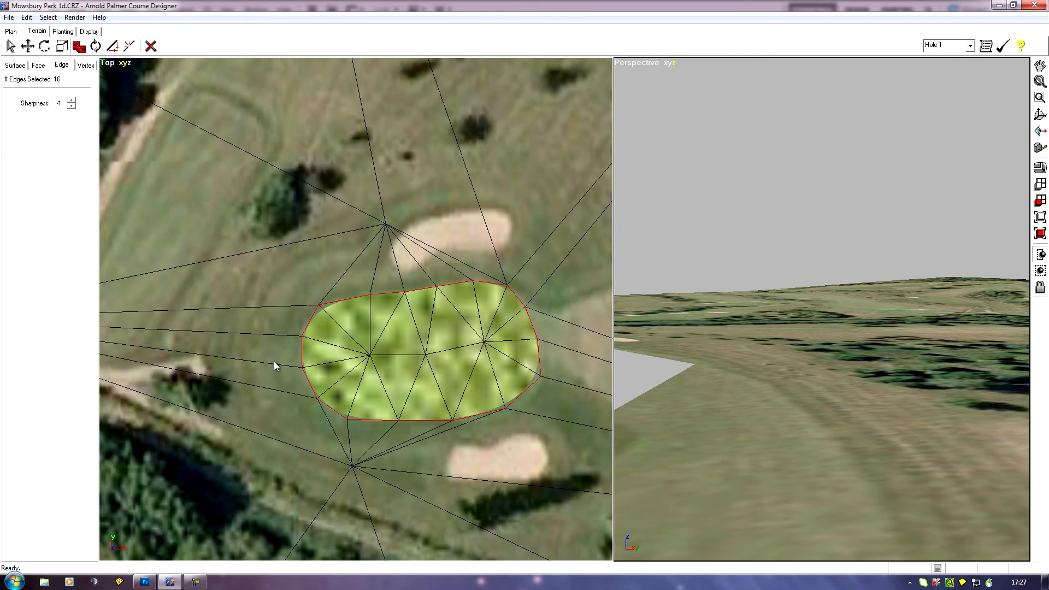
mouse_move(225, 208)
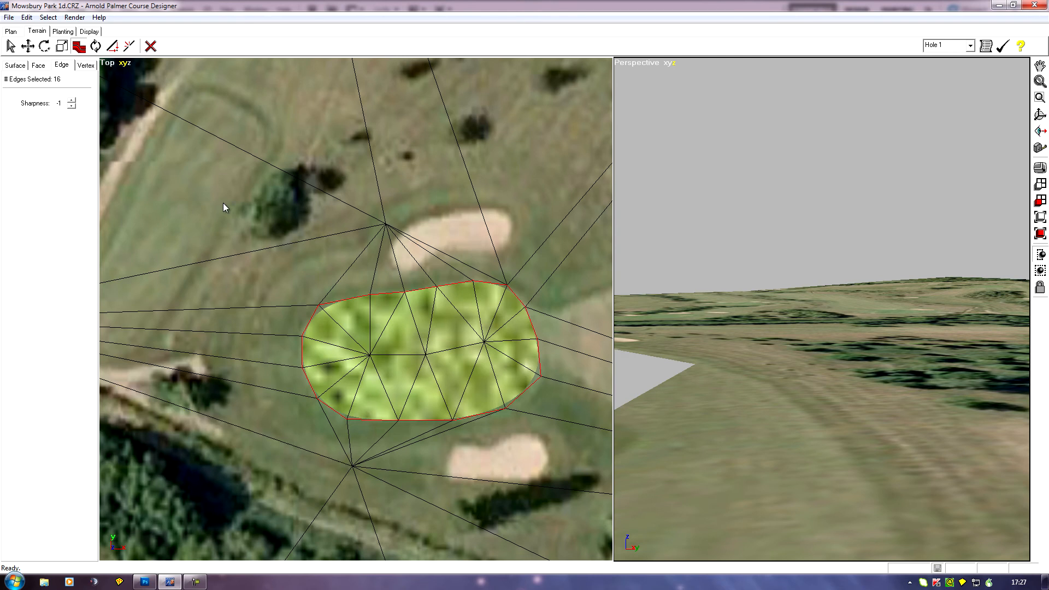
mouse_move(243, 270)
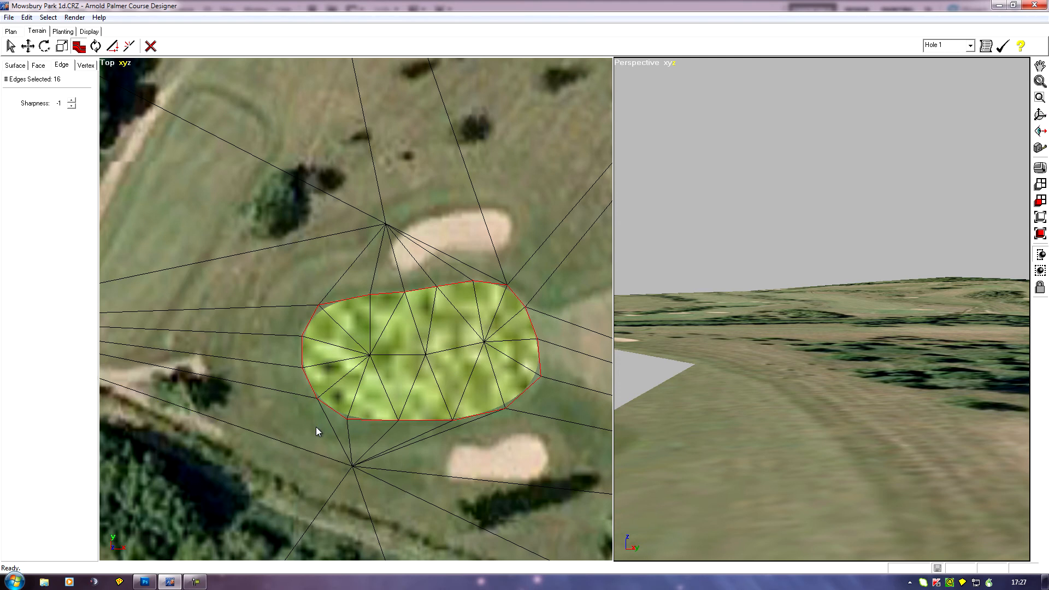
mouse_move(335, 394)
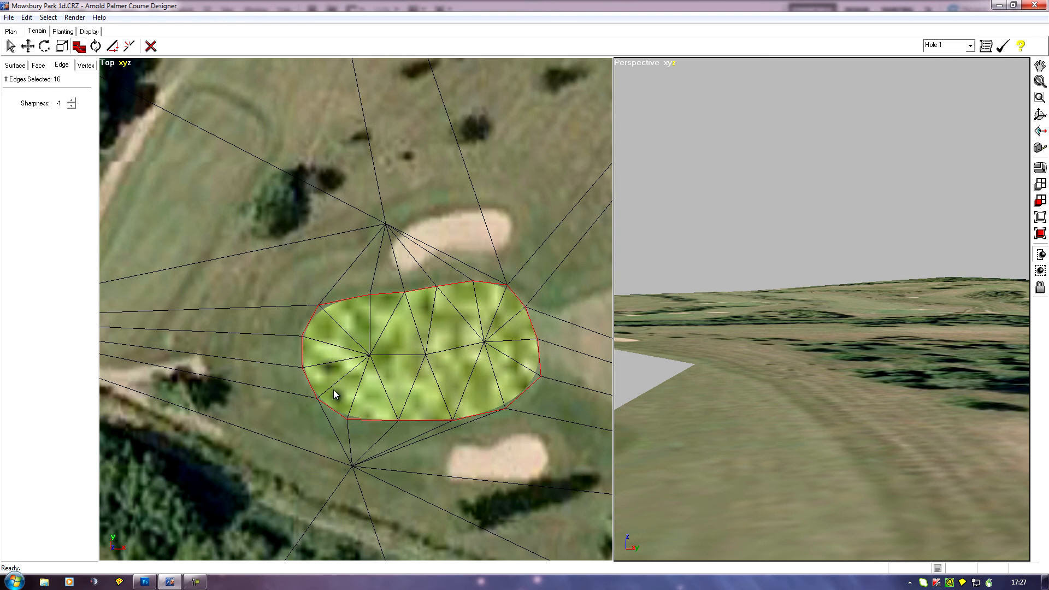
mouse_move(287, 349)
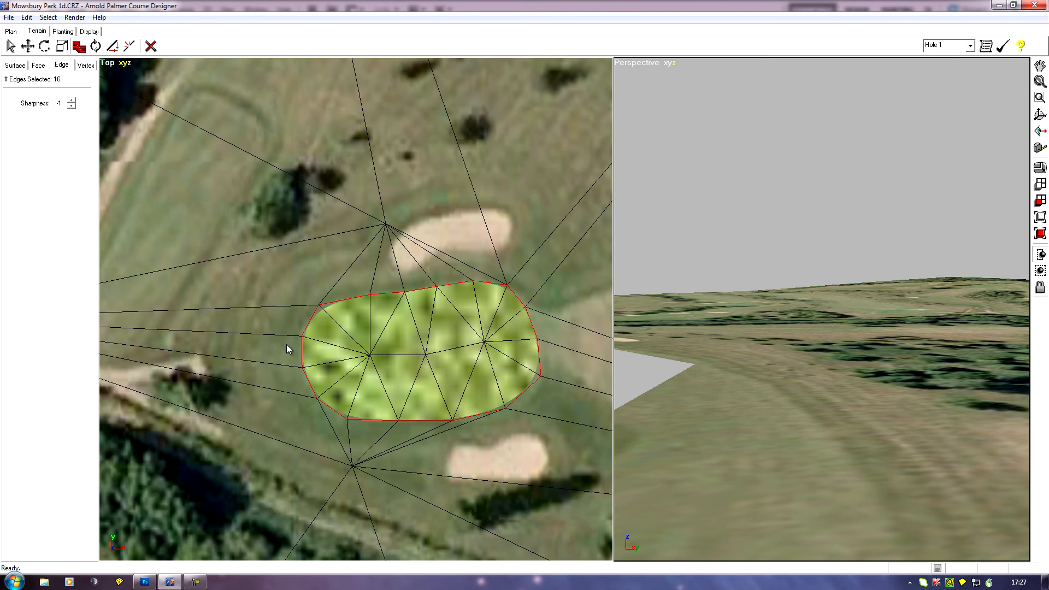
mouse_move(481, 387)
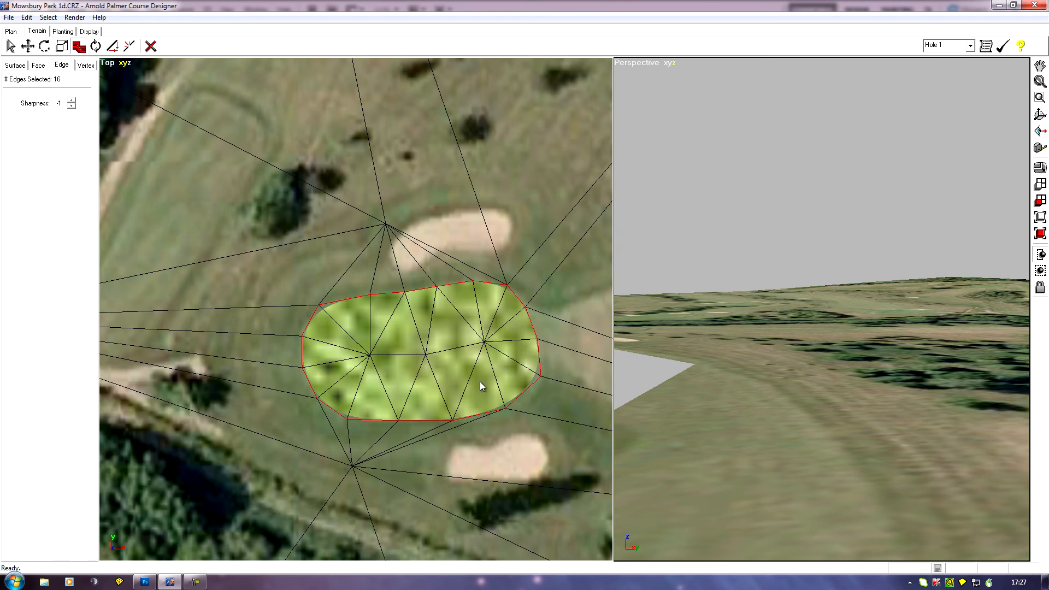
mouse_move(316, 349)
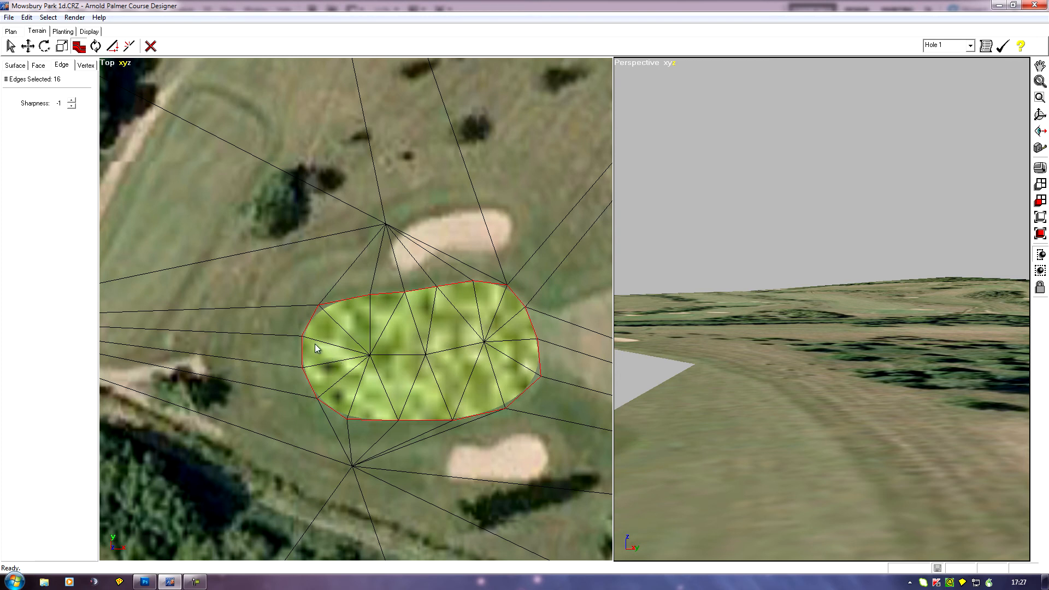
mouse_move(374, 389)
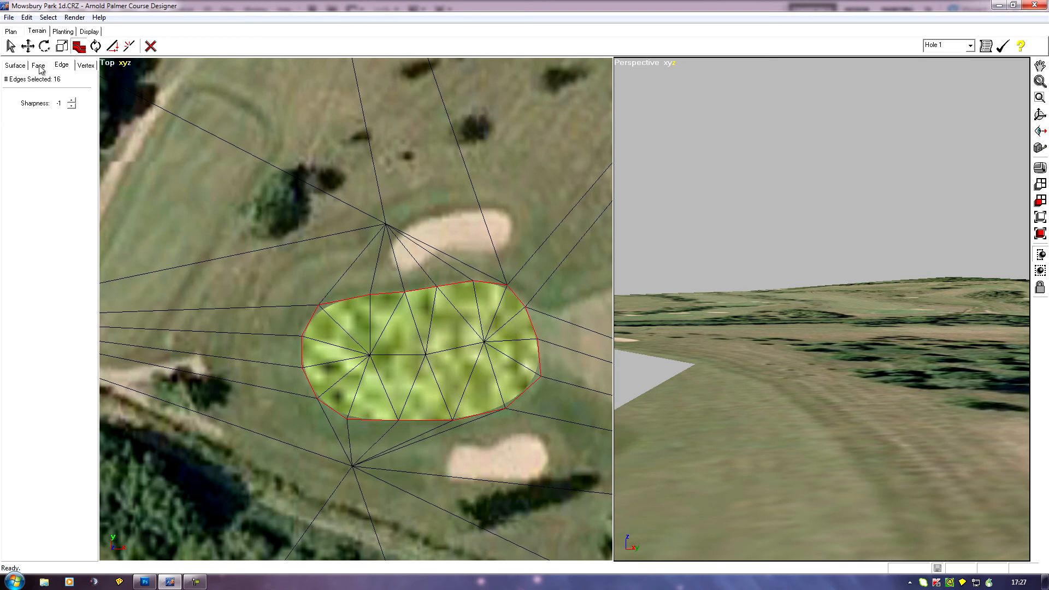
- Choose Default Planar as the texture mapping for the green's faces and confirm
left_click(37, 64)
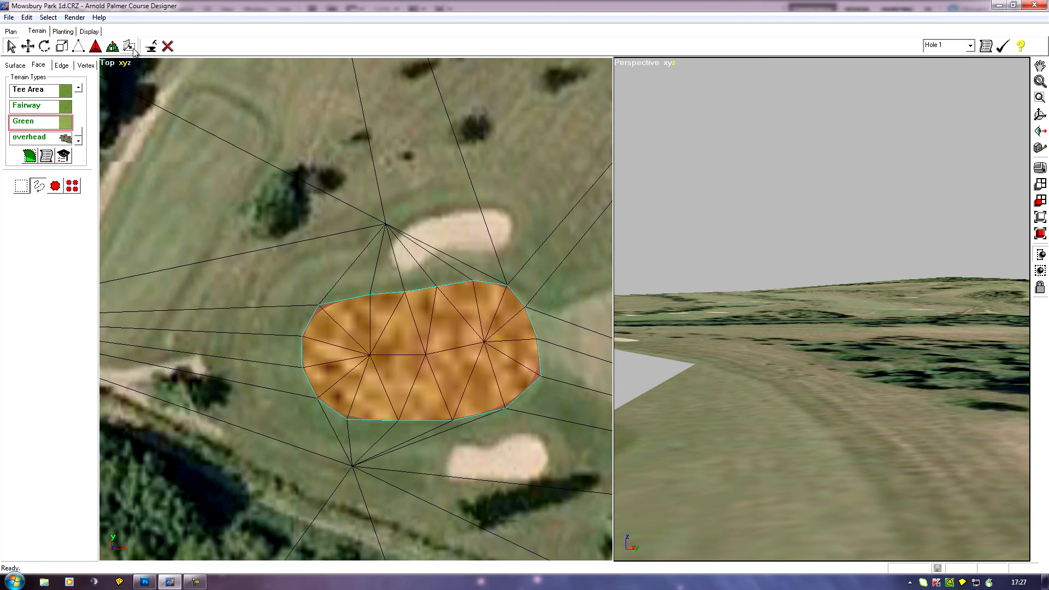
left_click(130, 46)
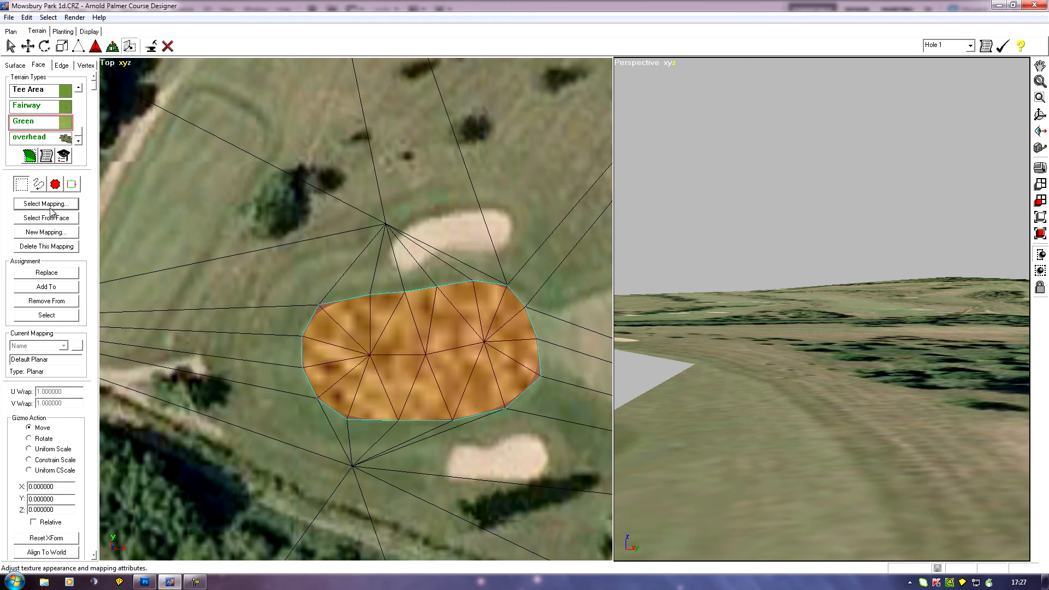
left_click(46, 205)
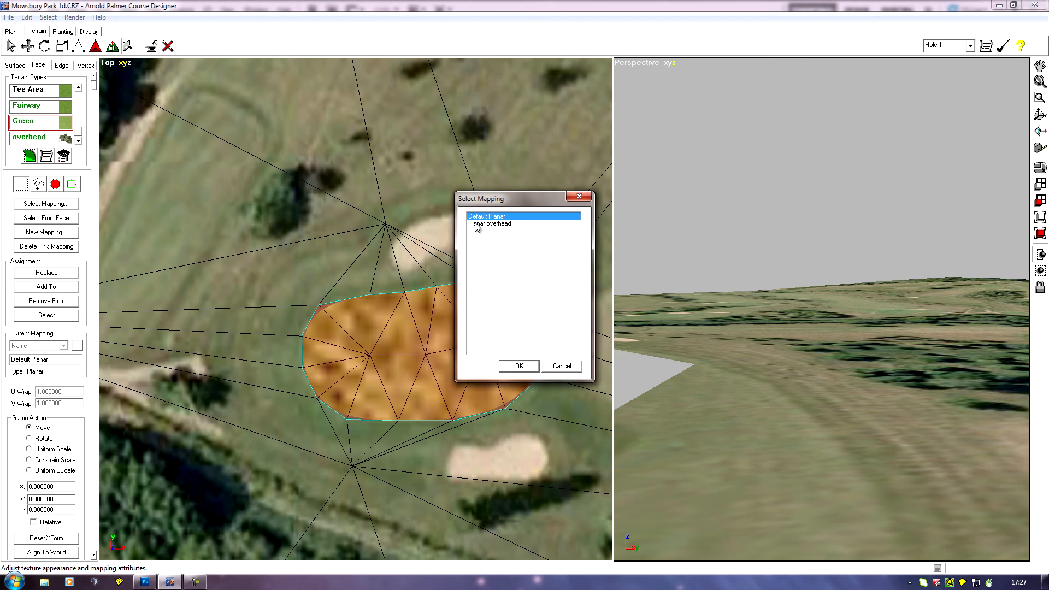
mouse_move(483, 224)
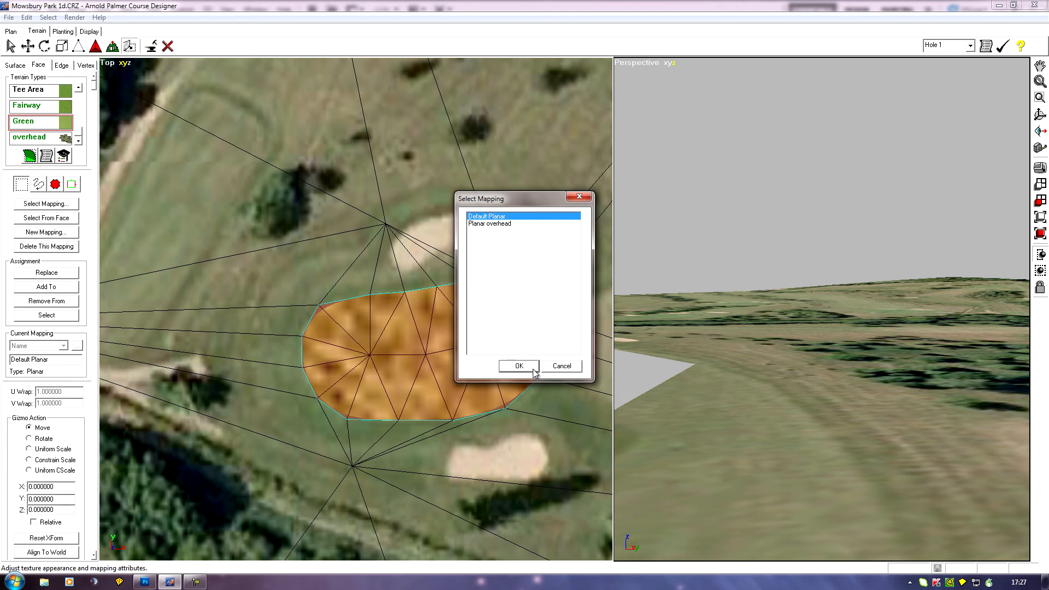
left_click(518, 366)
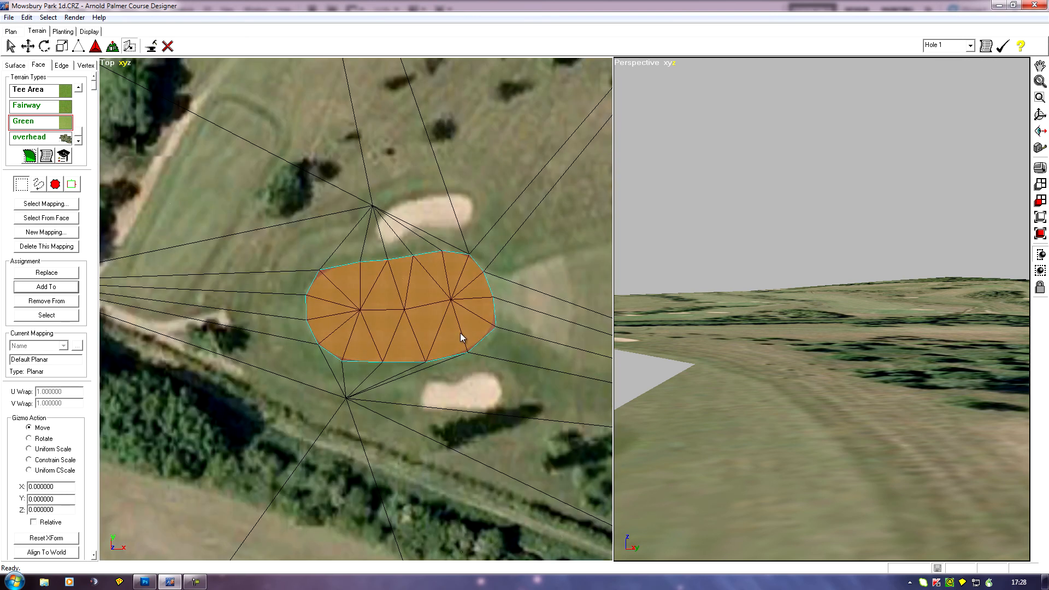
mouse_move(360, 333)
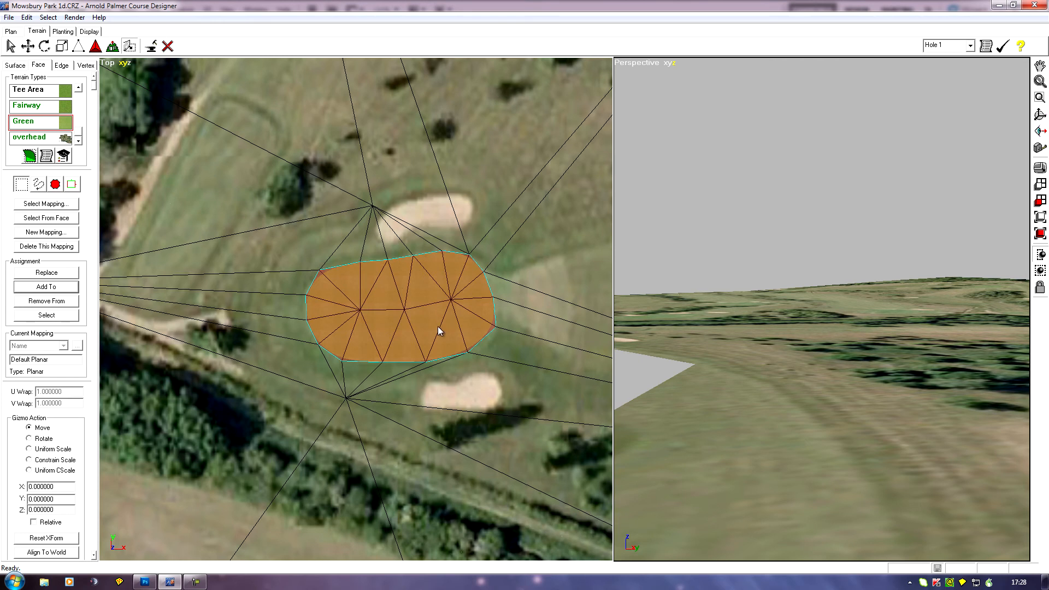
mouse_move(429, 302)
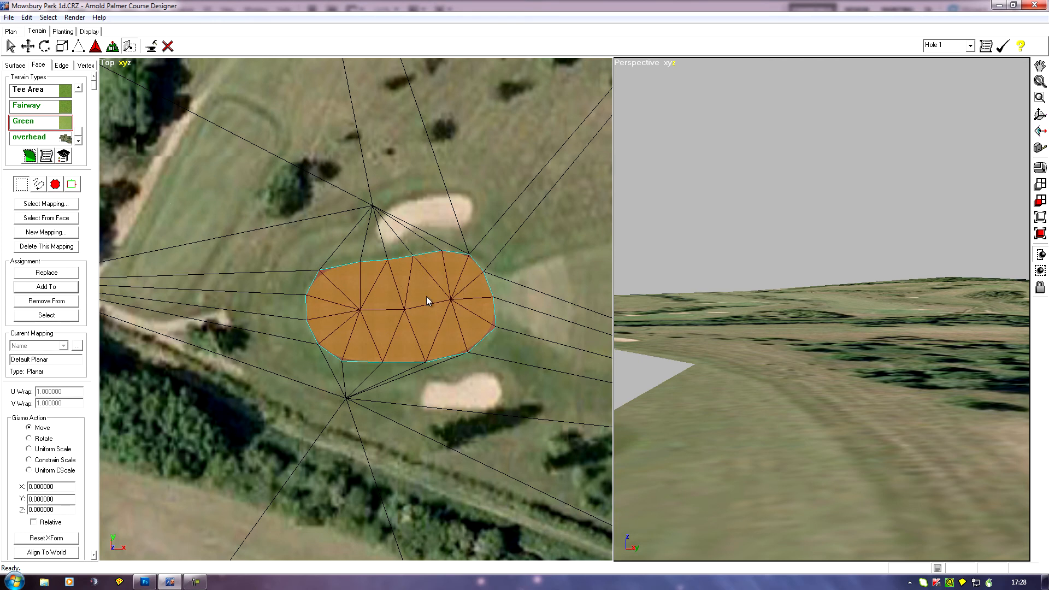
mouse_move(234, 254)
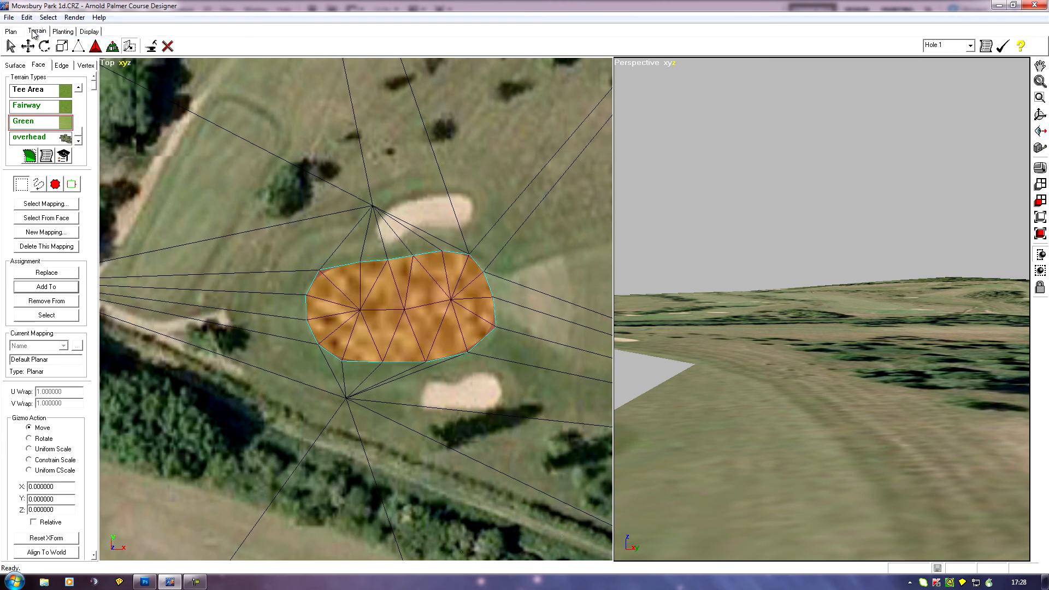
mouse_move(127, 390)
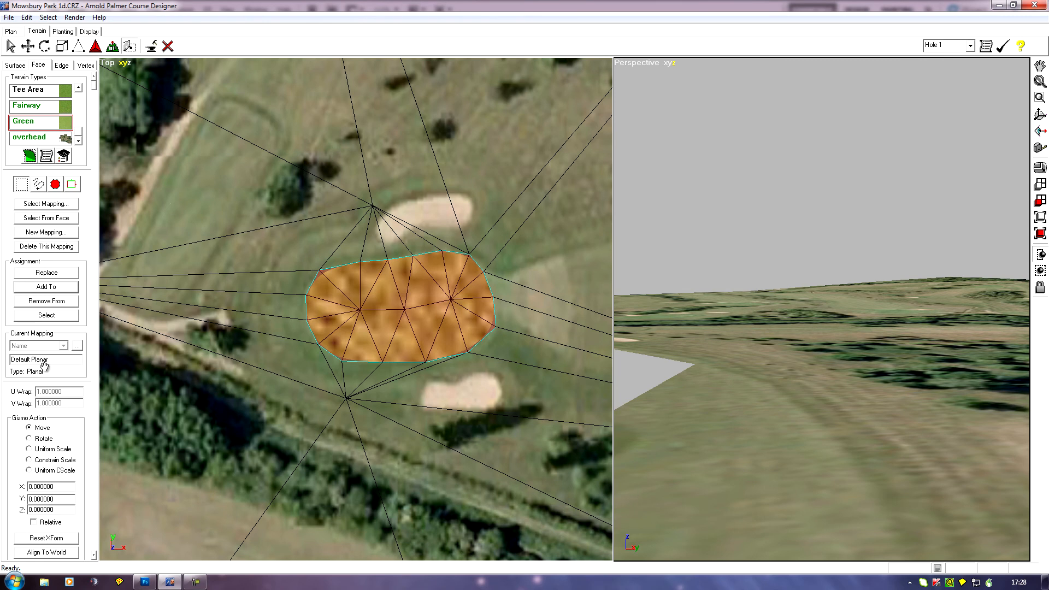
mouse_move(51, 309)
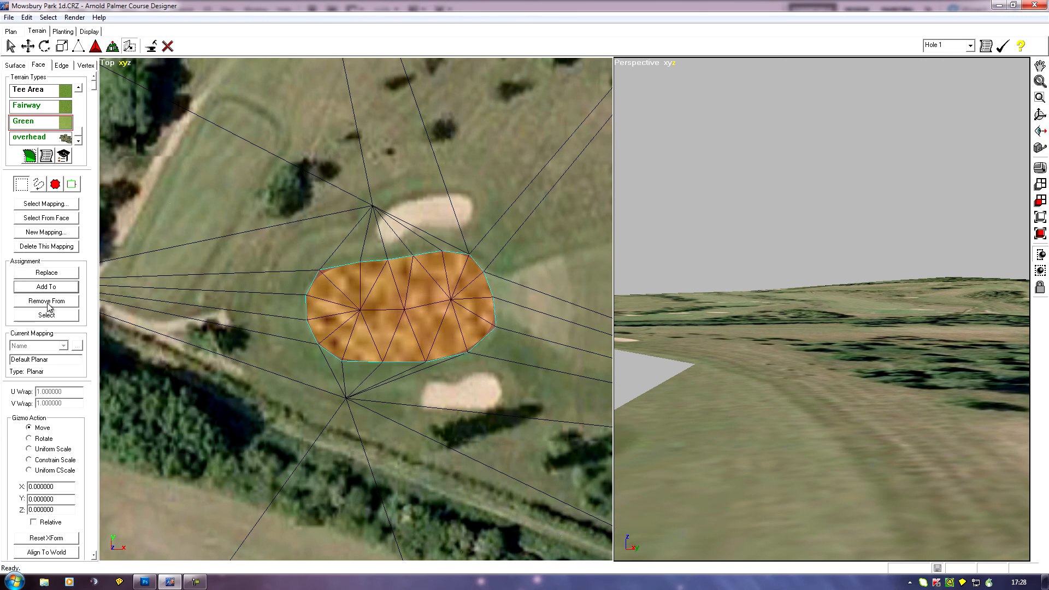
- Remove the green's faces from the Default Planar mapping, then pan across the course
left_click(46, 300)
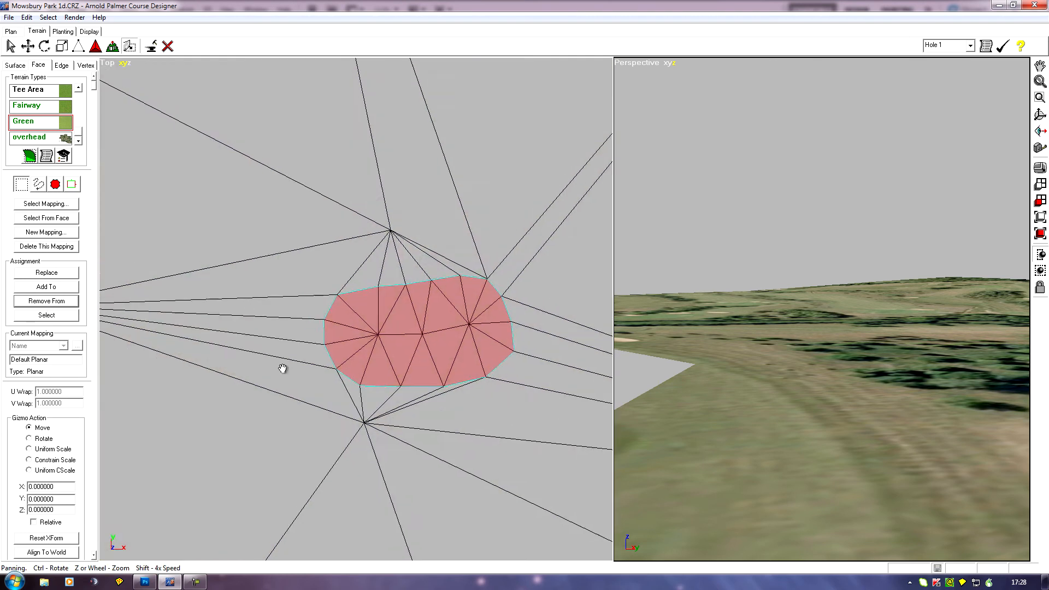
left_click_drag(282, 369, 206, 354)
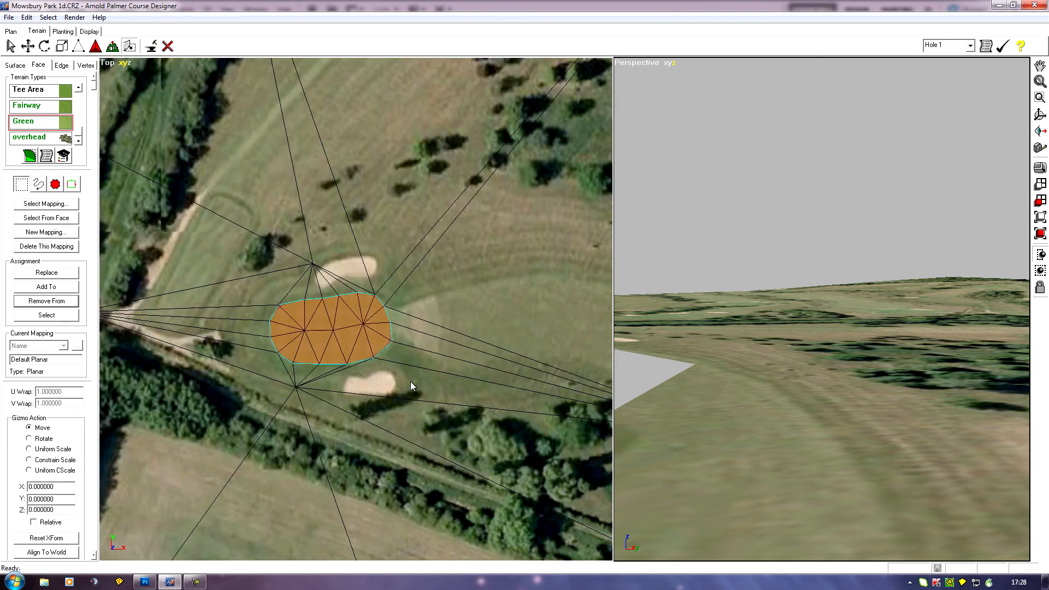
mouse_move(446, 315)
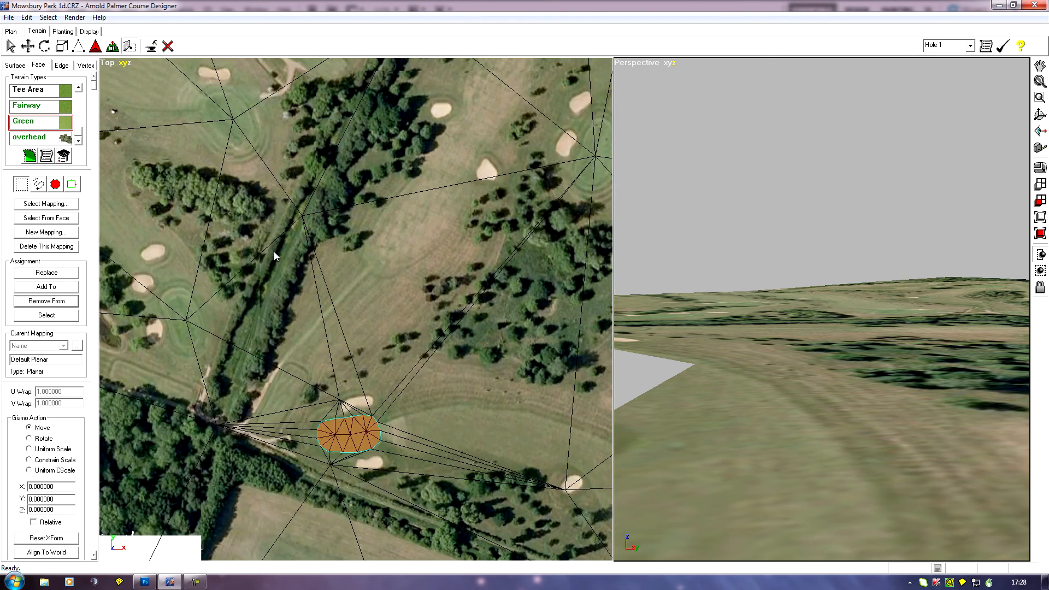
mouse_move(248, 339)
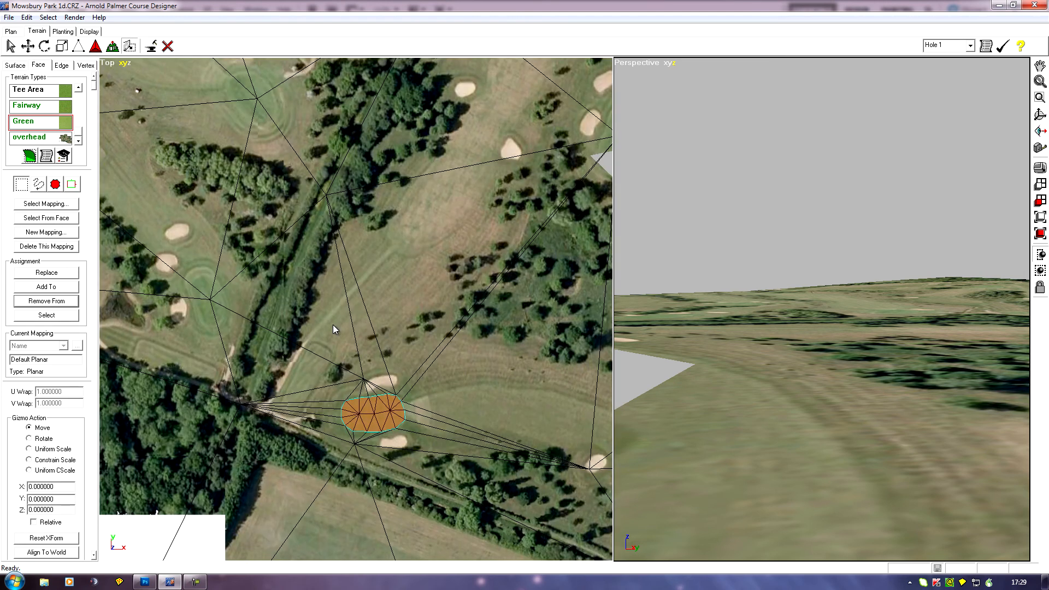
mouse_move(401, 350)
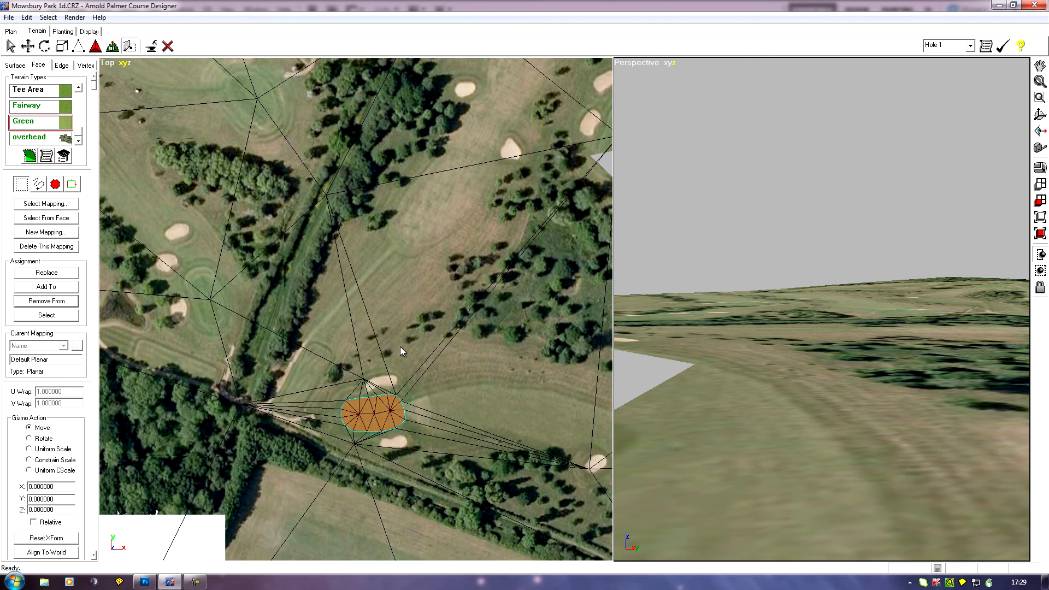
mouse_move(476, 374)
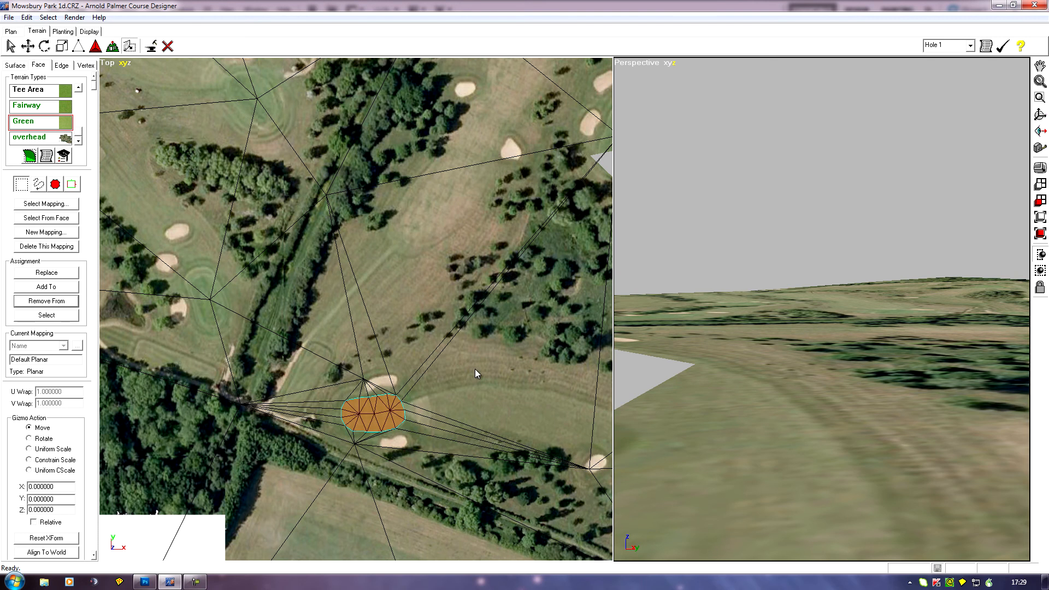
mouse_move(447, 354)
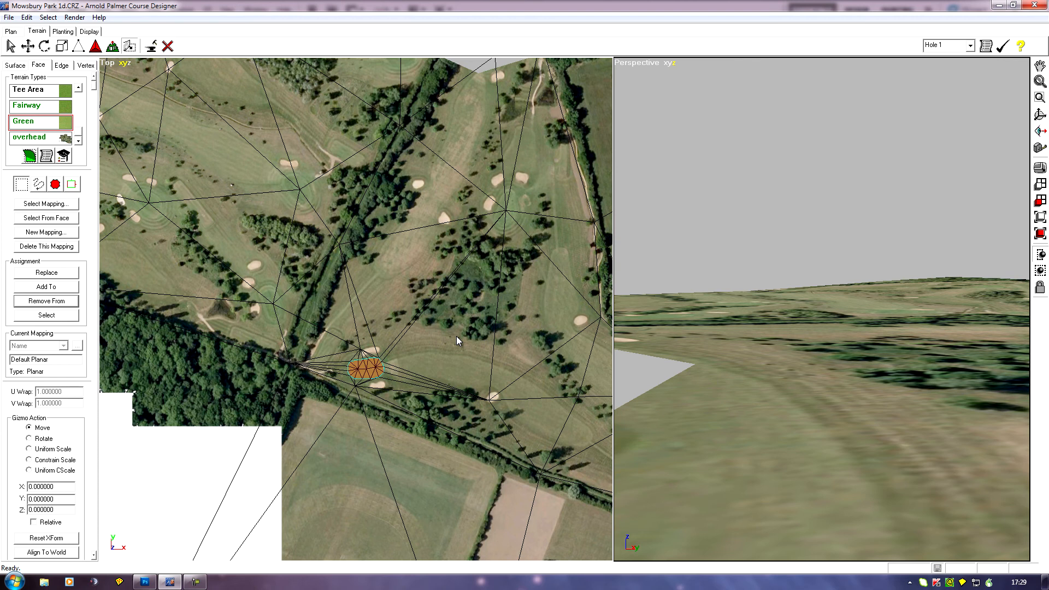
mouse_move(329, 338)
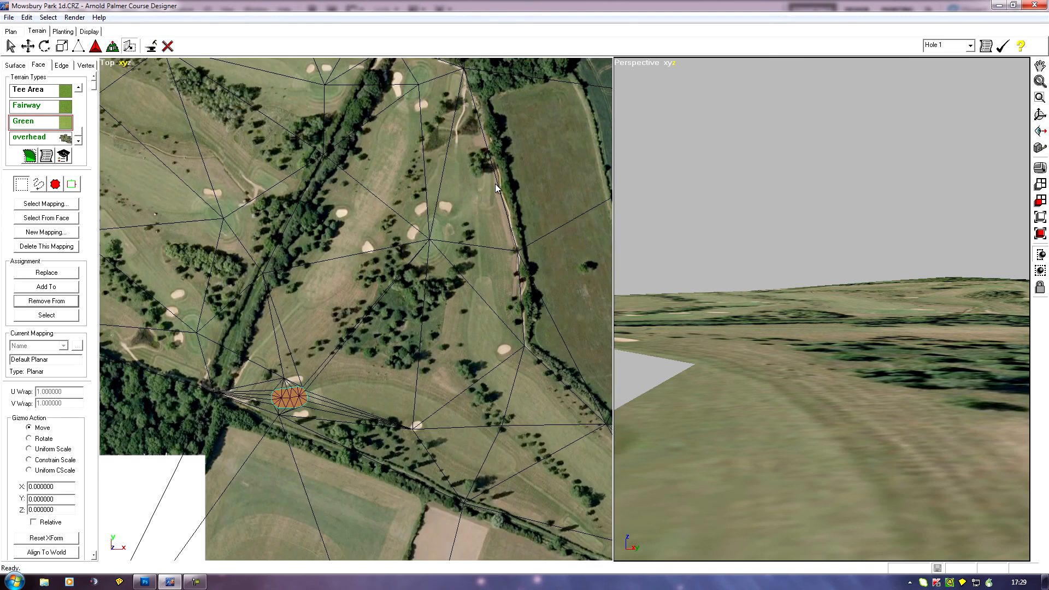
mouse_move(299, 291)
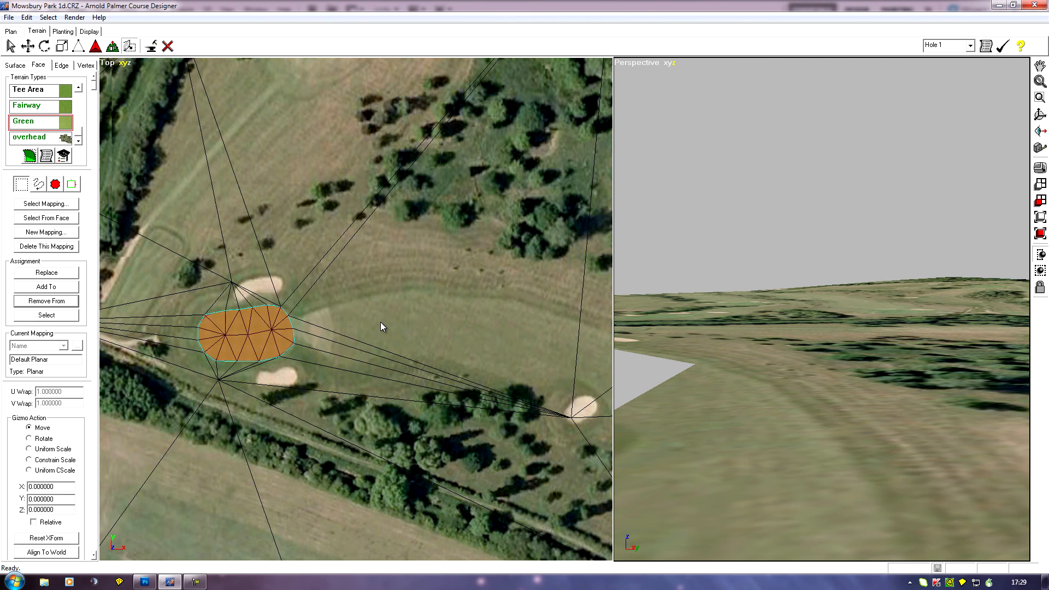
mouse_move(465, 320)
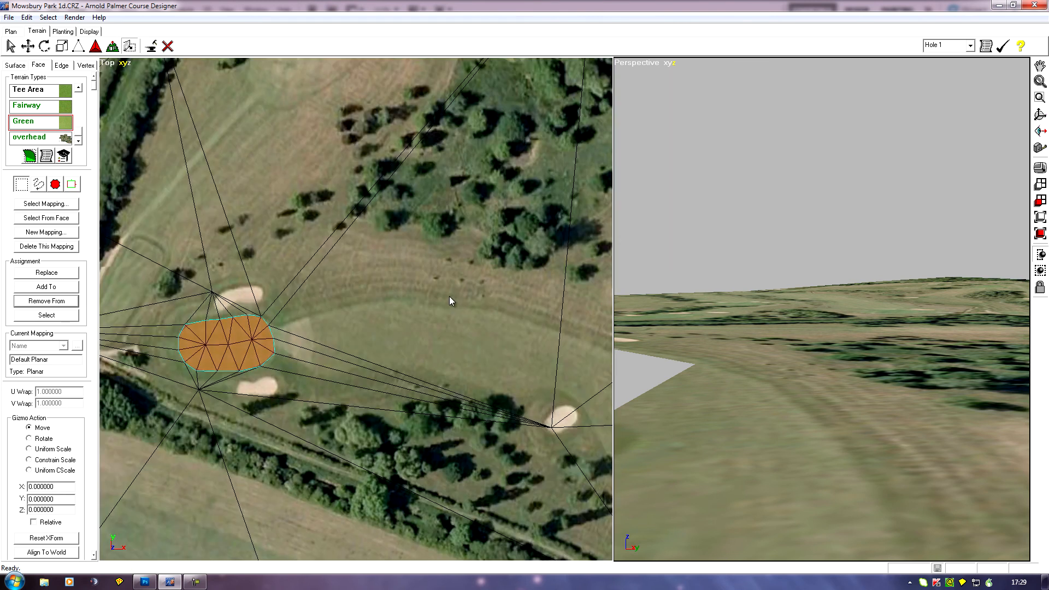
mouse_move(447, 296)
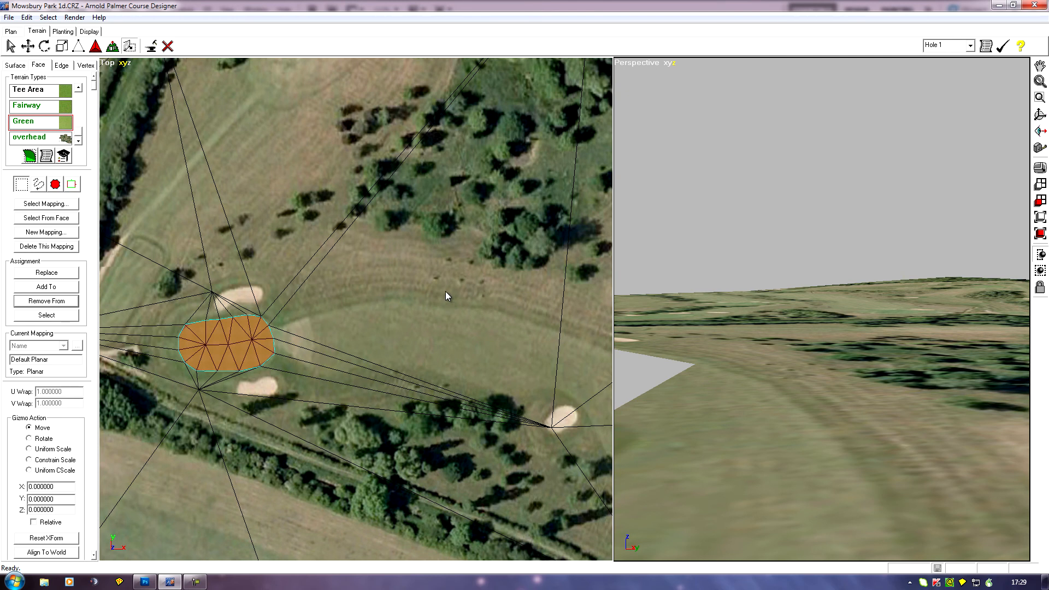
mouse_move(428, 298)
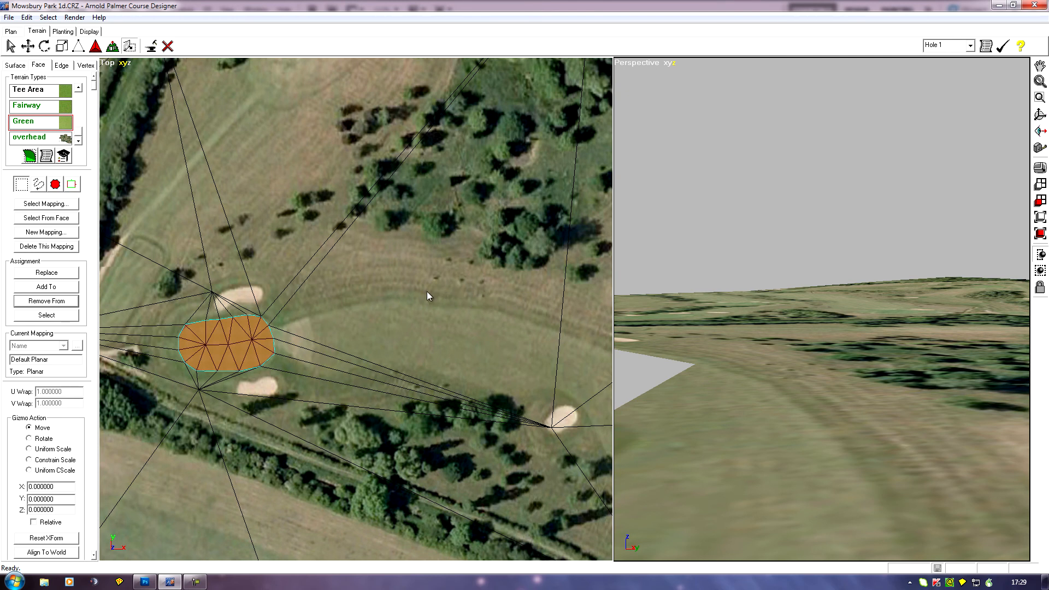
mouse_move(447, 295)
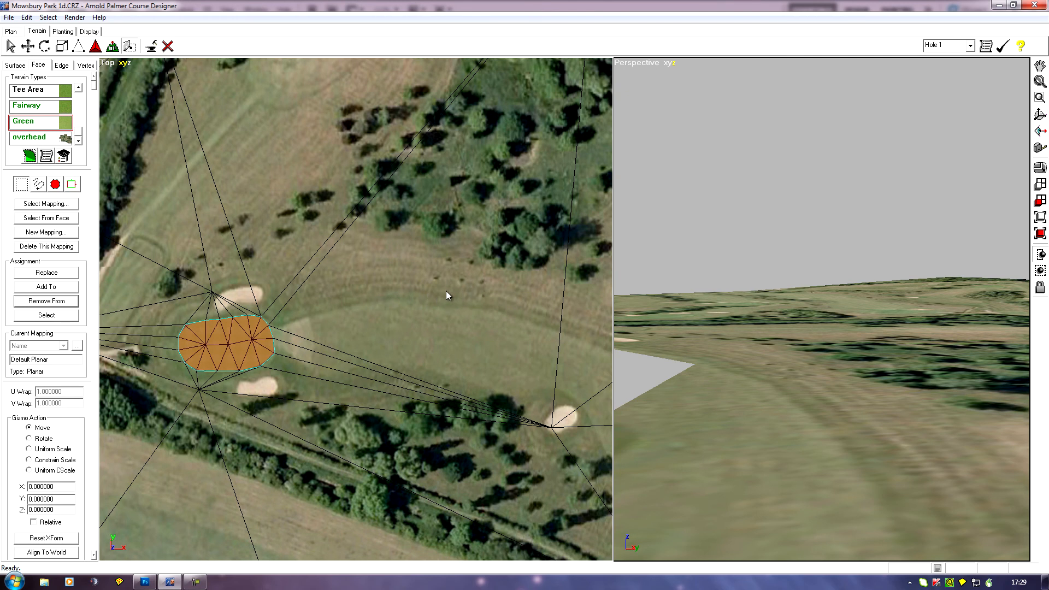
mouse_move(569, 382)
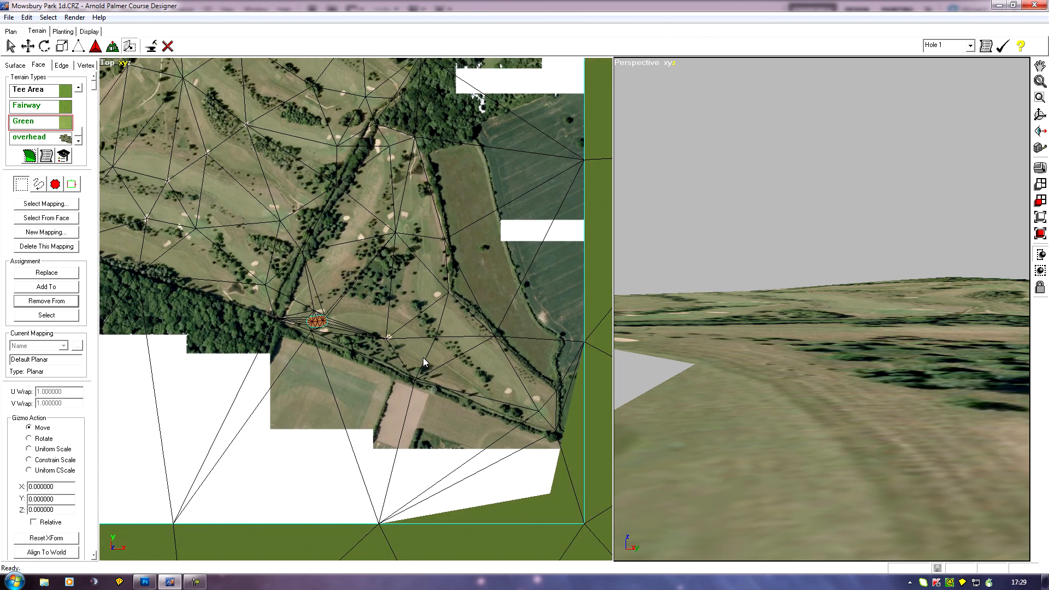
mouse_move(311, 355)
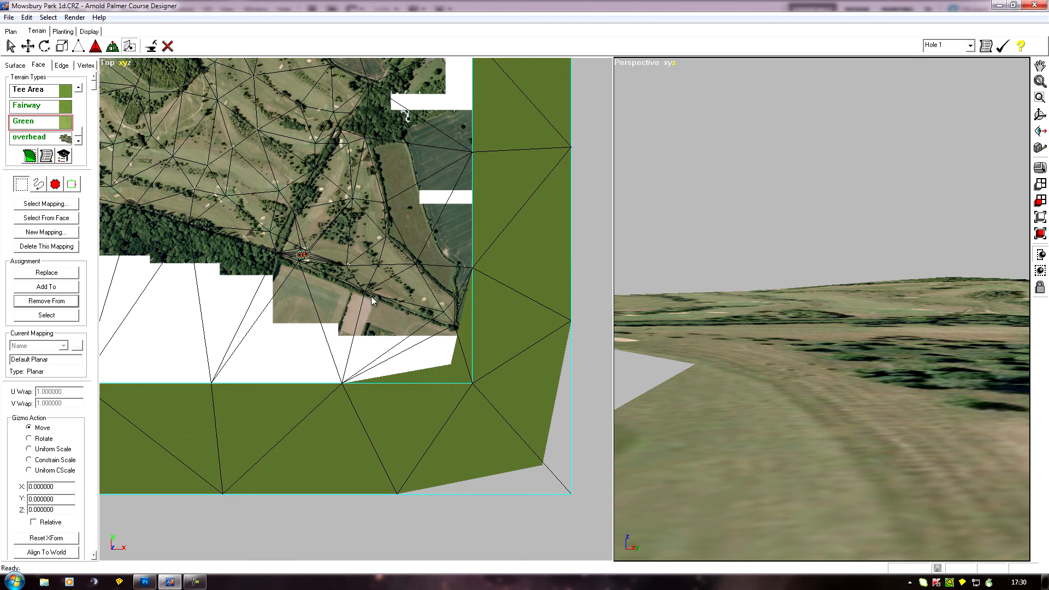
mouse_move(243, 279)
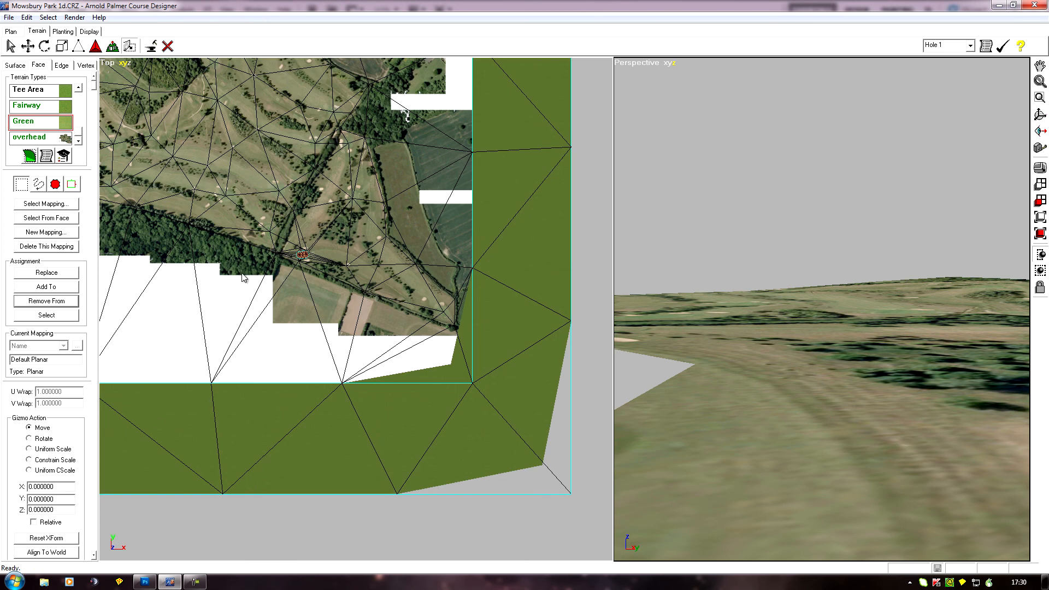
mouse_move(488, 438)
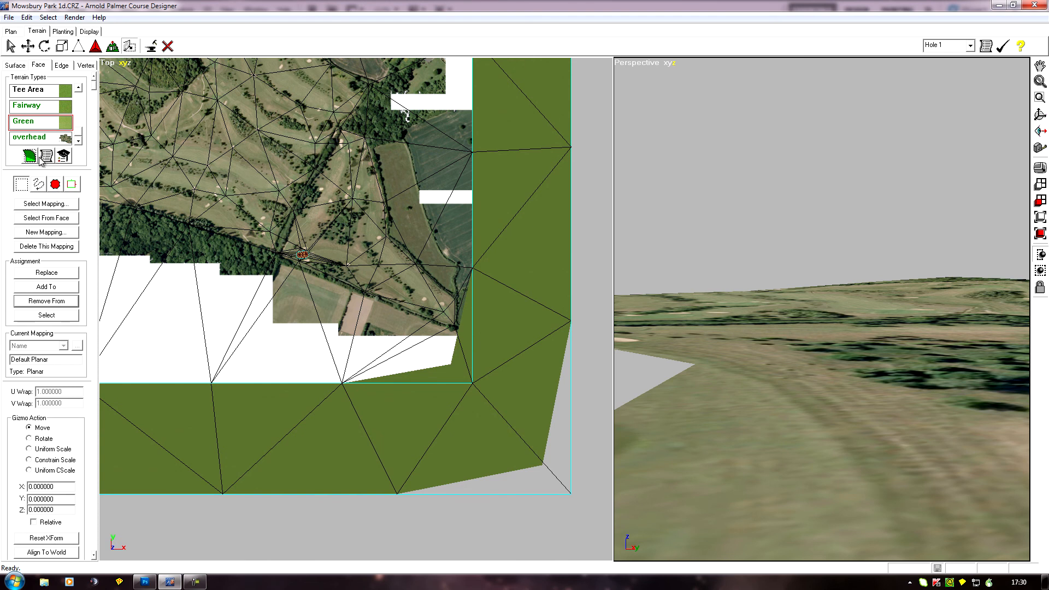
- Set the face selection mode and select the lower-right outer border triangle instead of the green
left_click(37, 184)
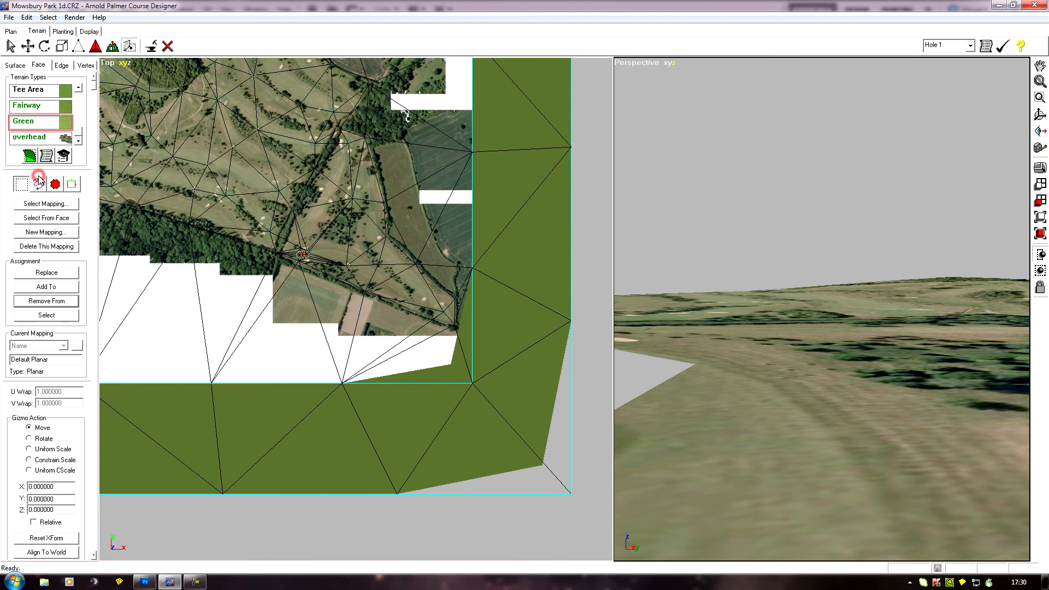
left_click(541, 424)
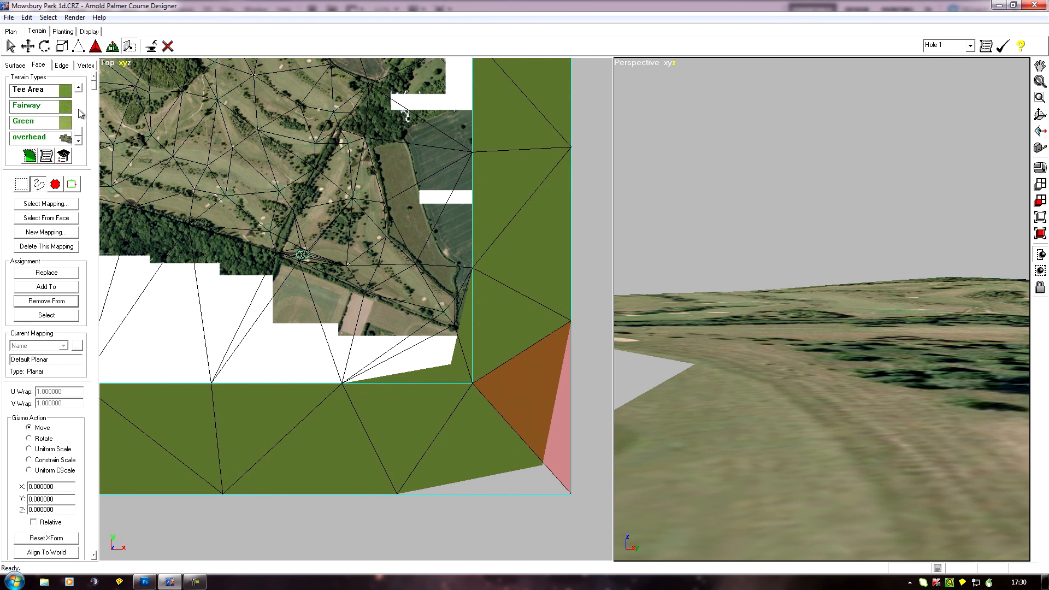
- Switch the Terrain panel to Surface editing with the overhead terrain type chosen
left_click(38, 138)
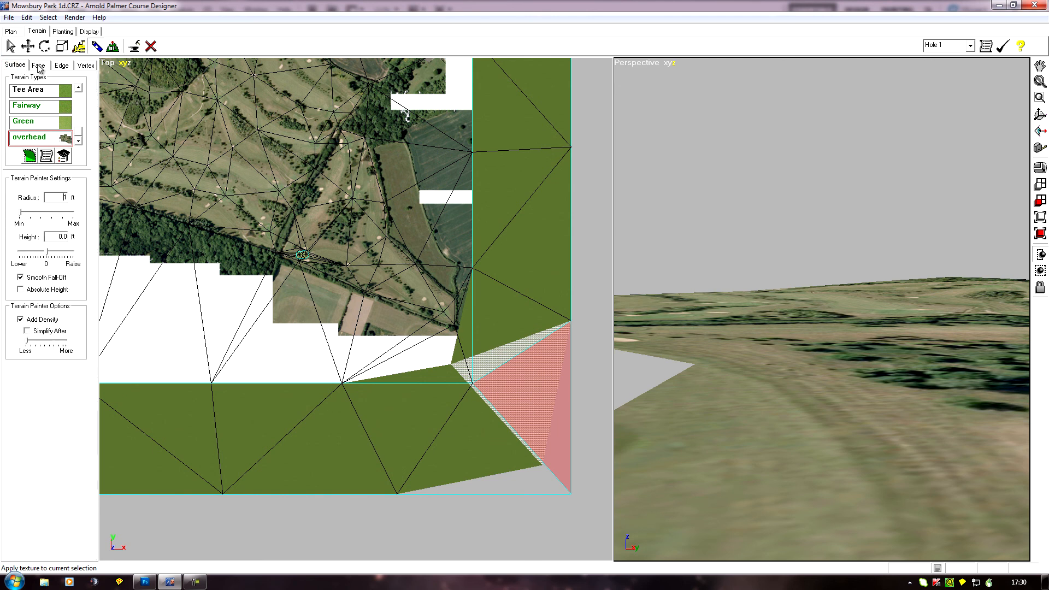
- Activate the Select tool to begin selecting the overhead aerial surfaces
left_click(11, 46)
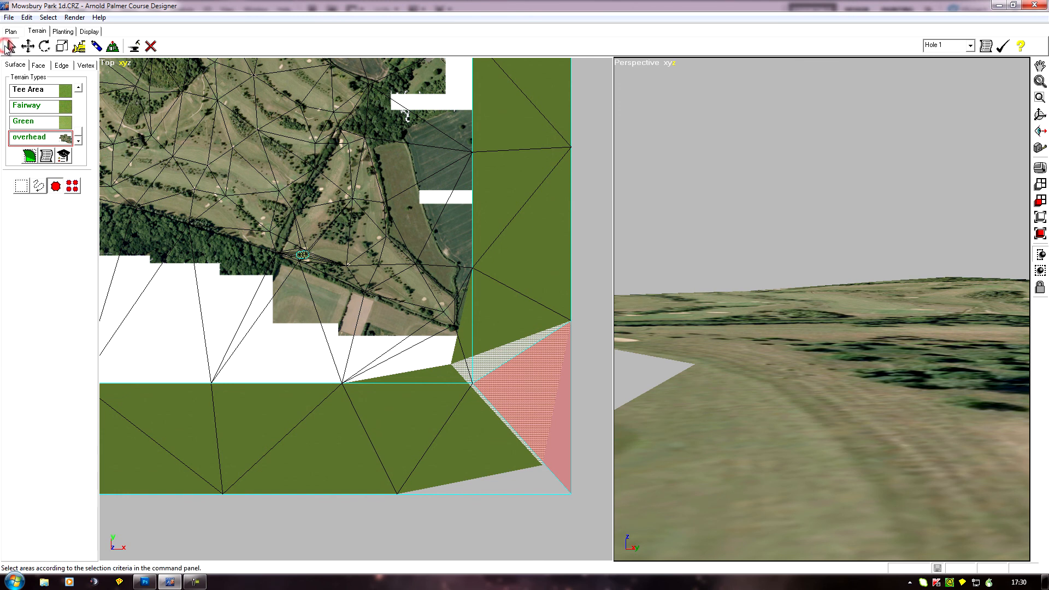
mouse_move(74, 192)
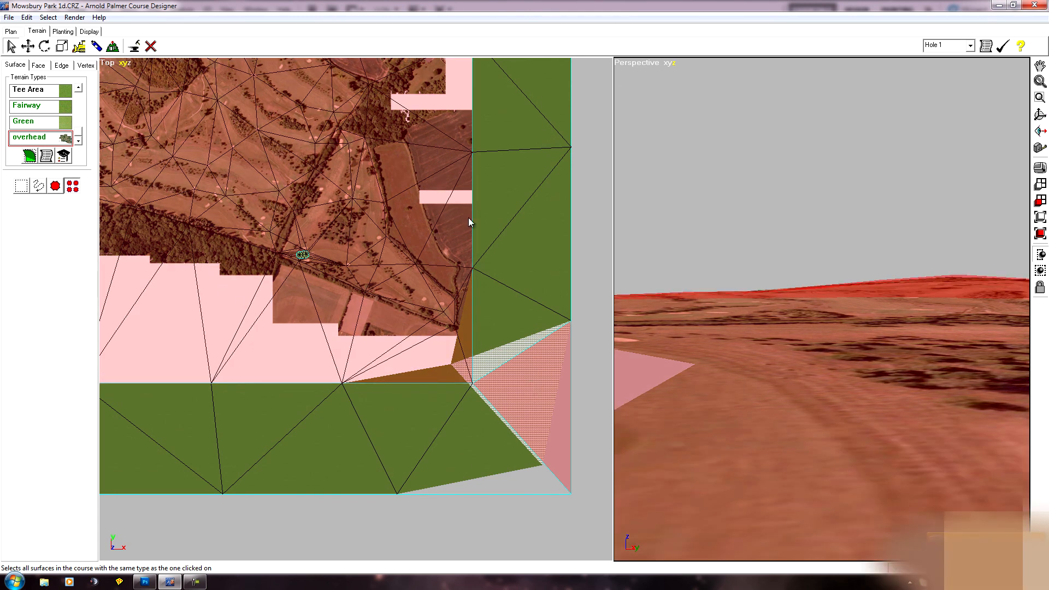
mouse_move(323, 287)
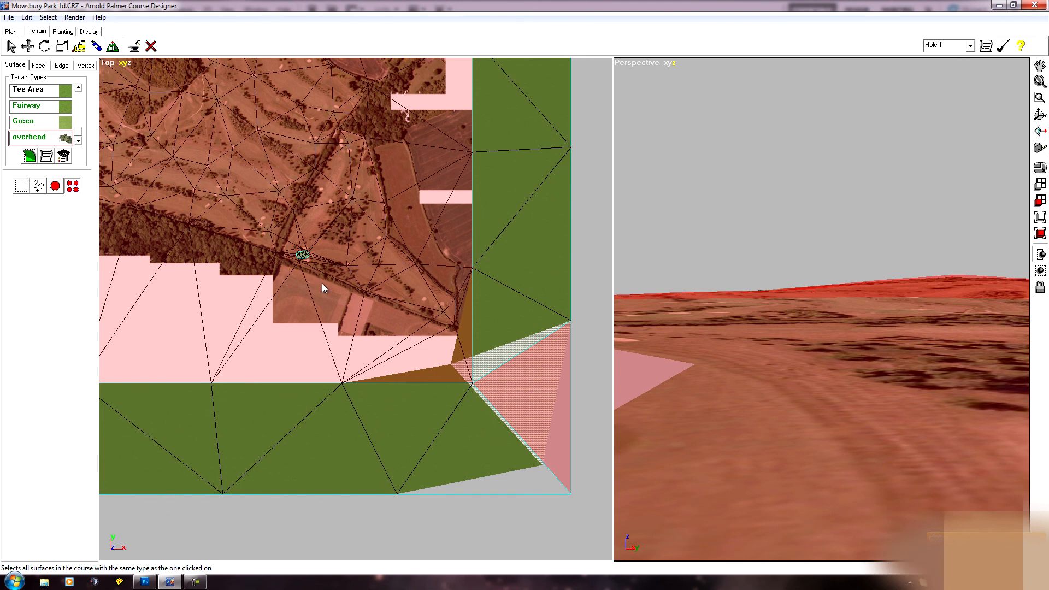
mouse_move(577, 431)
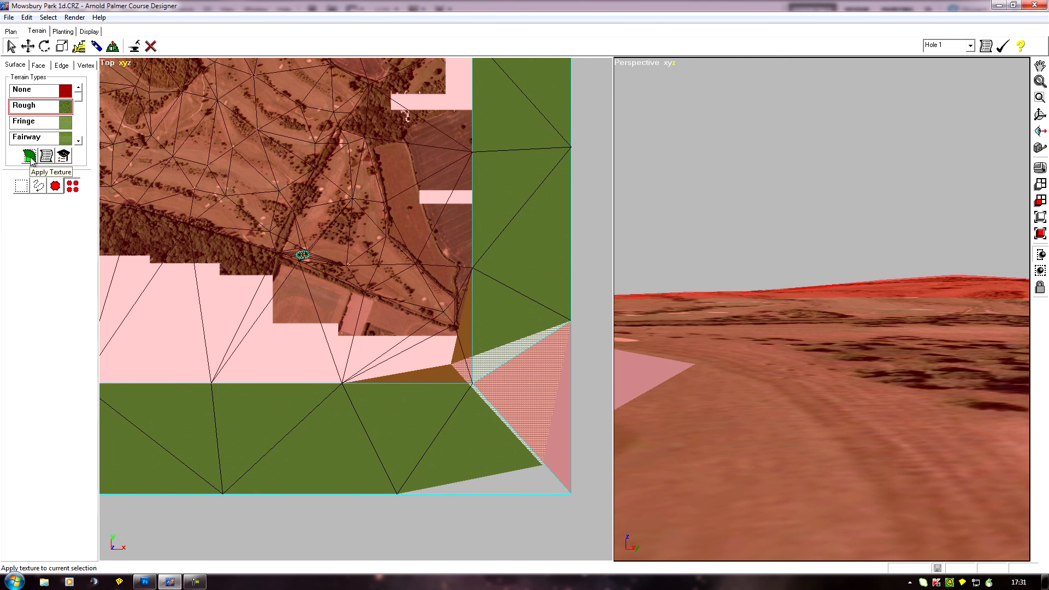
- Apply the Rough texture to all selected overhead aerial surfaces across the course
left_click(31, 155)
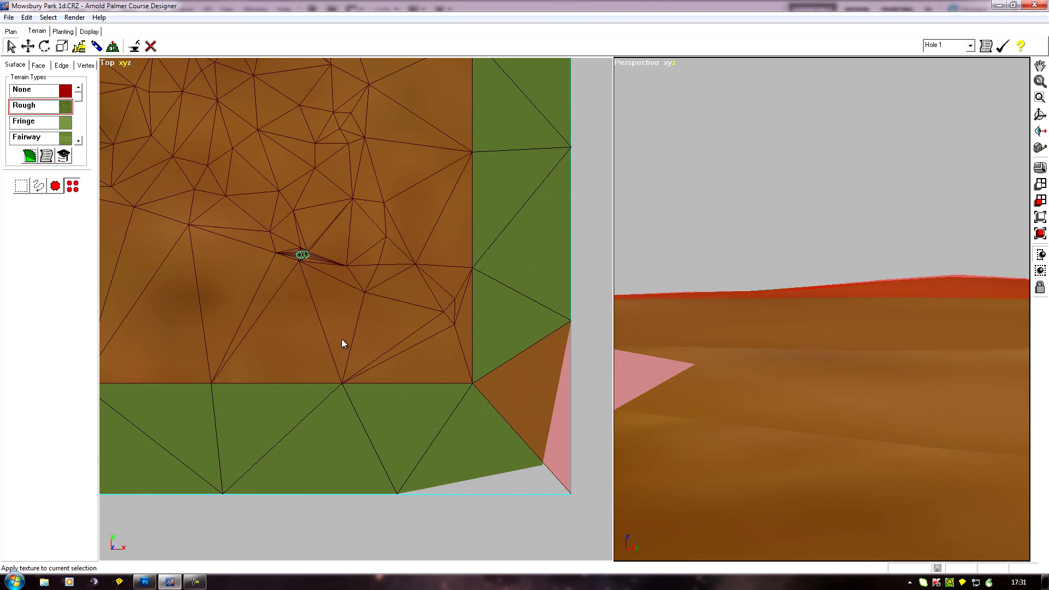
mouse_move(187, 330)
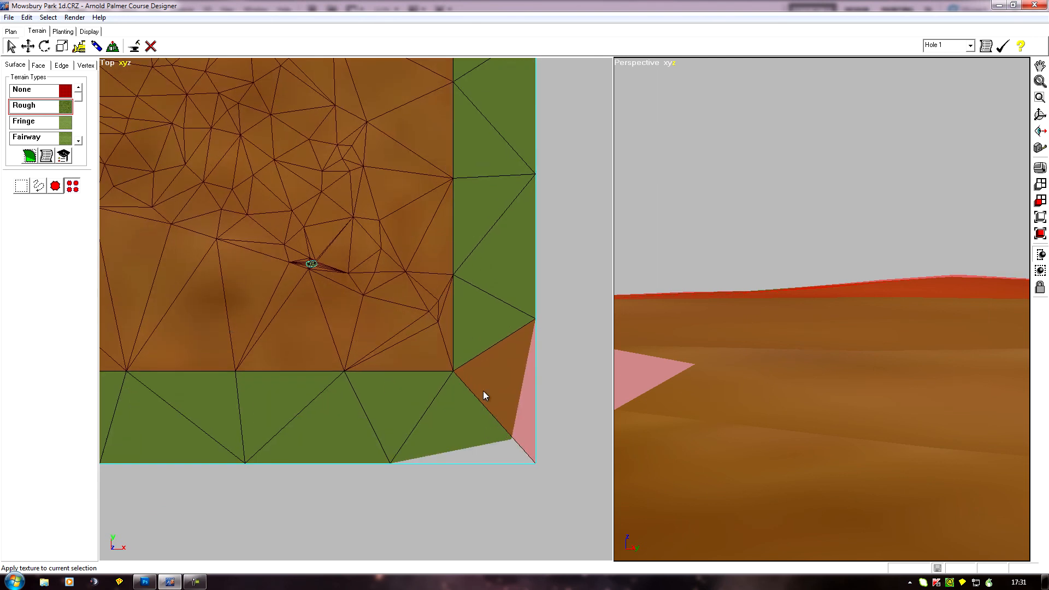
mouse_move(253, 335)
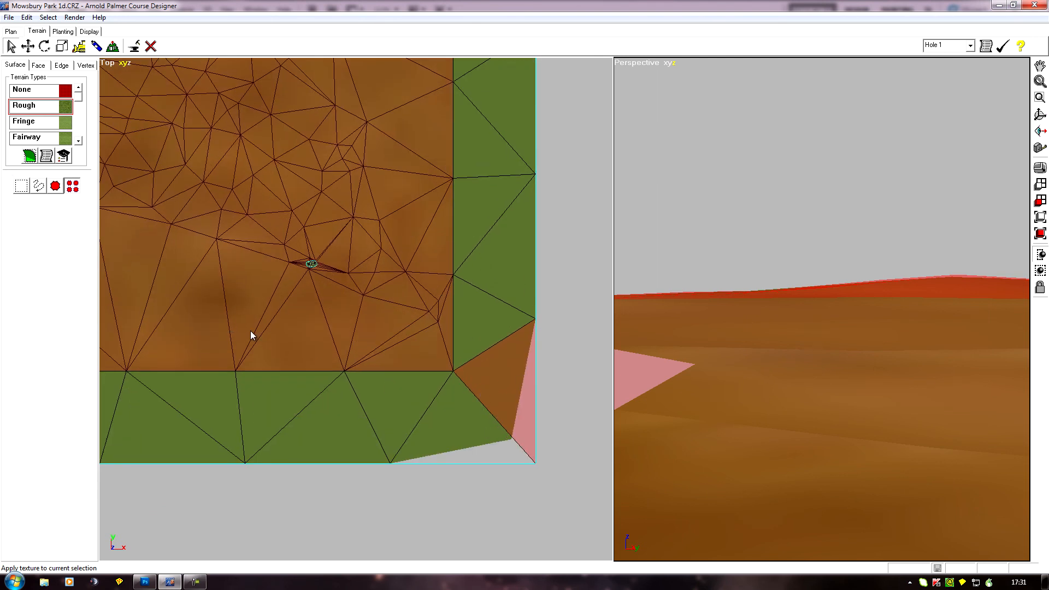
mouse_move(209, 374)
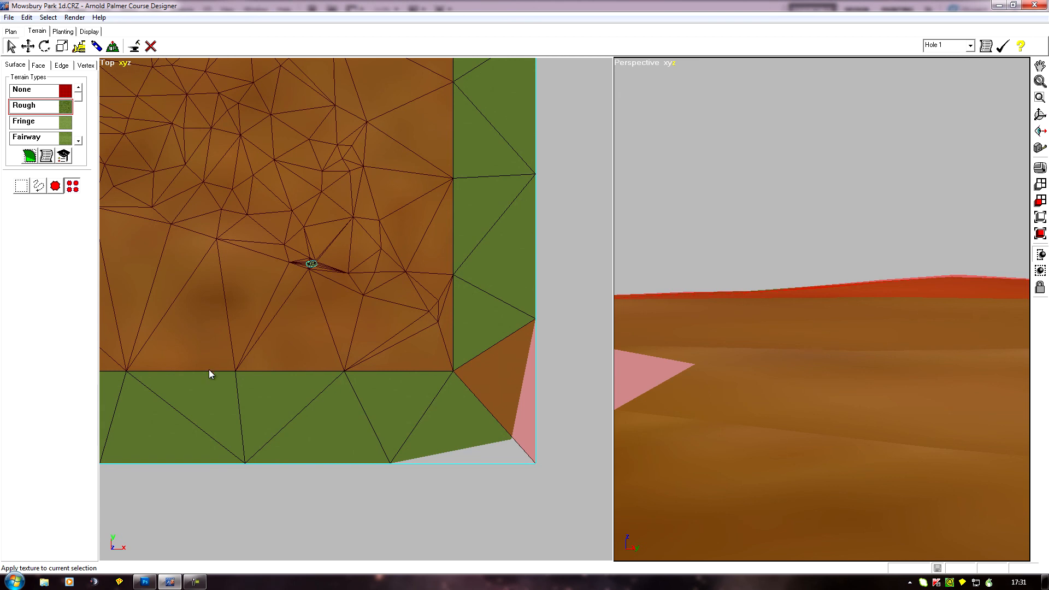
mouse_move(255, 342)
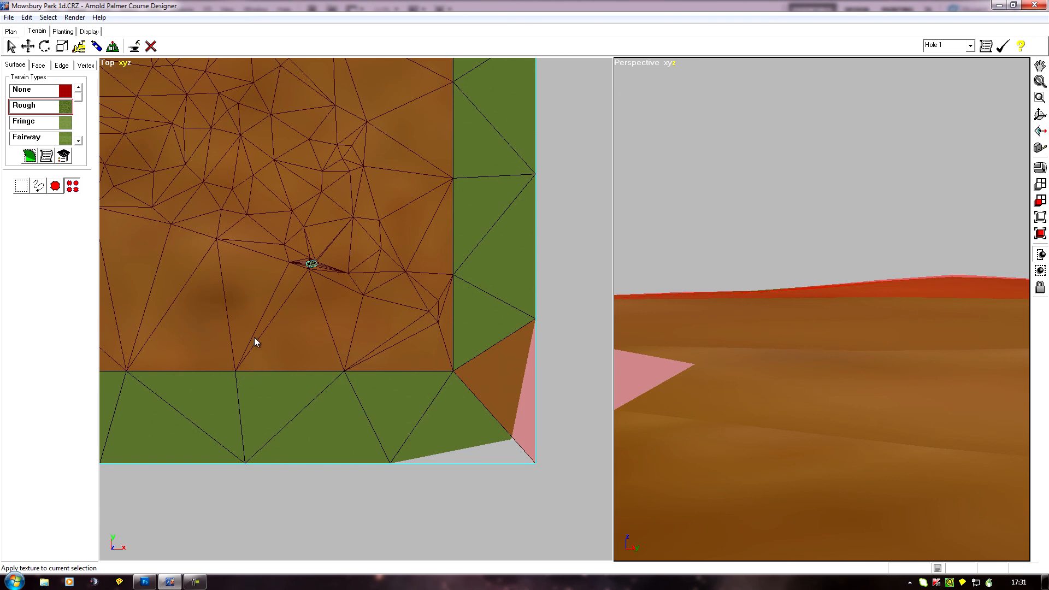
mouse_move(207, 327)
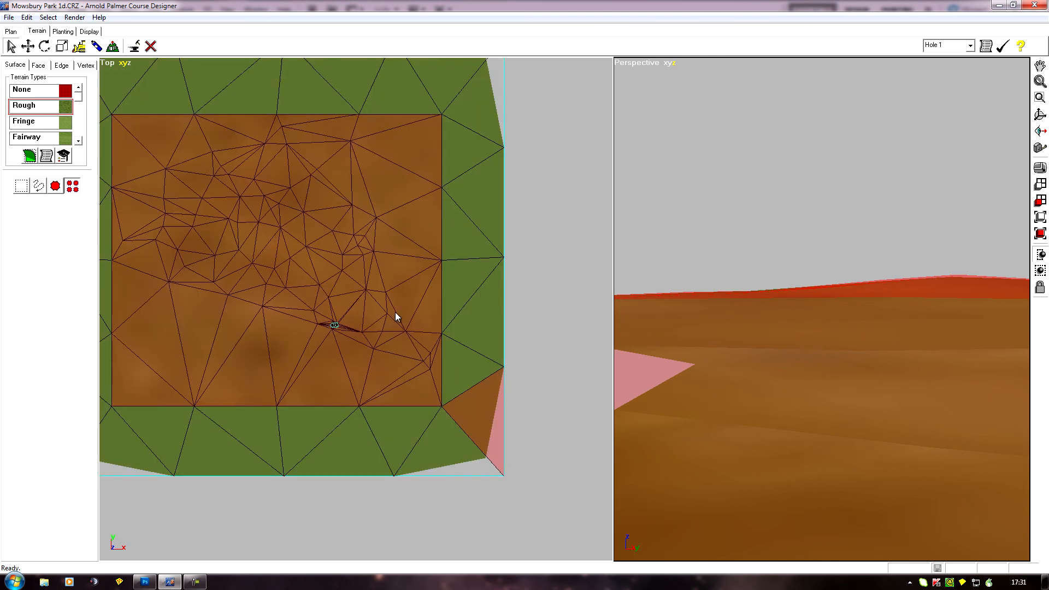
mouse_move(271, 289)
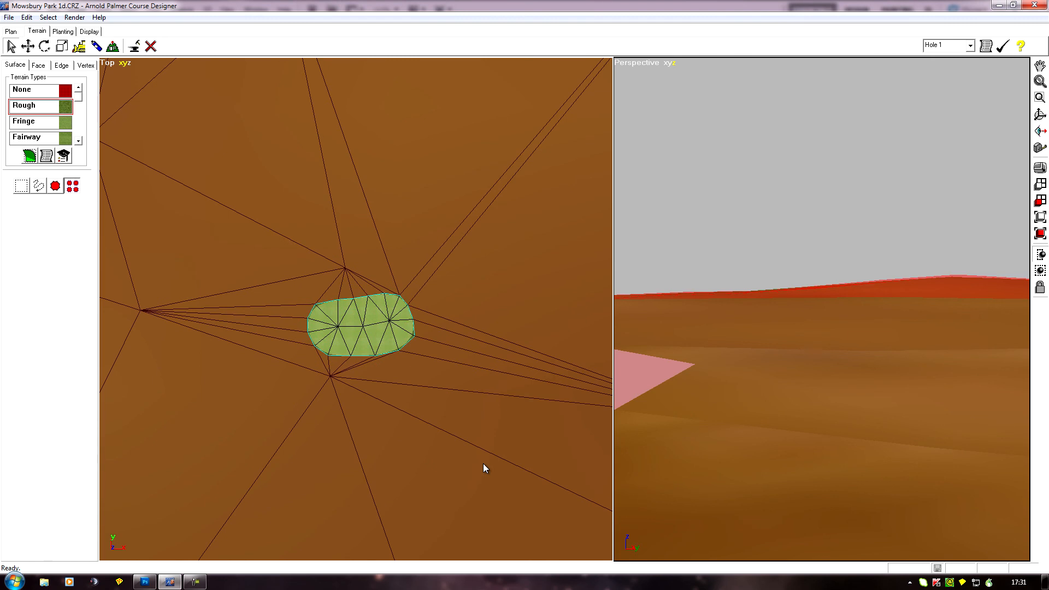
mouse_move(418, 431)
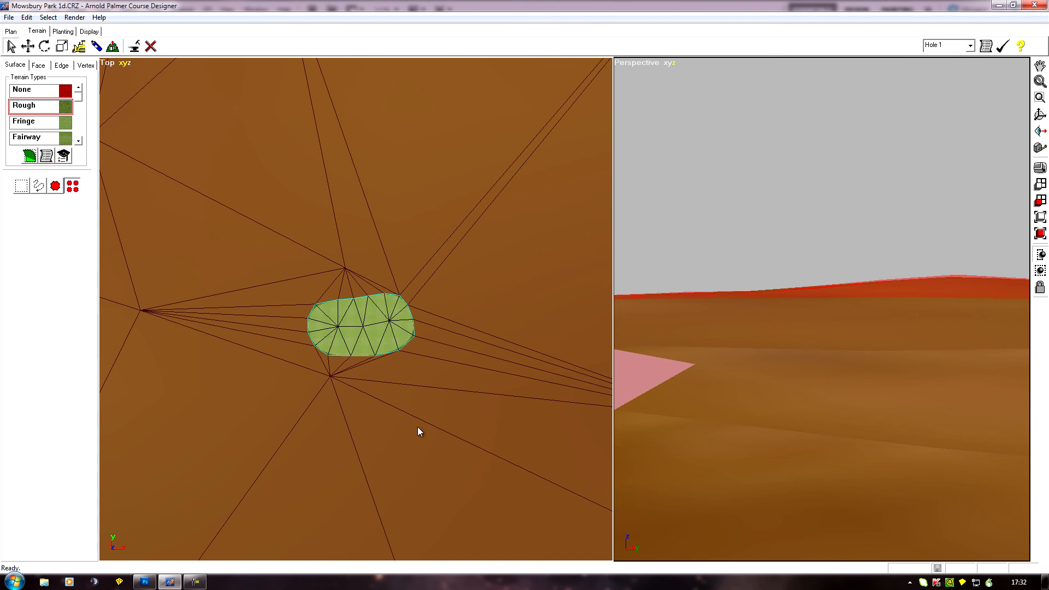